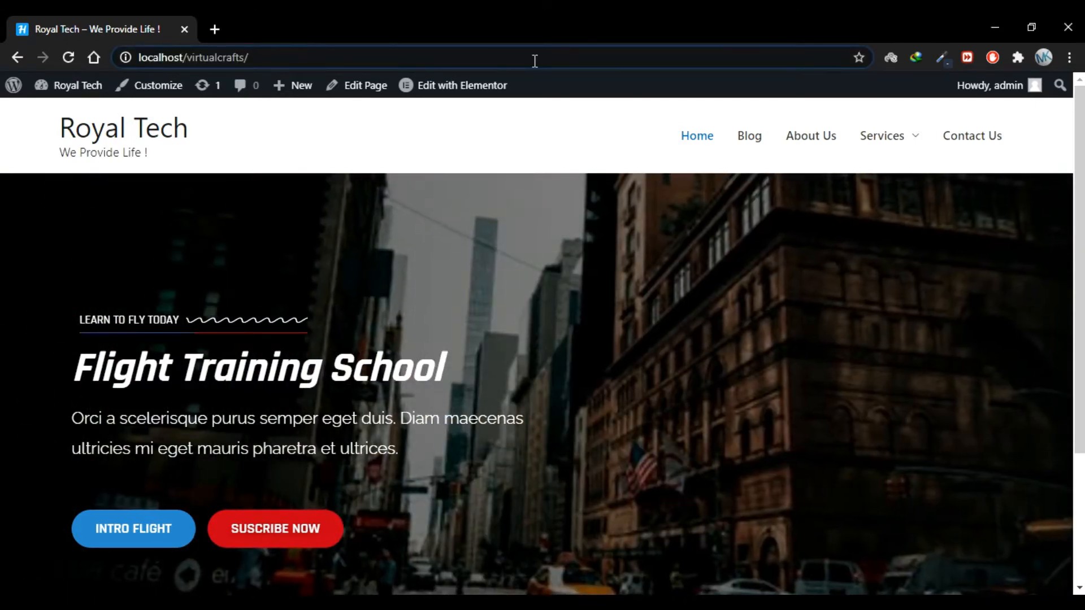
- Go to the site's wp-admin/ URL to reach the Royal Tech Dashboard
text(wp-admin/)
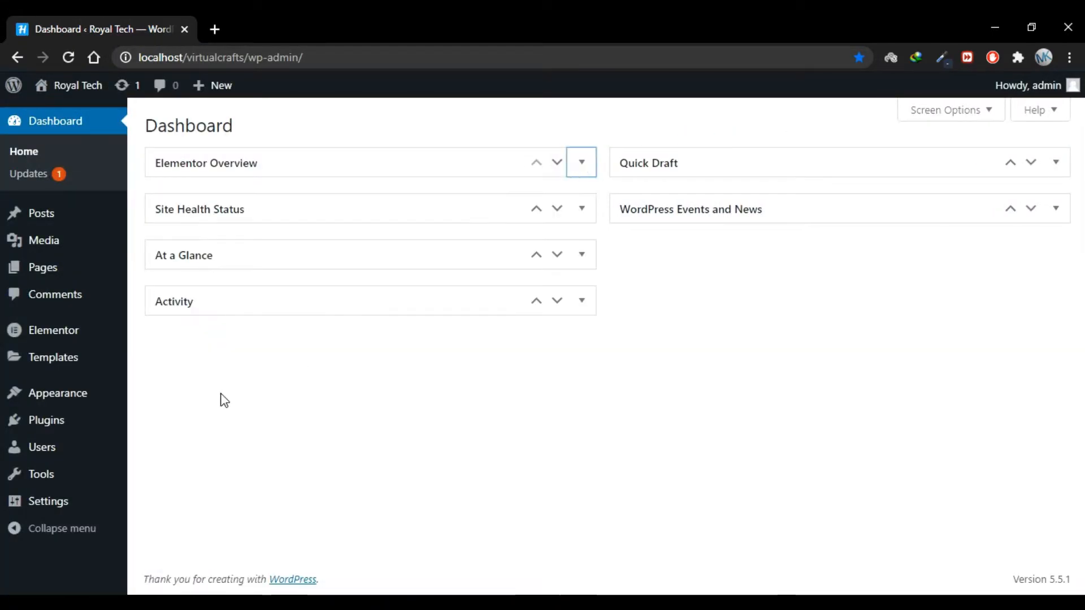
mouse_move(46, 420)
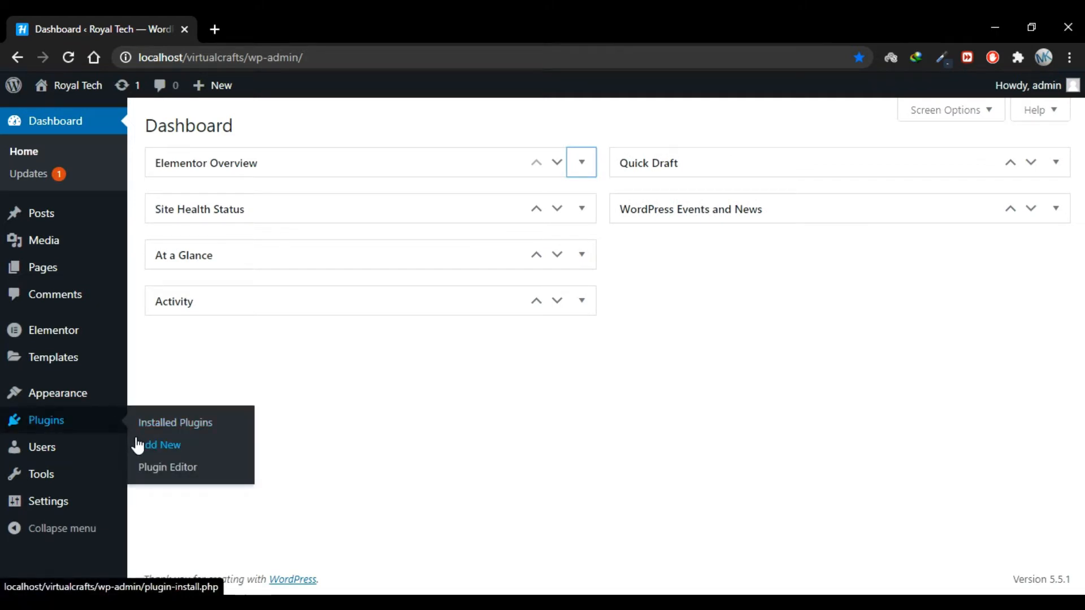
- Search the plugin directory for 'ninja table' and install Ninja Tables
click(159, 445)
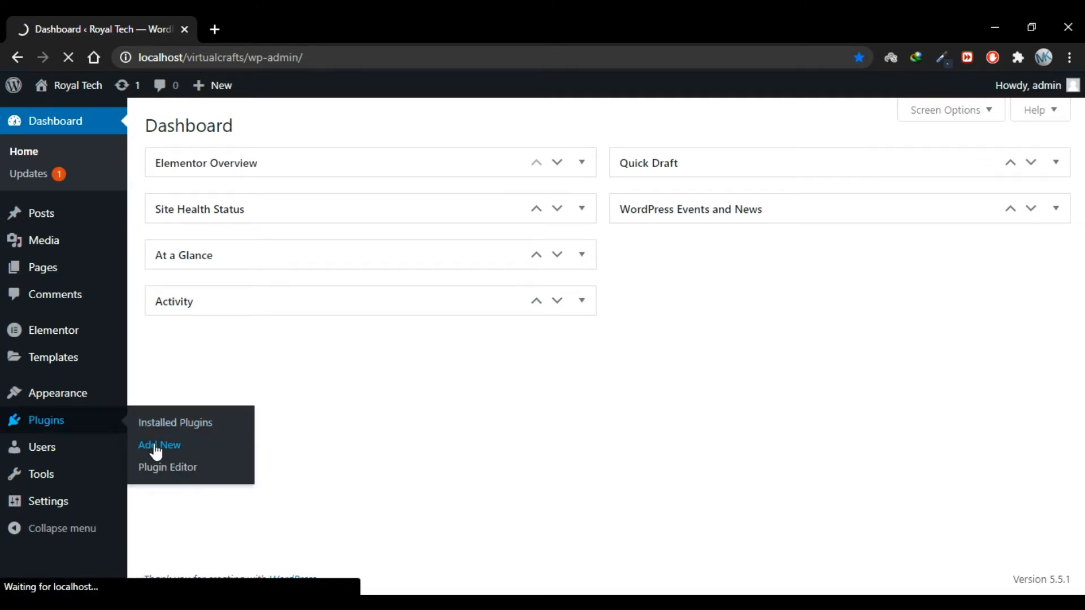
click(160, 444)
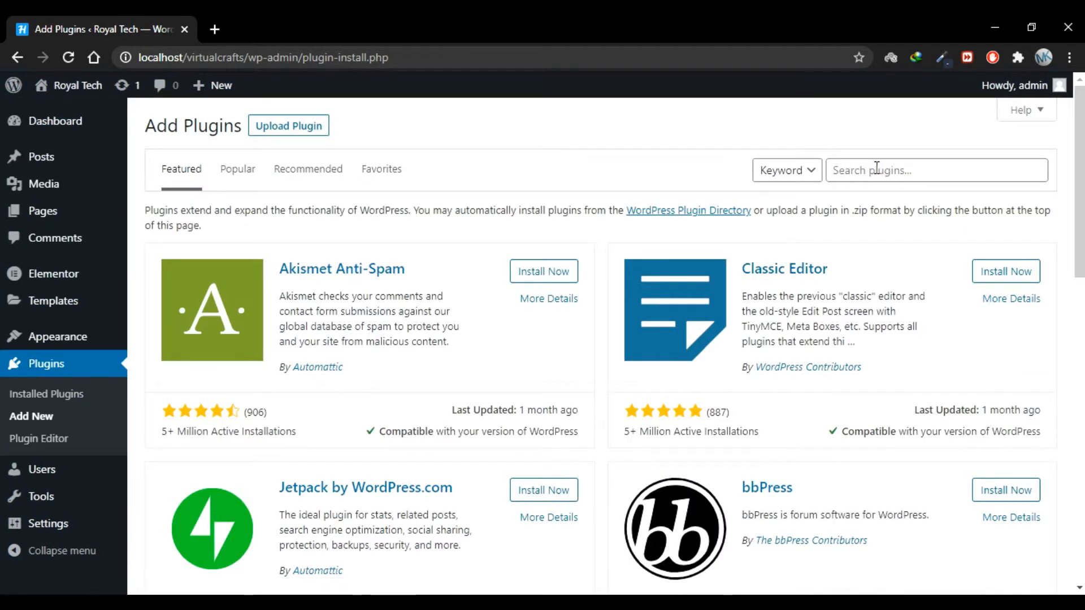
text(ninja table)
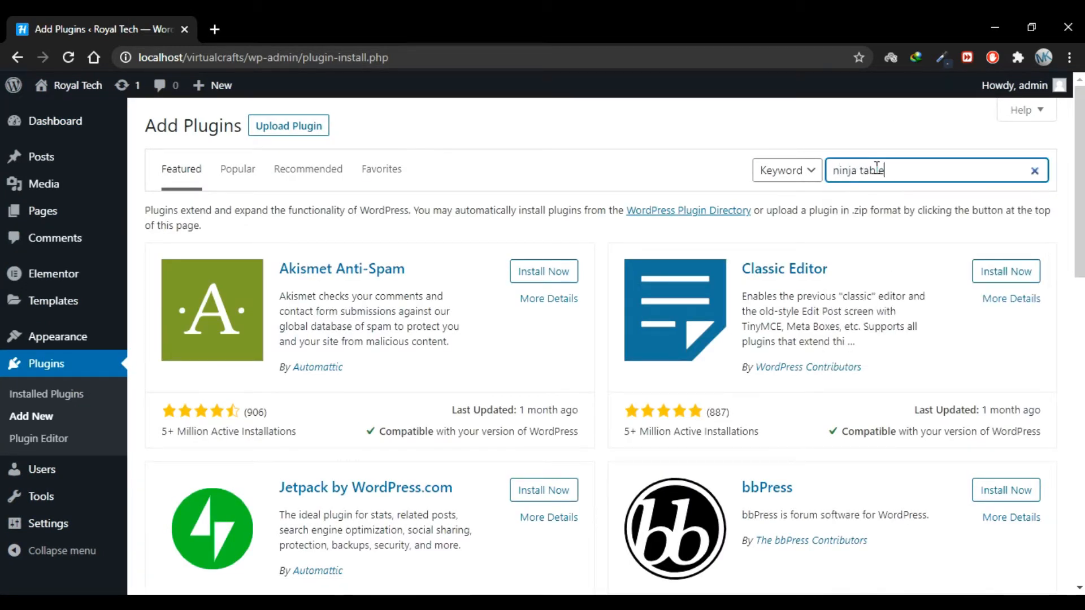
key(Enter)
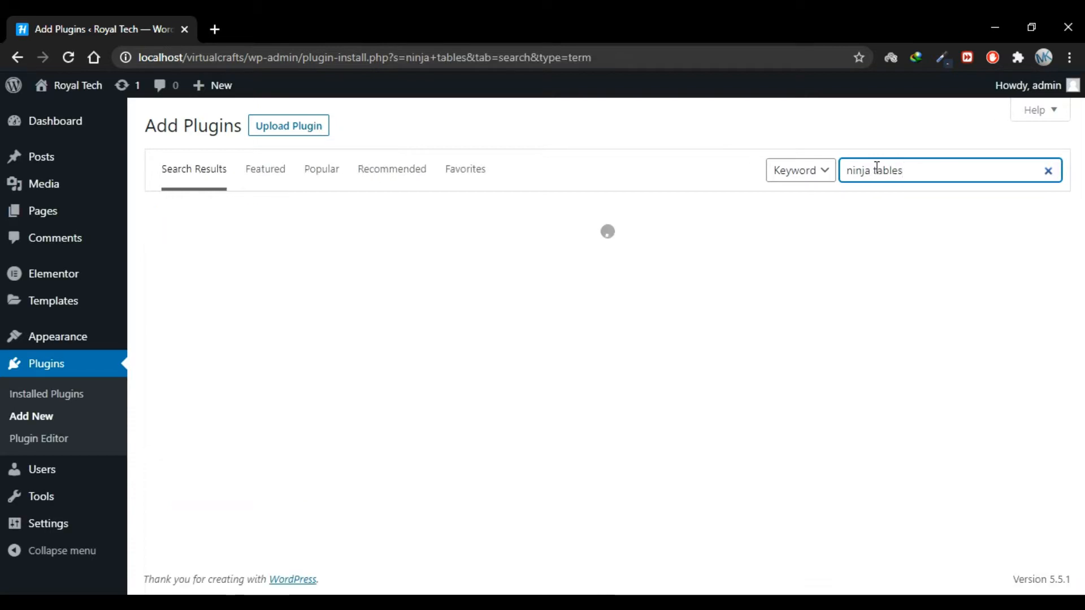
mouse_move(670, 246)
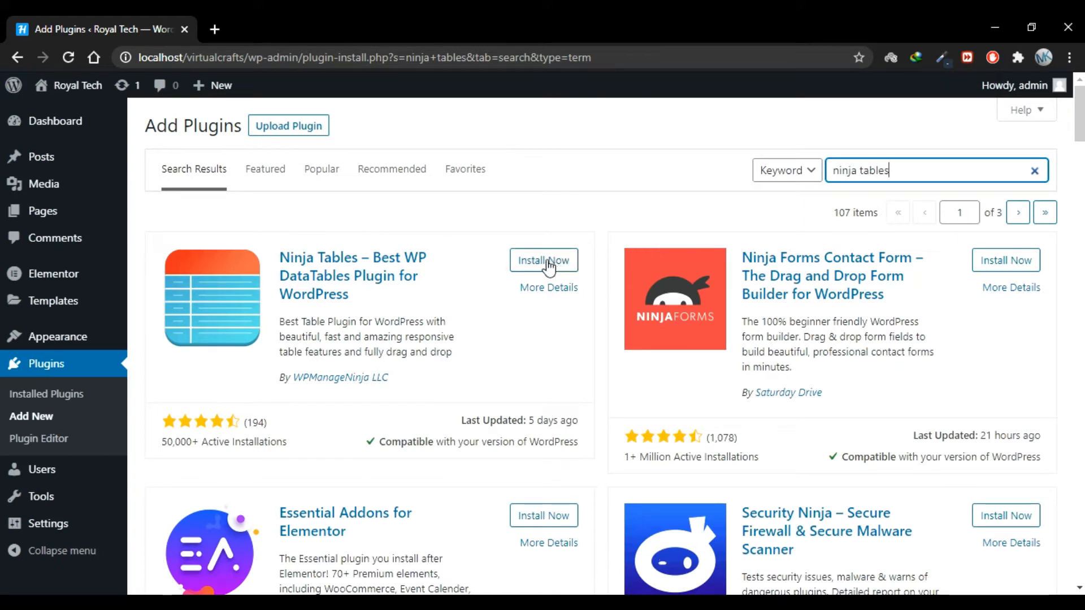
click(544, 260)
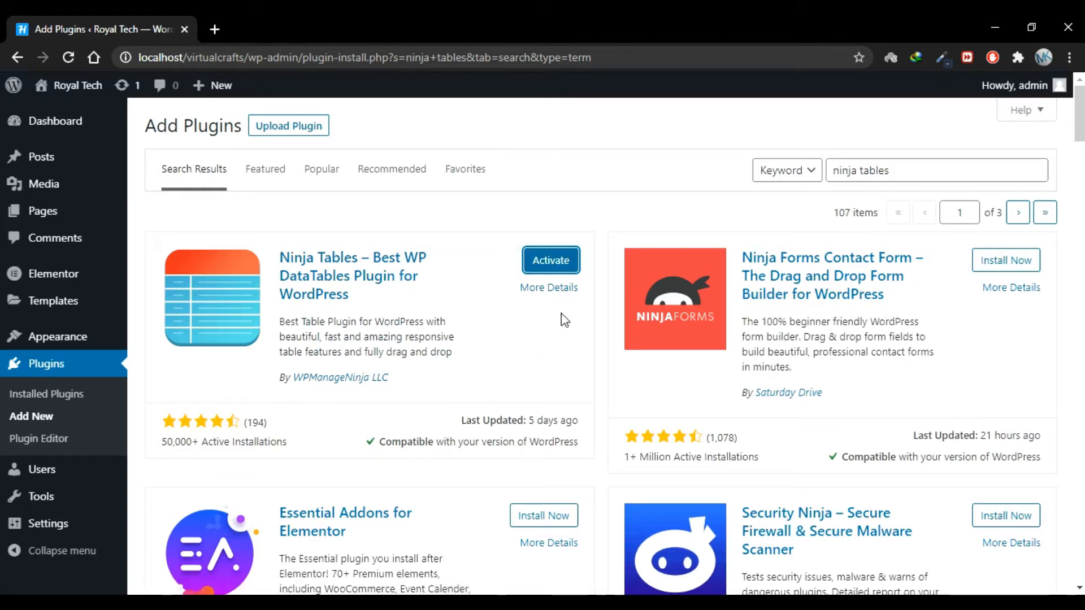
- Activate the newly installed Ninja Tables plugin
click(550, 260)
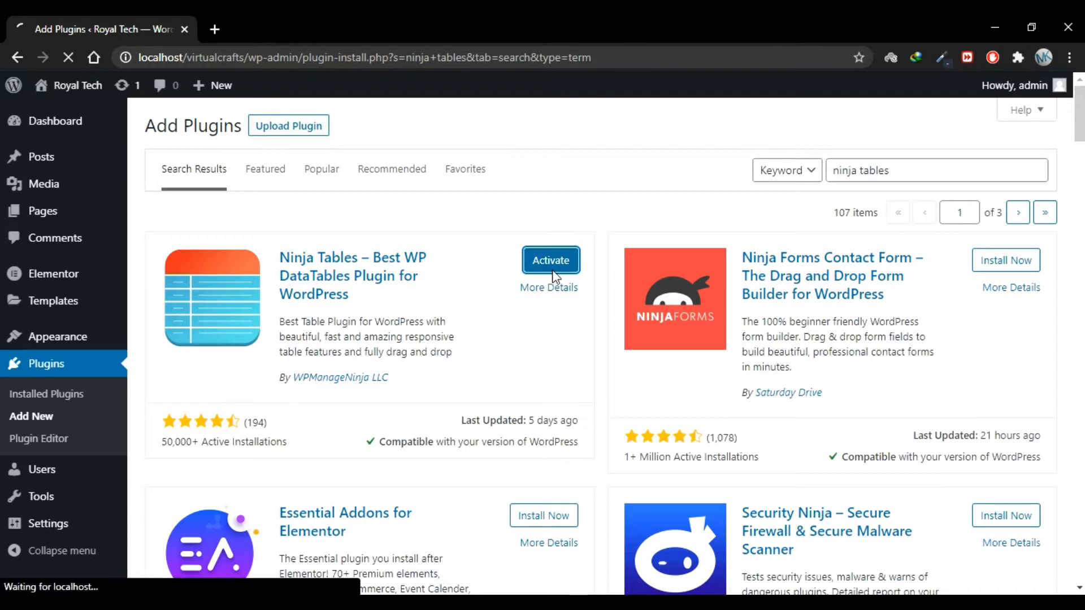
click(550, 260)
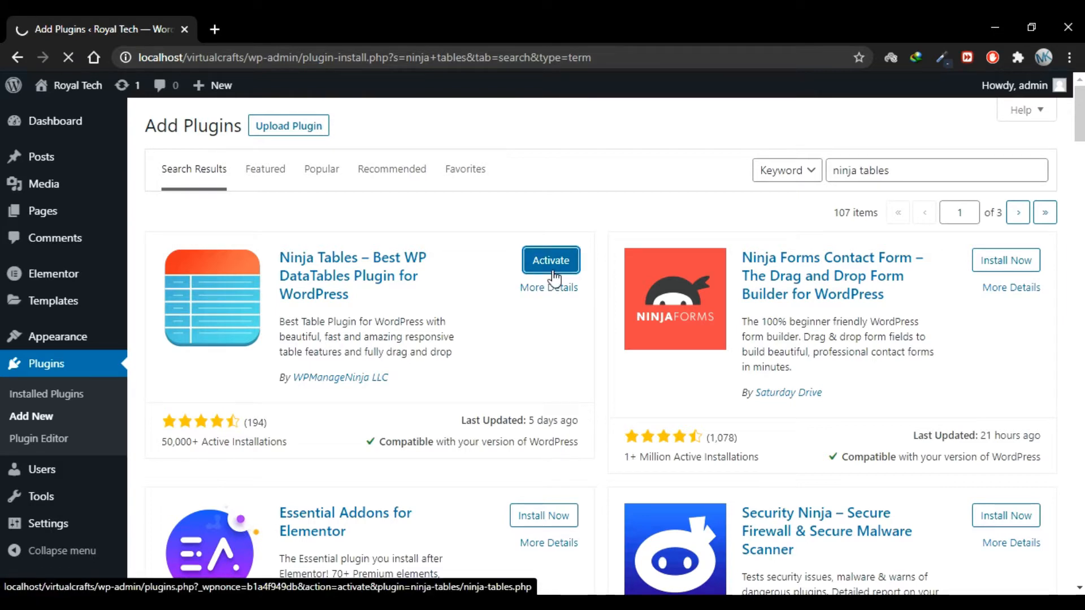
click(550, 260)
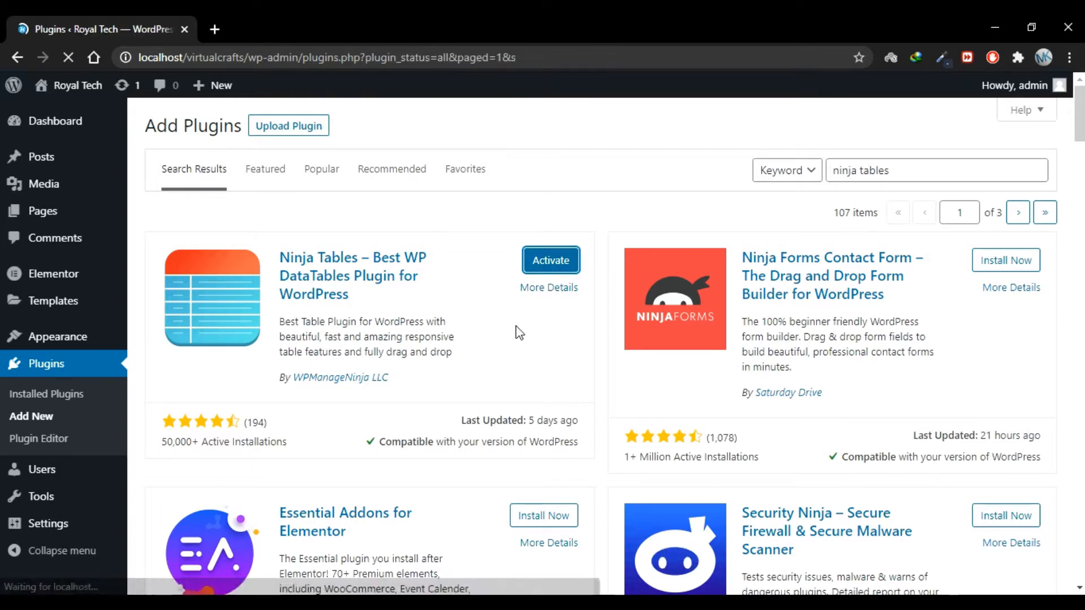
click(551, 260)
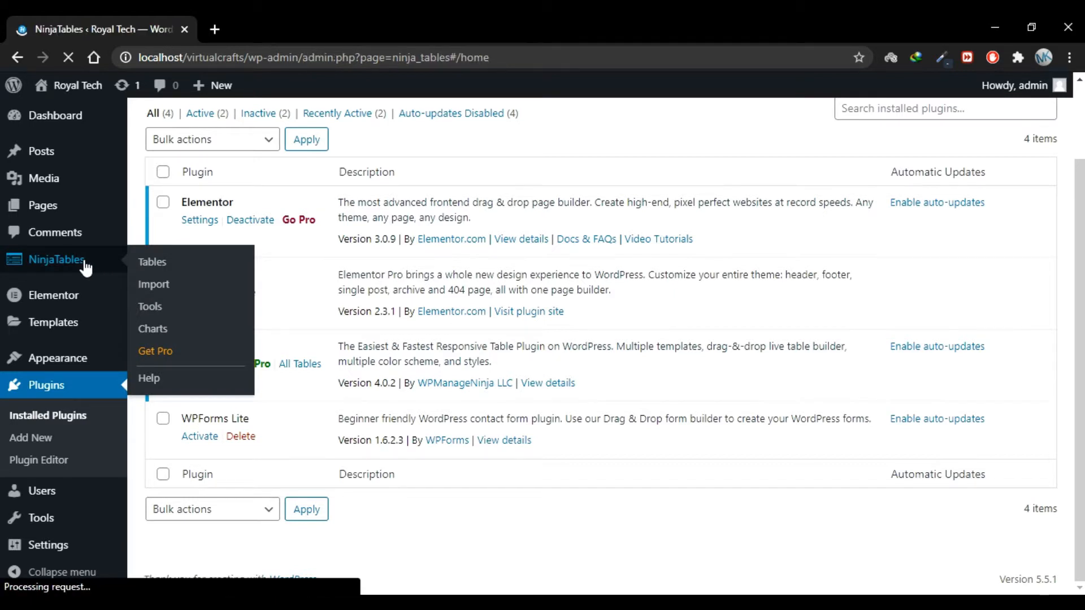
- Open NinjaTables from the sidebar and skip the update opt-in popup
click(151, 262)
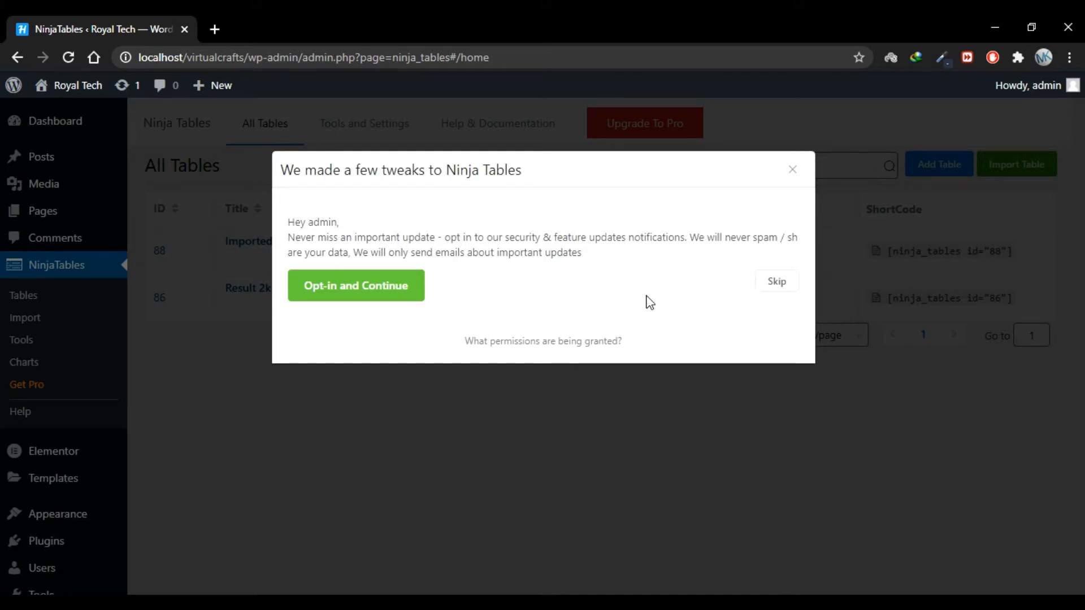
mouse_move(739, 321)
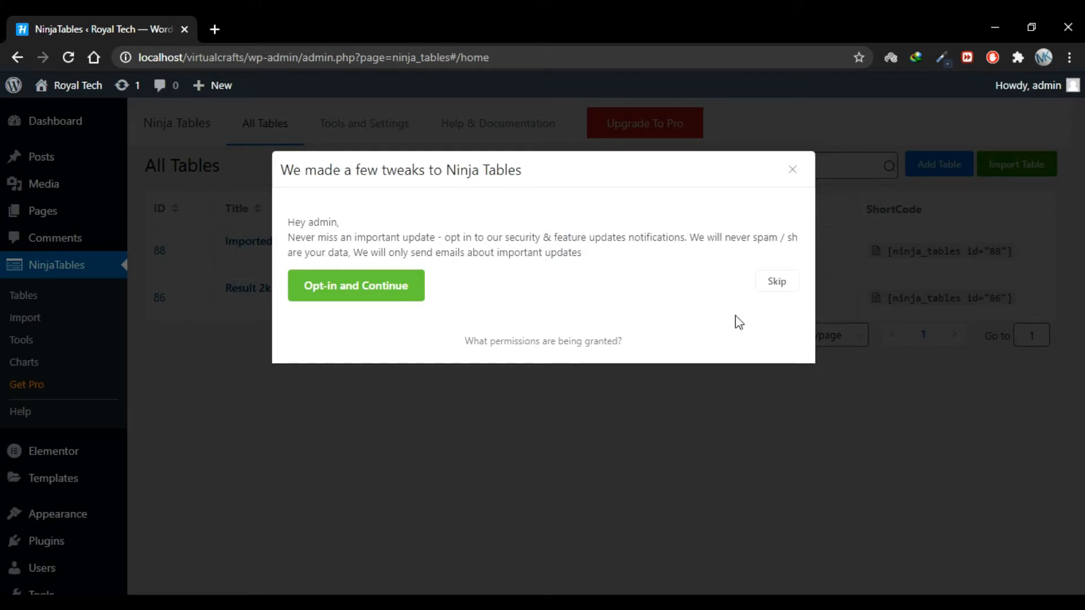
click(776, 281)
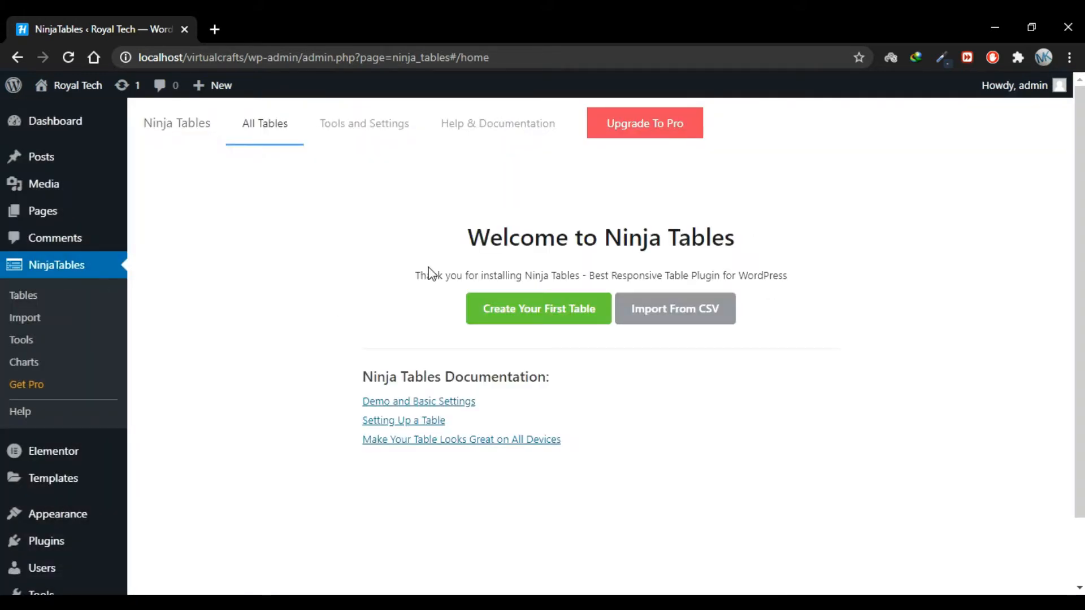
mouse_move(532, 349)
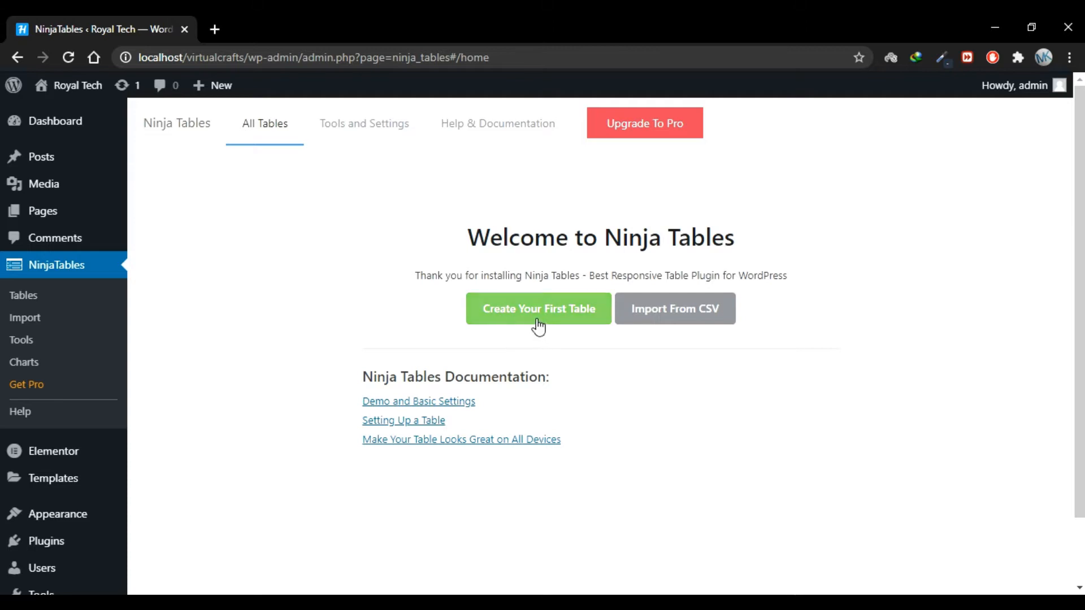
mouse_move(664, 347)
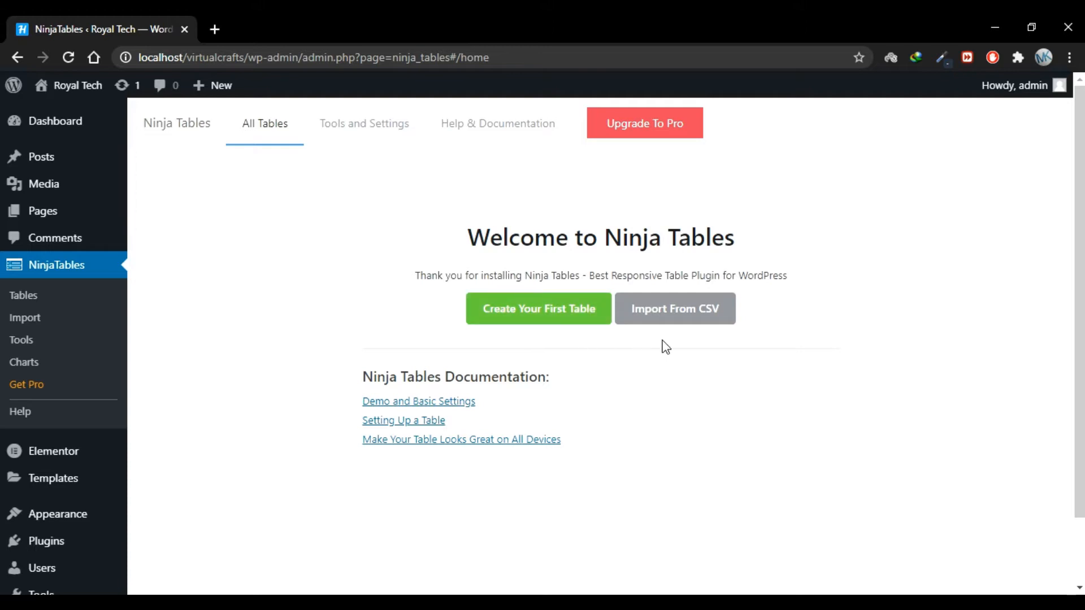
mouse_move(677, 324)
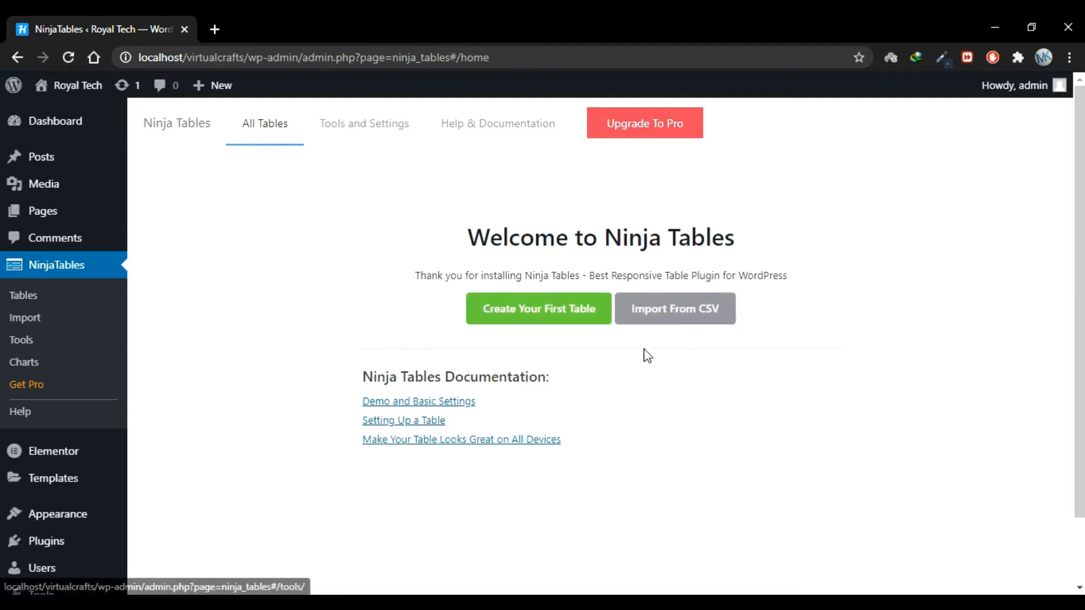
mouse_move(674, 308)
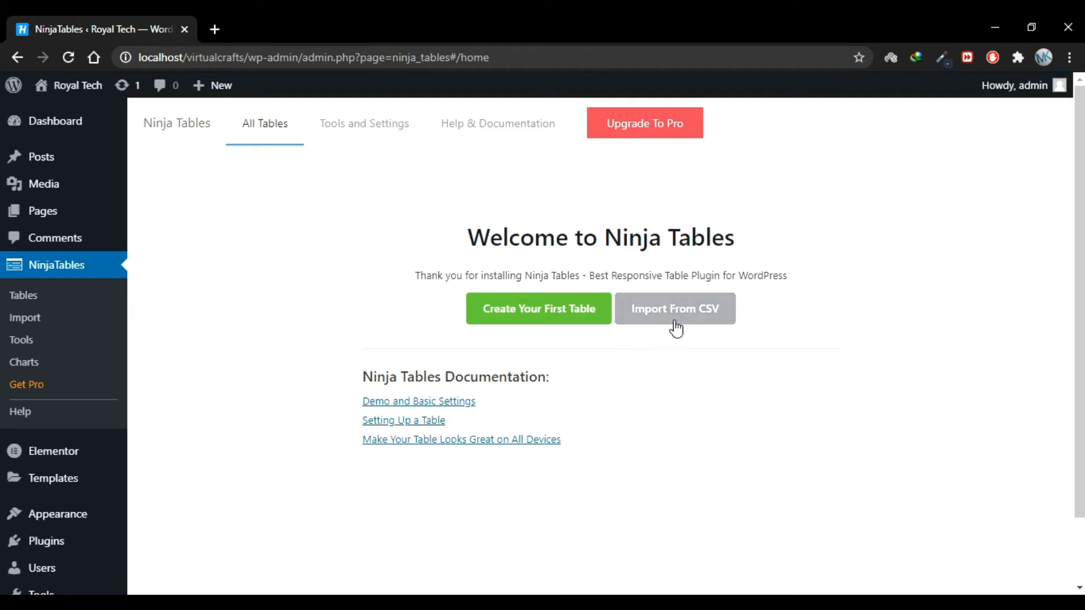
- Import Sample table.csv through Import From CSV and confirm the success alert
click(675, 308)
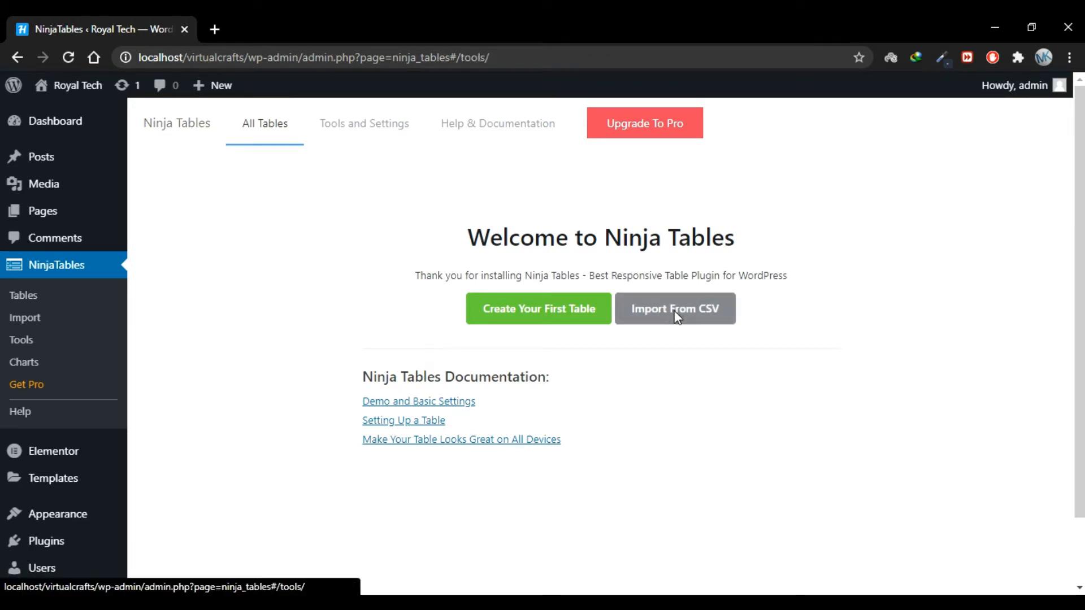
click(674, 308)
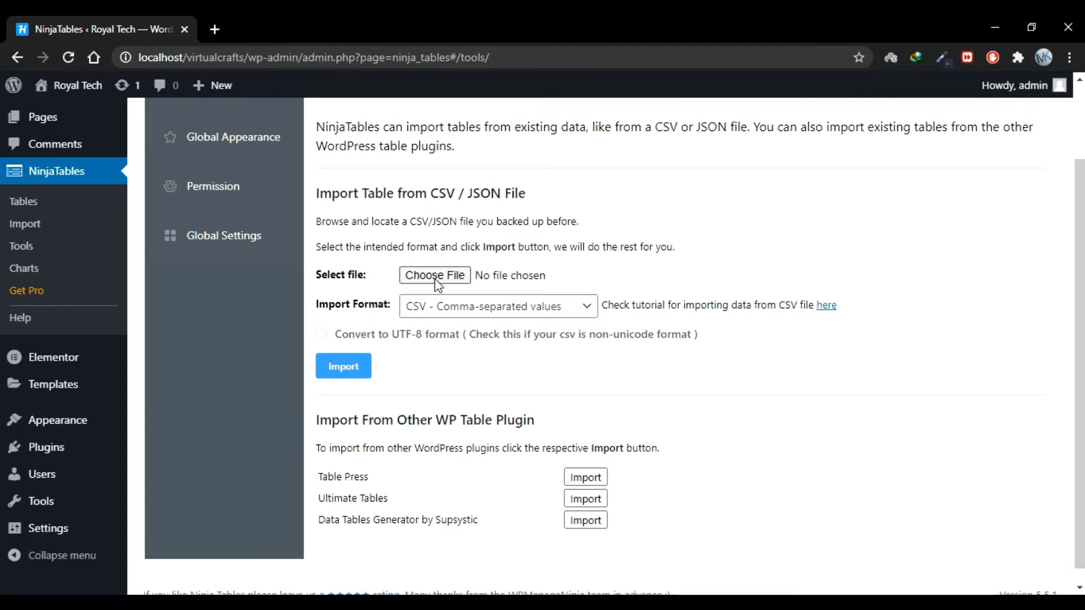
click(434, 275)
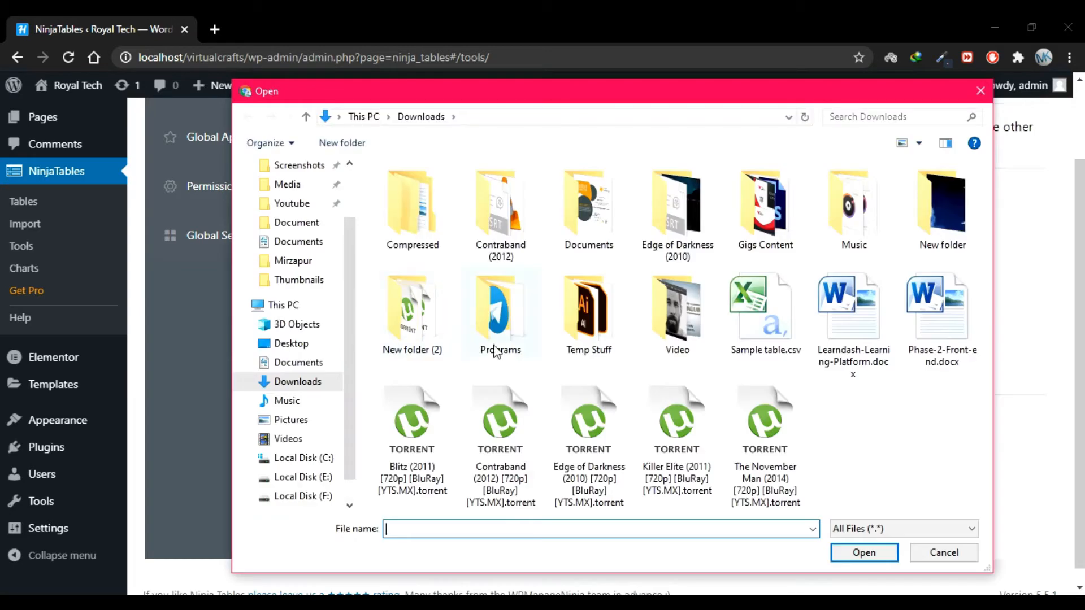
click(863, 552)
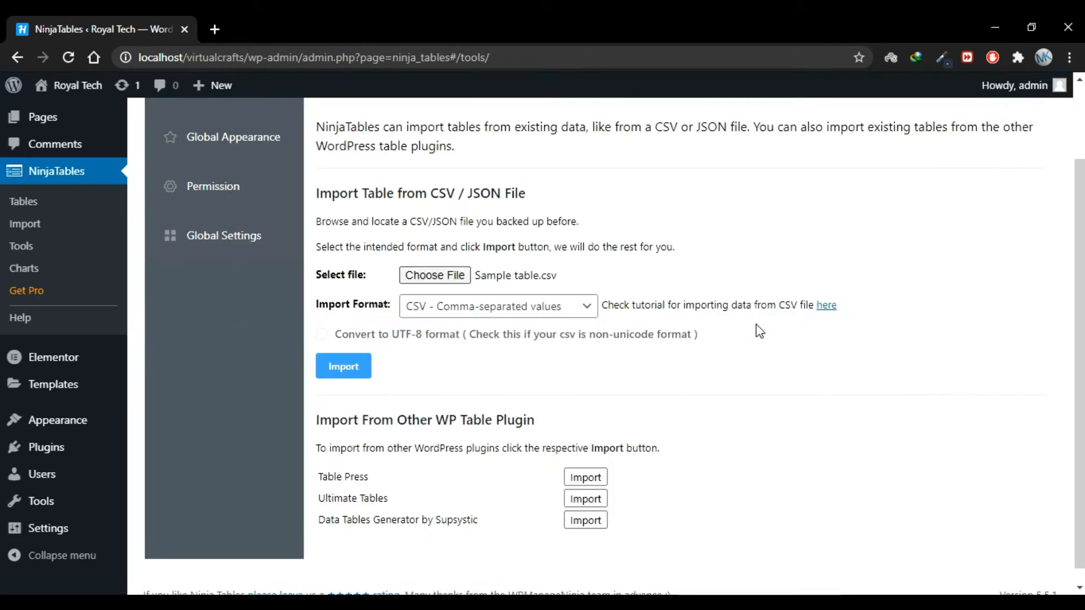
click(343, 366)
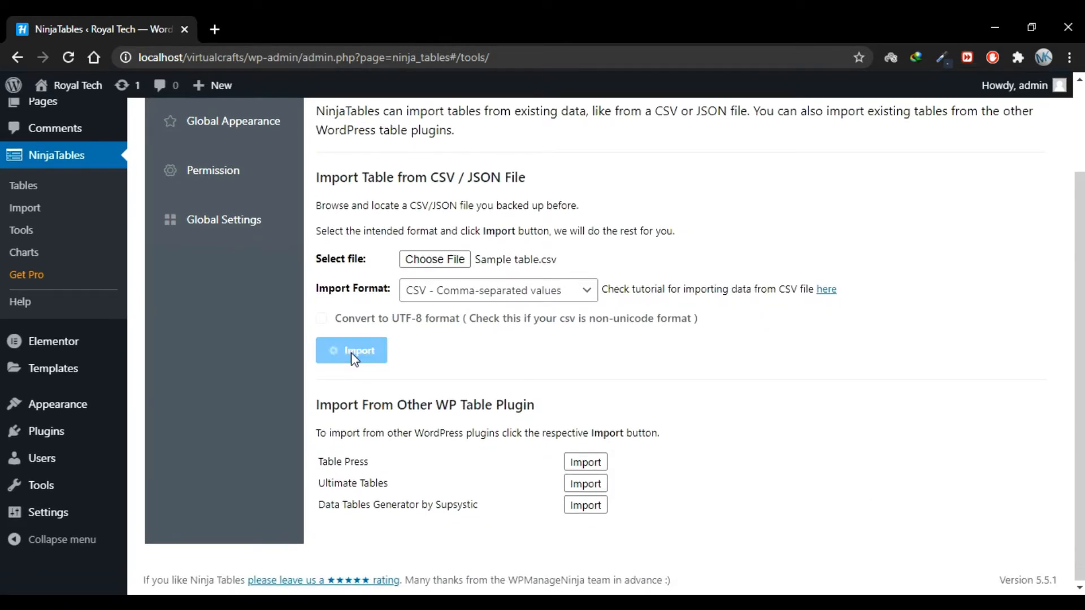
click(351, 350)
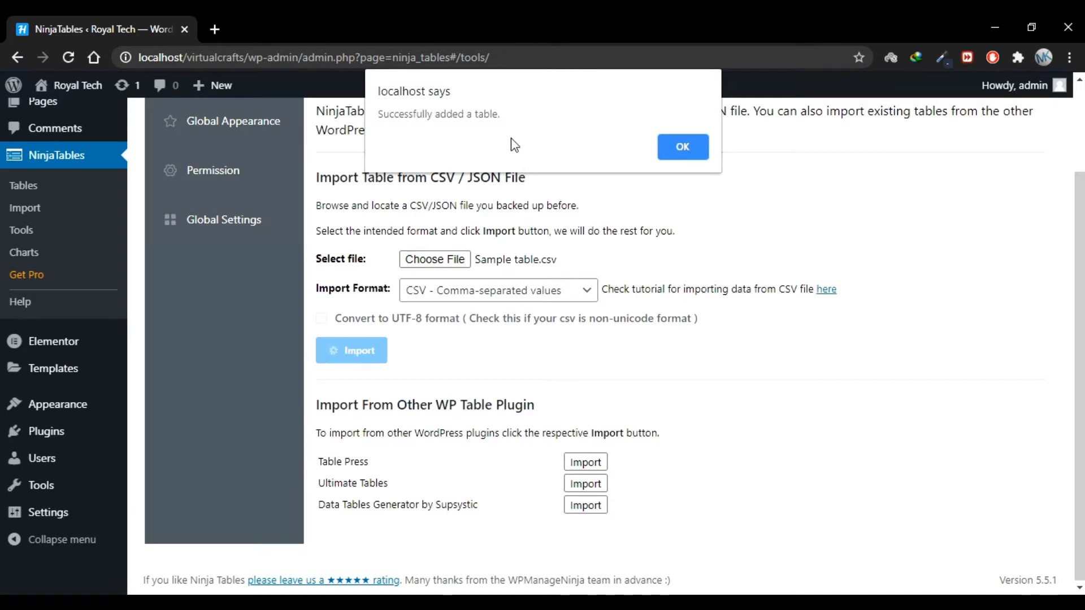
double_click(401, 115)
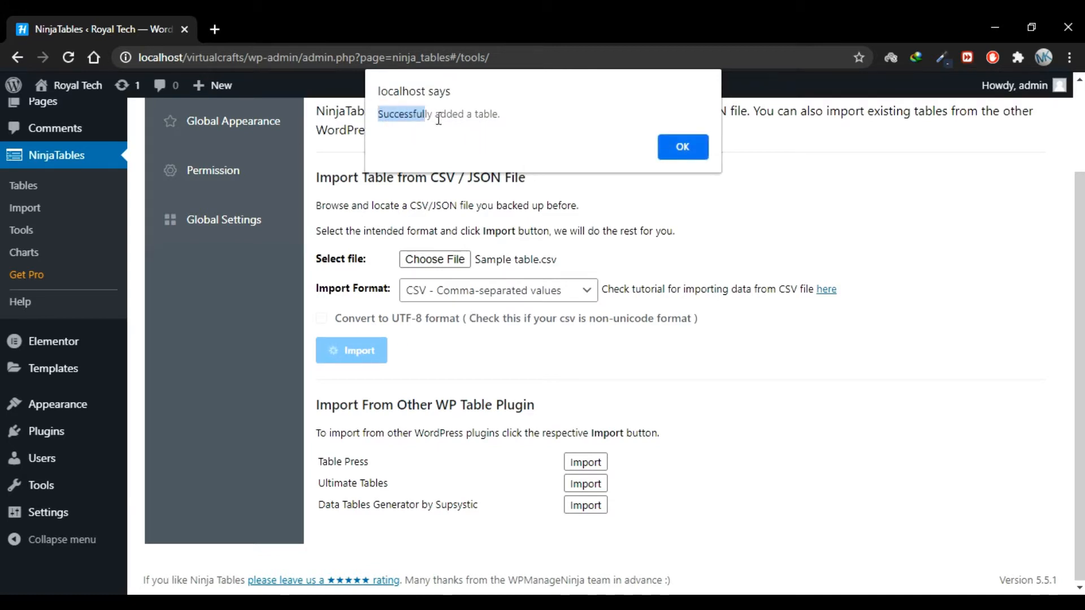
click(682, 136)
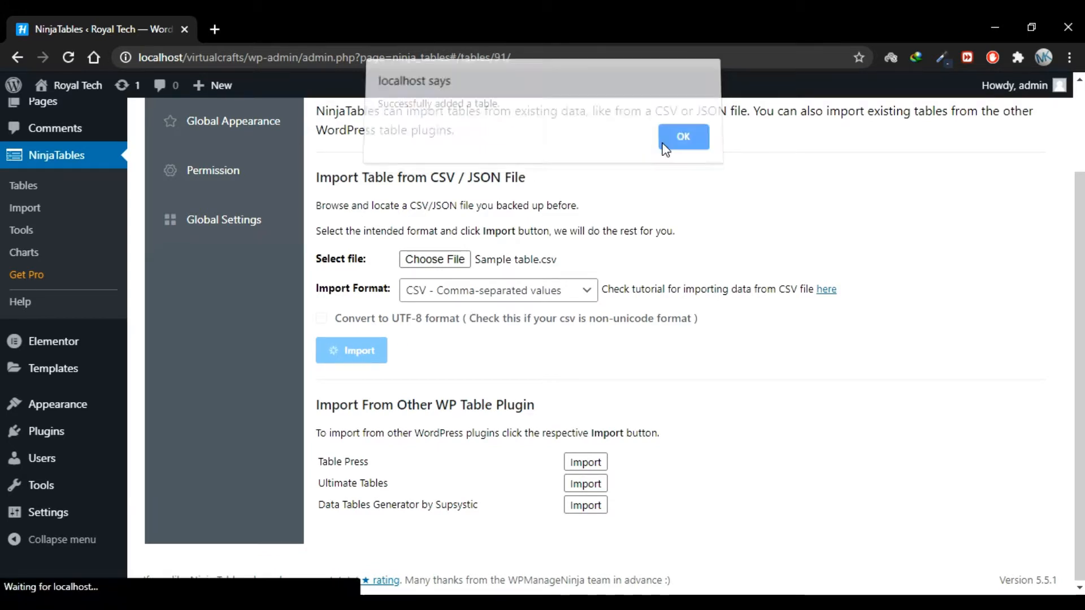
- Dismiss the import message and scroll through the imported table's rows
click(684, 136)
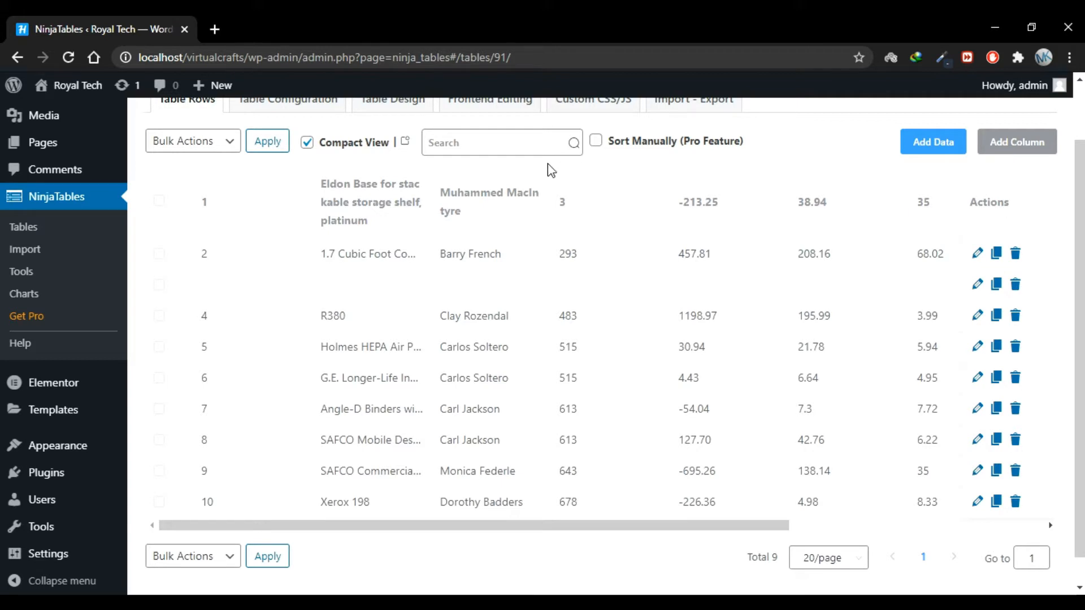
scroll(down, 3)
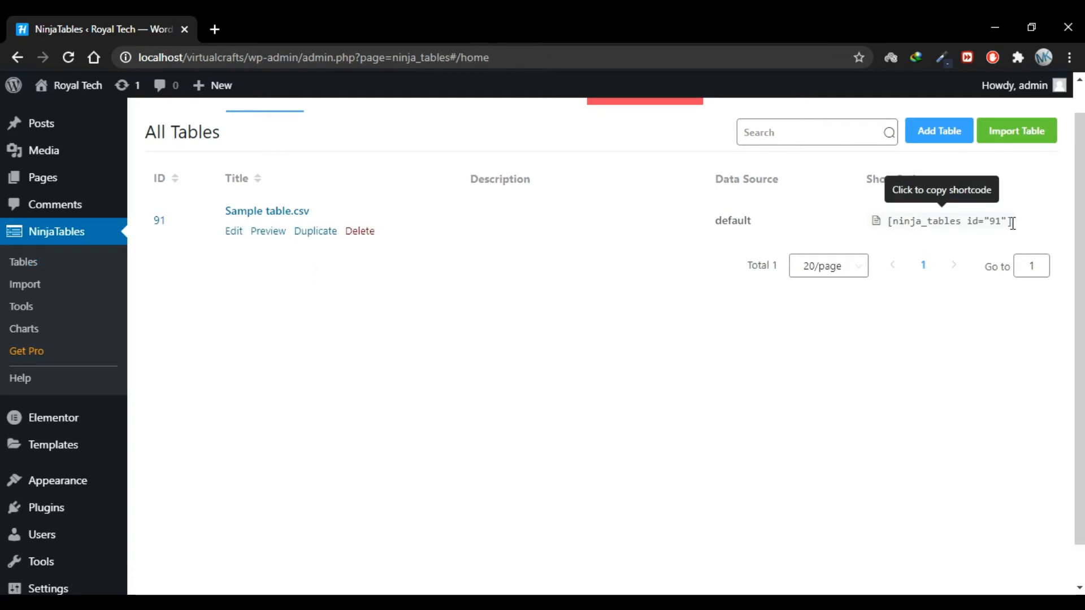
- Copy the [ninja_tables id="91"] shortcode and open the Home page in Elementor
click(941, 221)
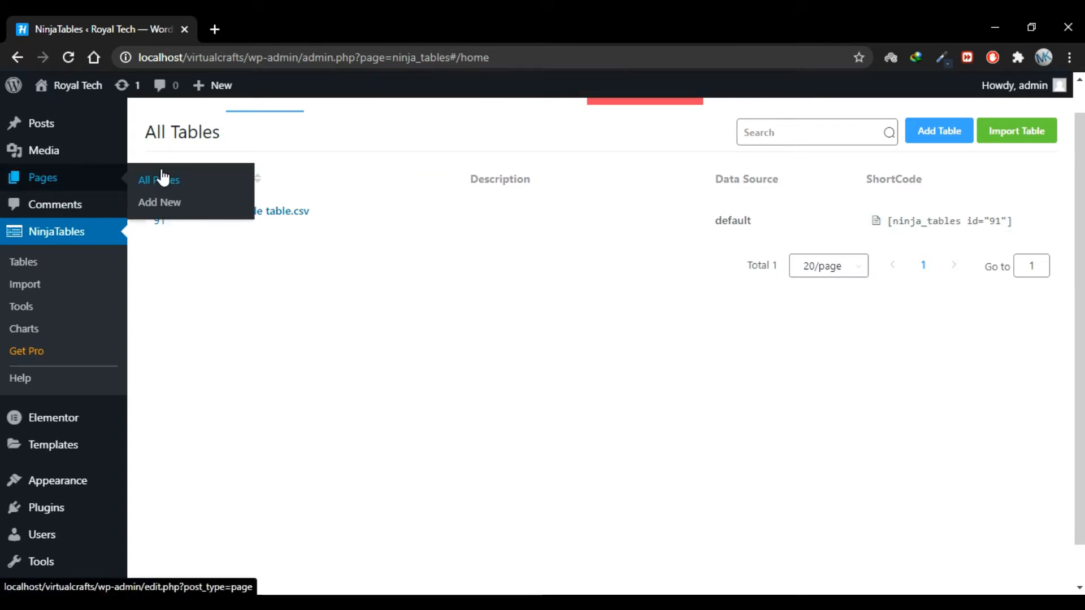
click(158, 180)
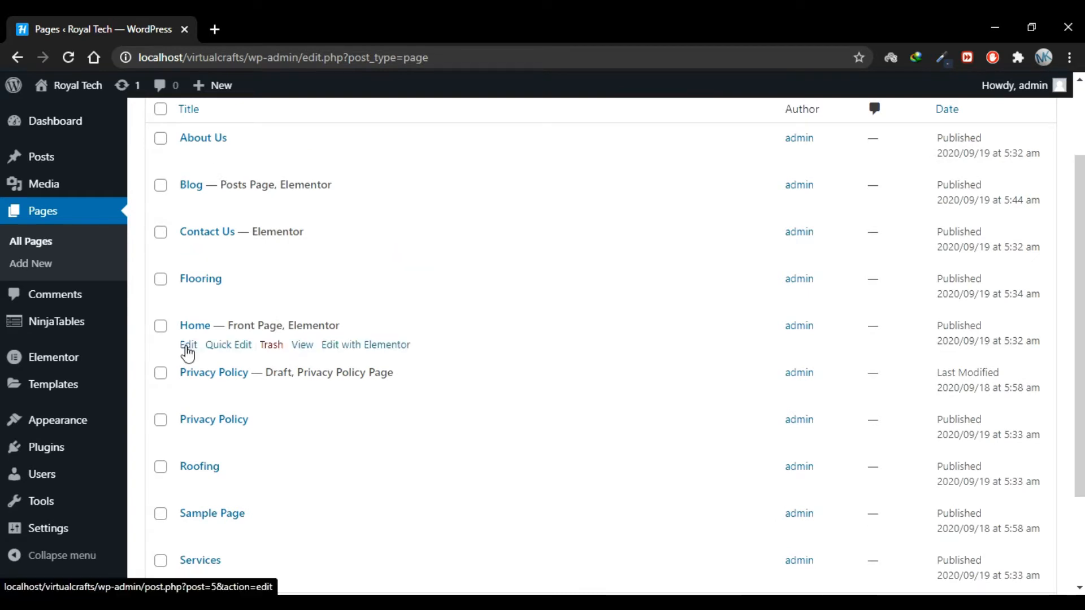
click(187, 345)
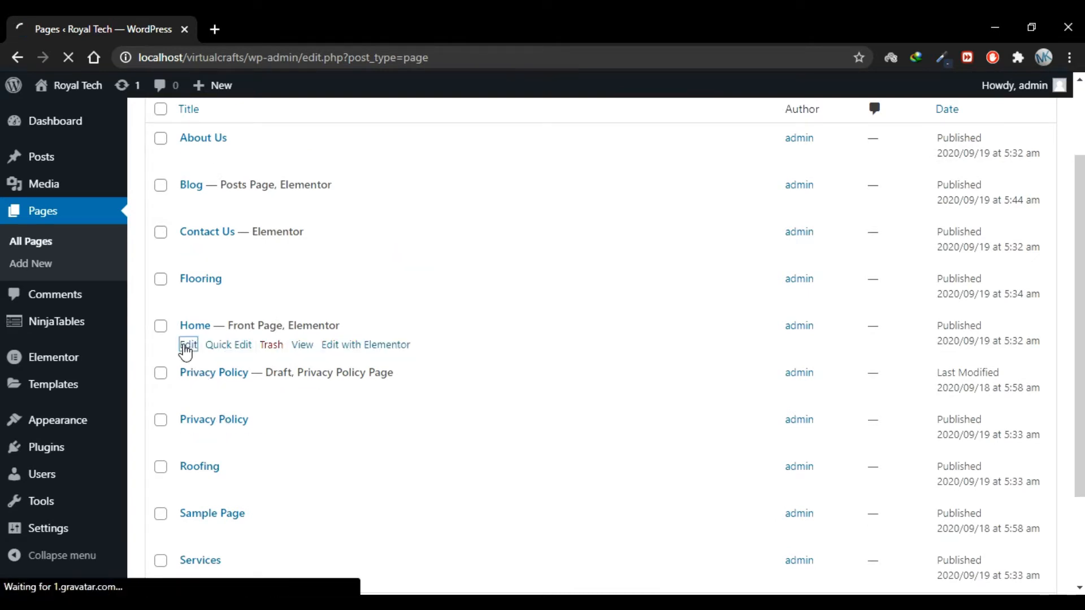
click(188, 344)
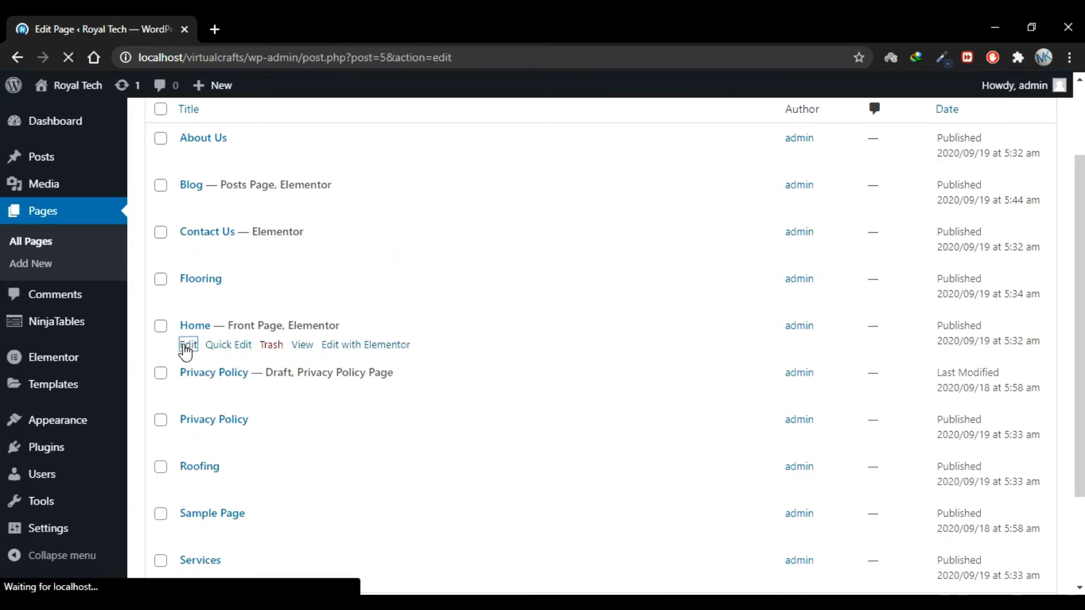
click(188, 345)
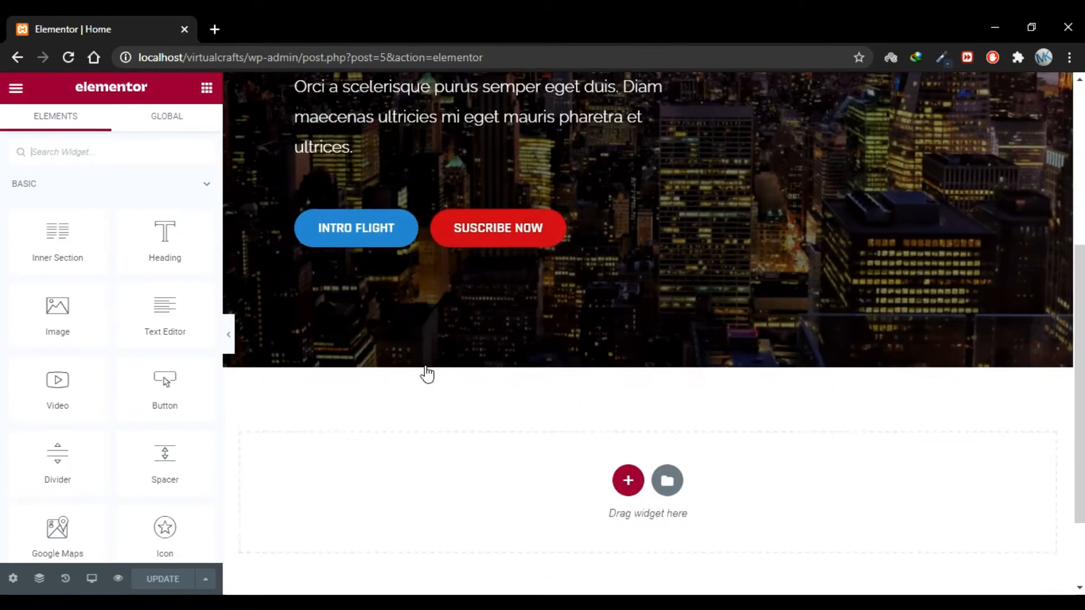
- Drag a Shortcode widget below the hero and paste [ninja_tables id="91"] into it
scroll(down, 3)
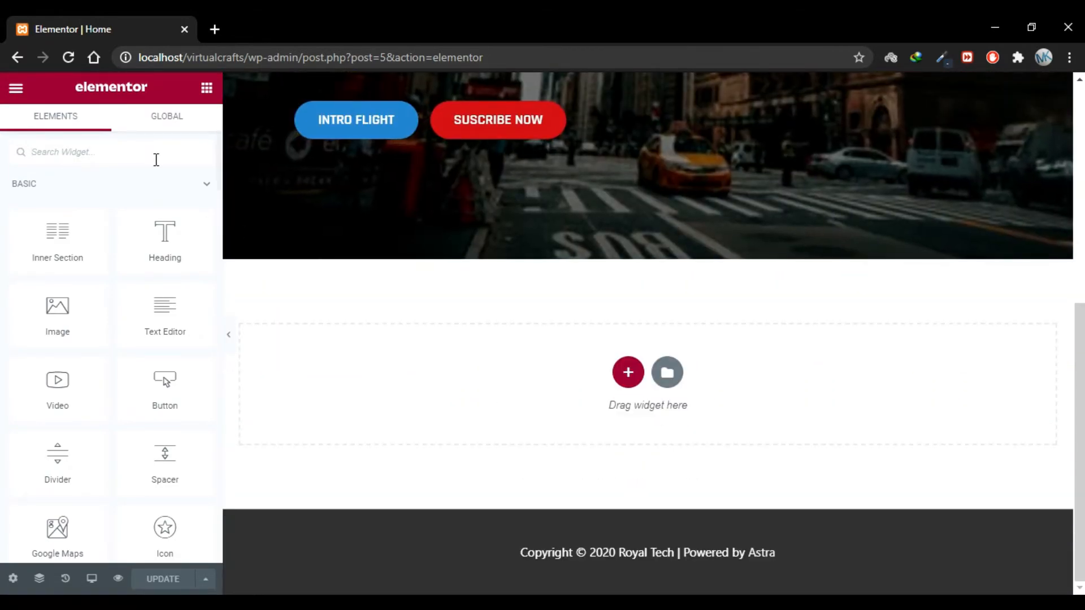
text(short)
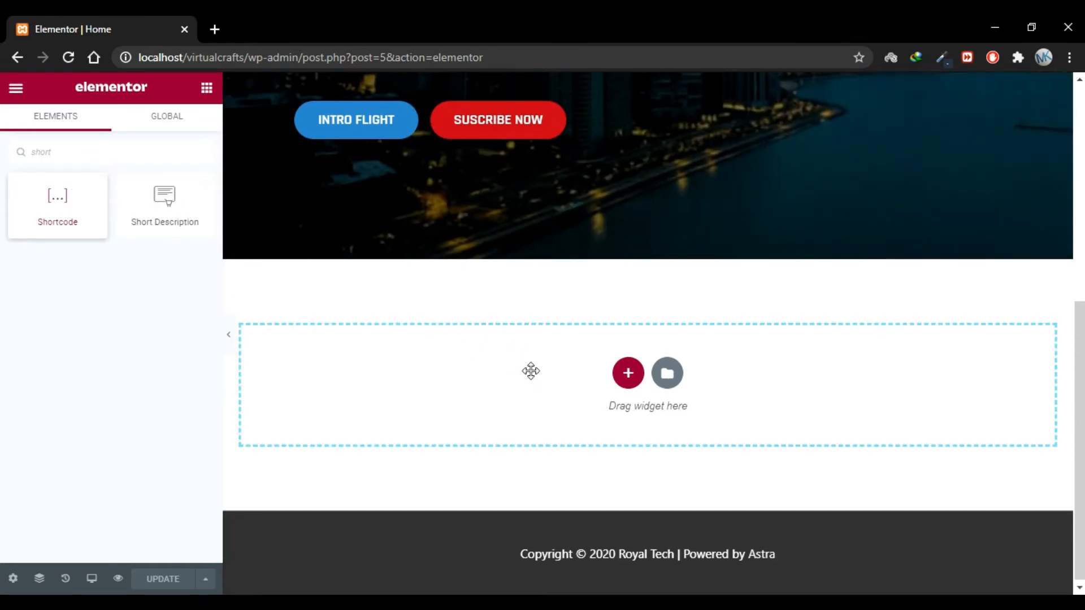
drag(57, 196, 648, 283)
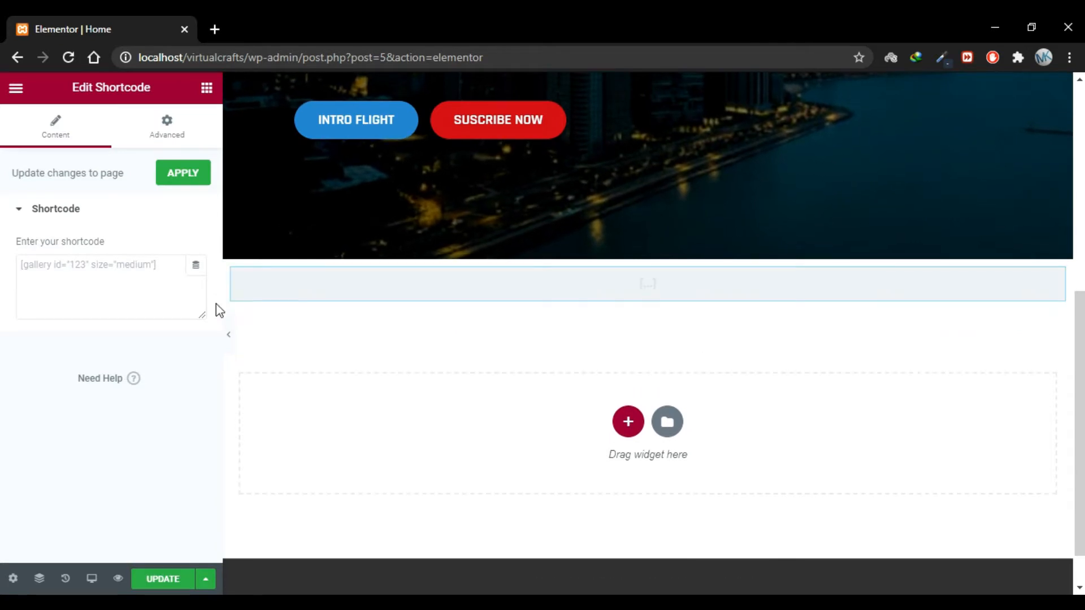
text([ninja_tables id="91"])
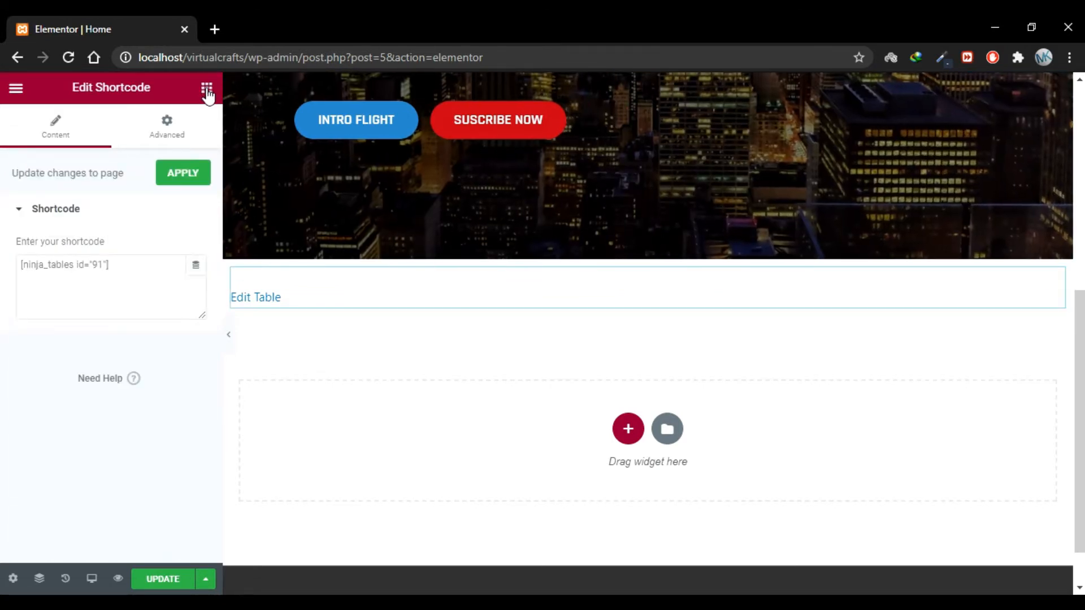
- Add a heading reading 'Imported Table' and centre it
click(207, 88)
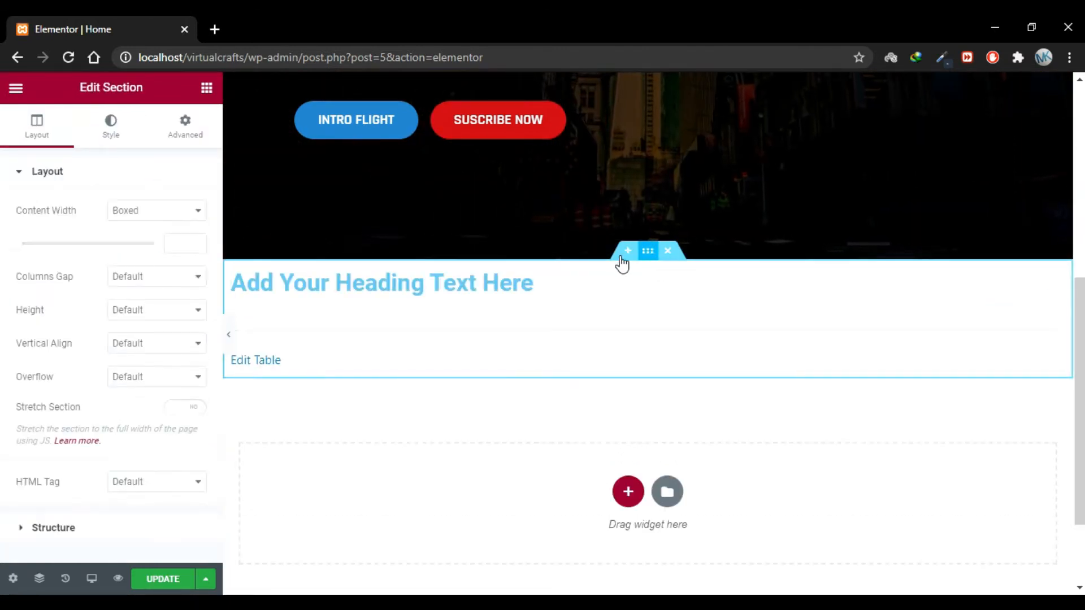
click(380, 283)
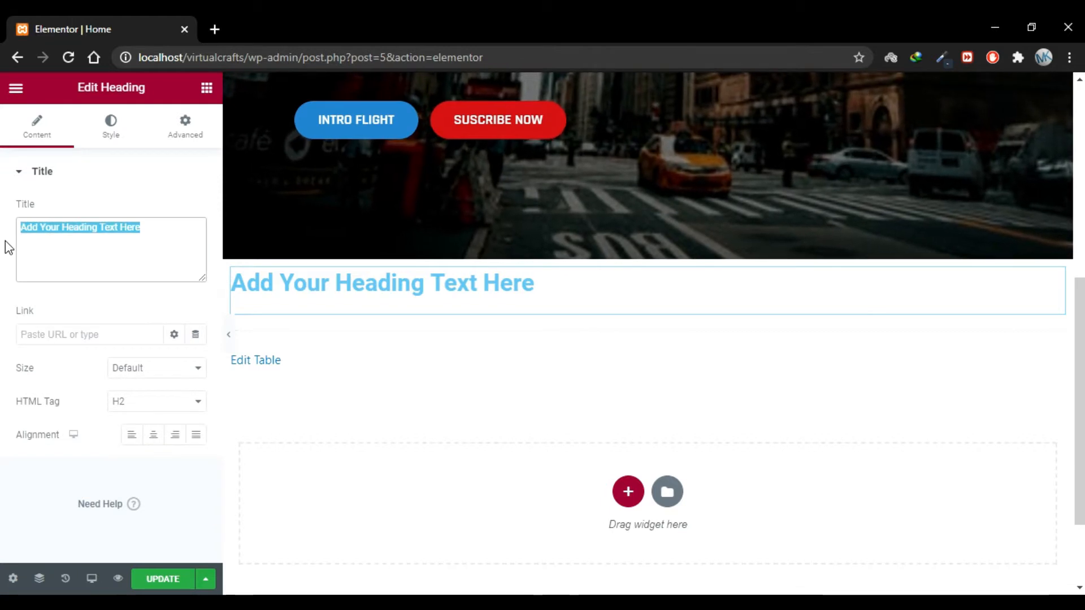
text(Imported Tabl)
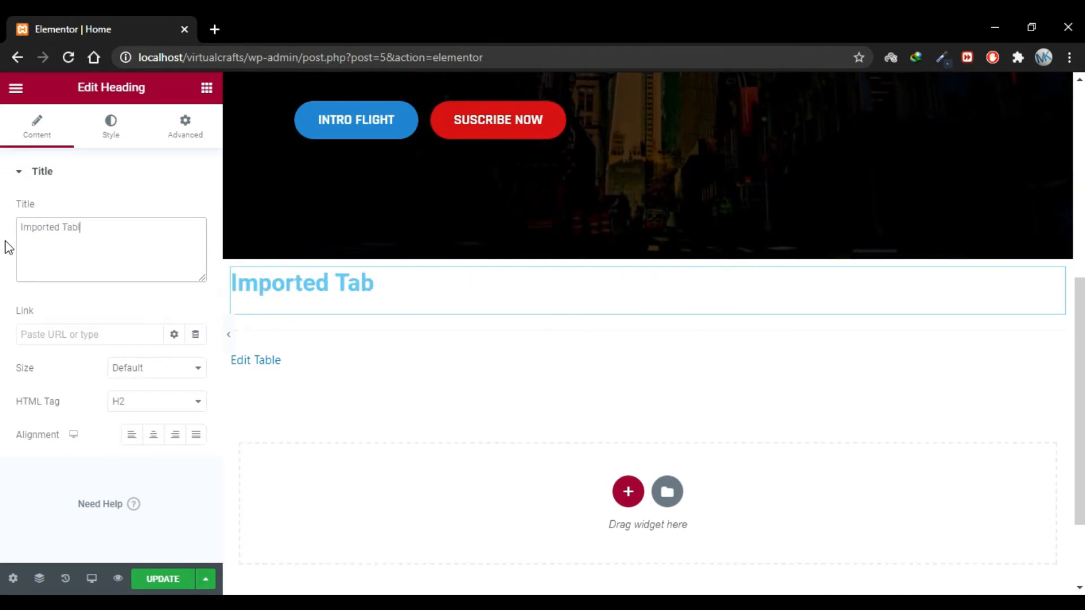
text(e)
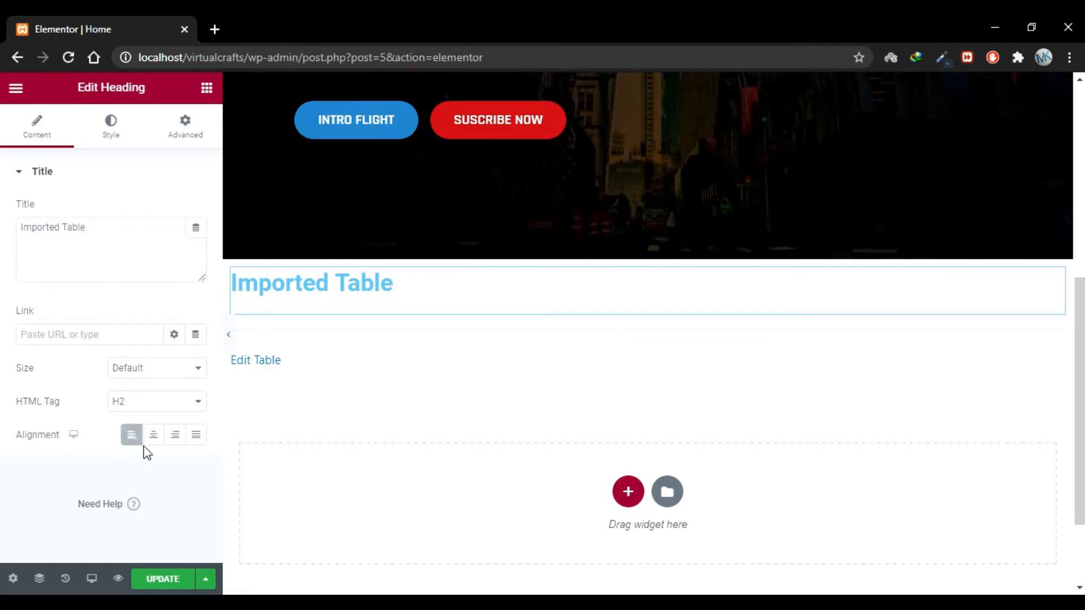
click(153, 435)
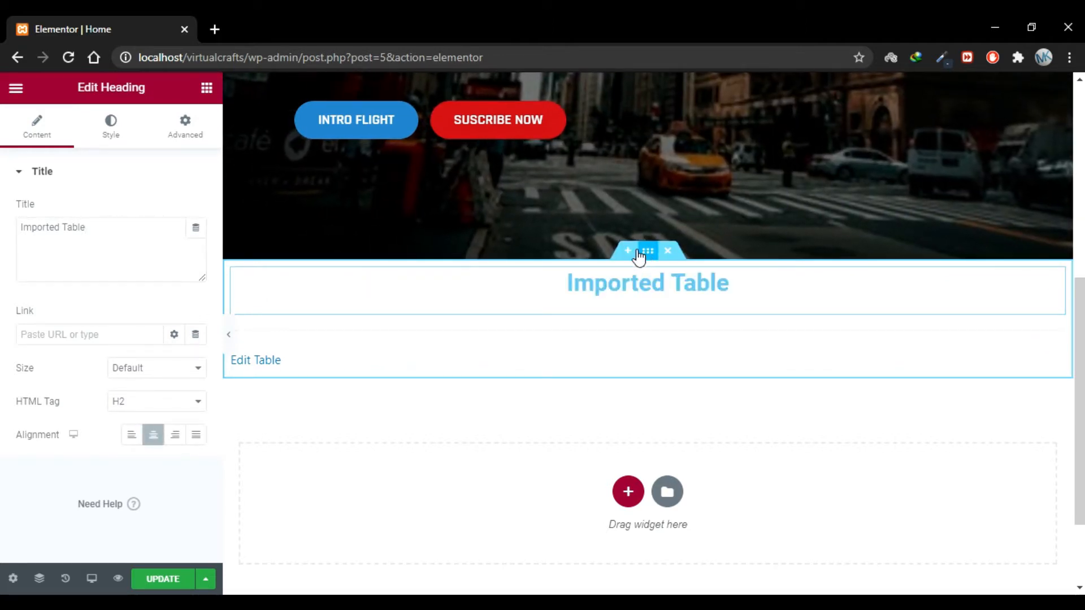
- Give the section 80px top padding and adjust the heading's typography style
click(647, 250)
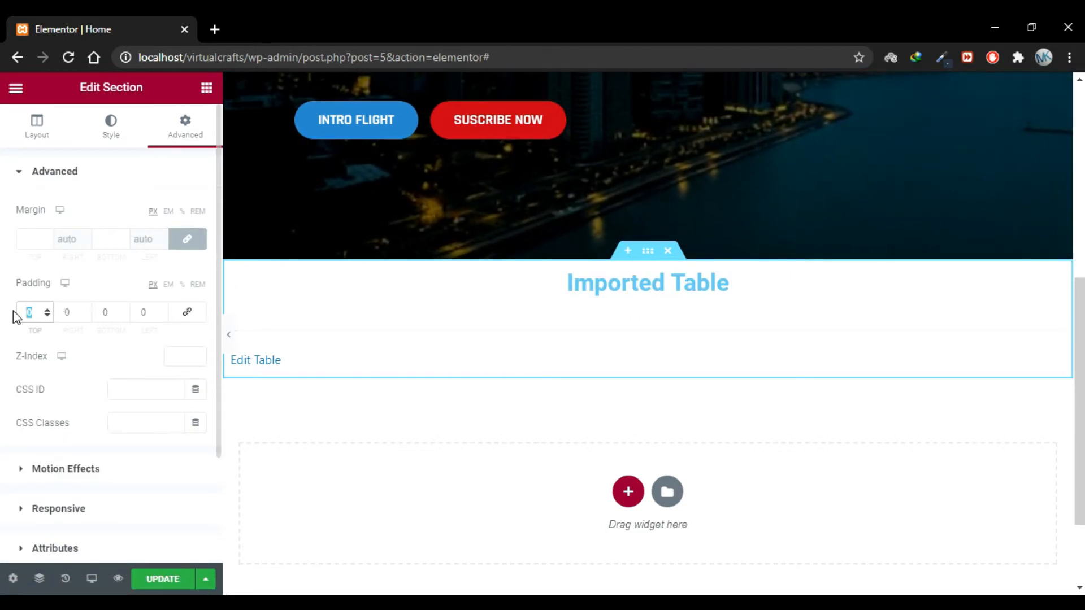
text(80)
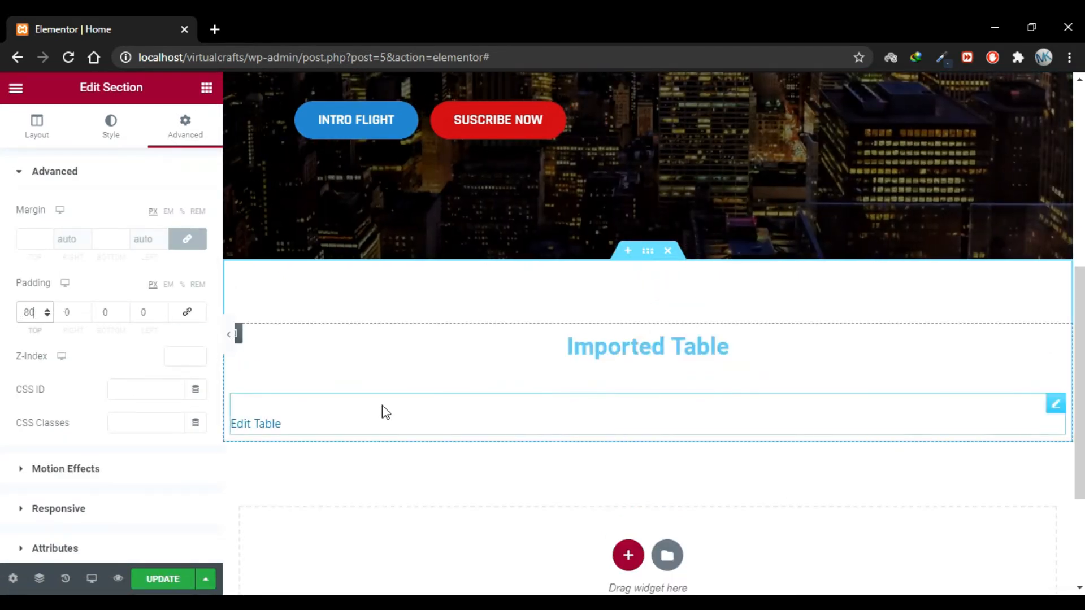
click(647, 345)
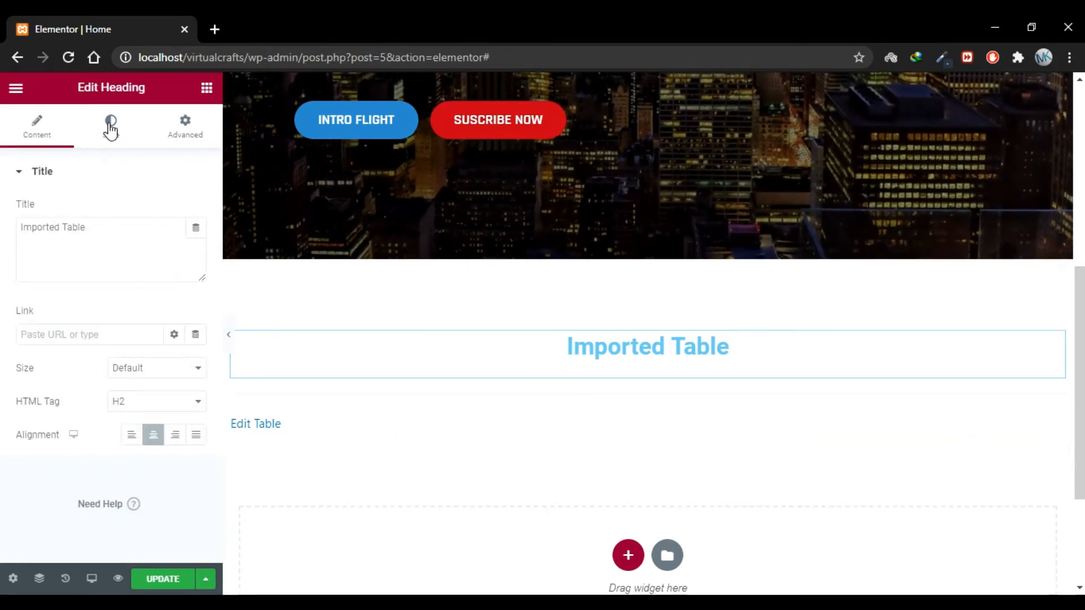
click(110, 126)
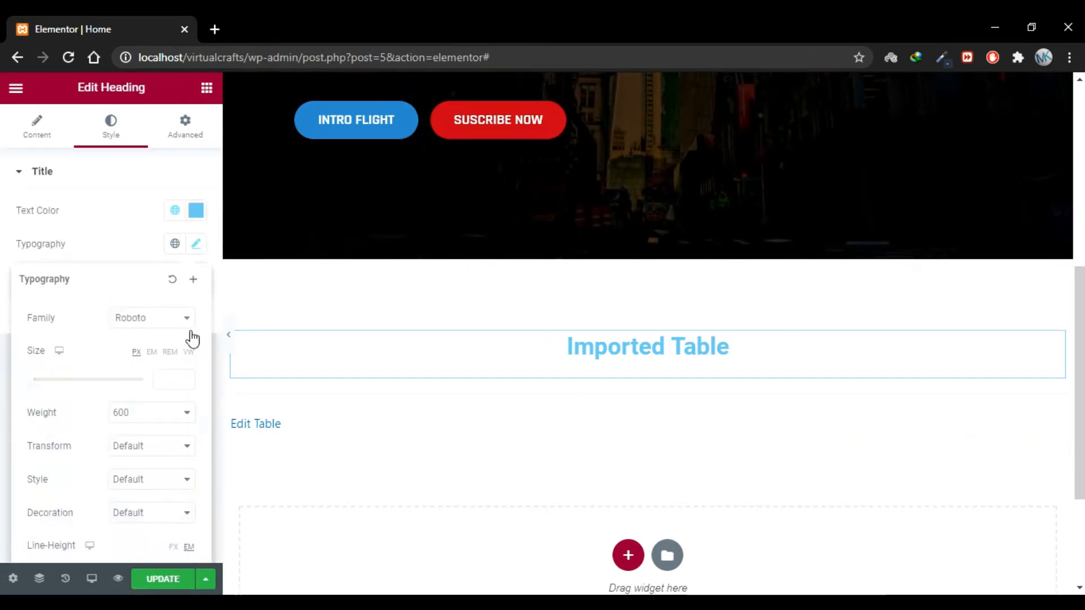
click(150, 446)
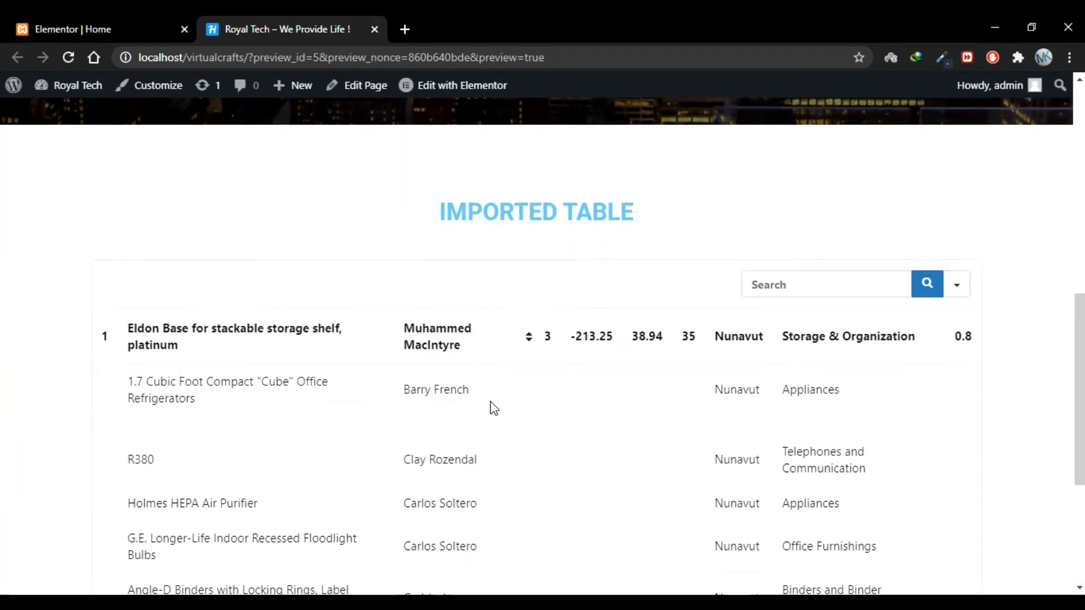
- Scroll the live preview to see the Imported Table heading above the table rows
scroll(down, 3)
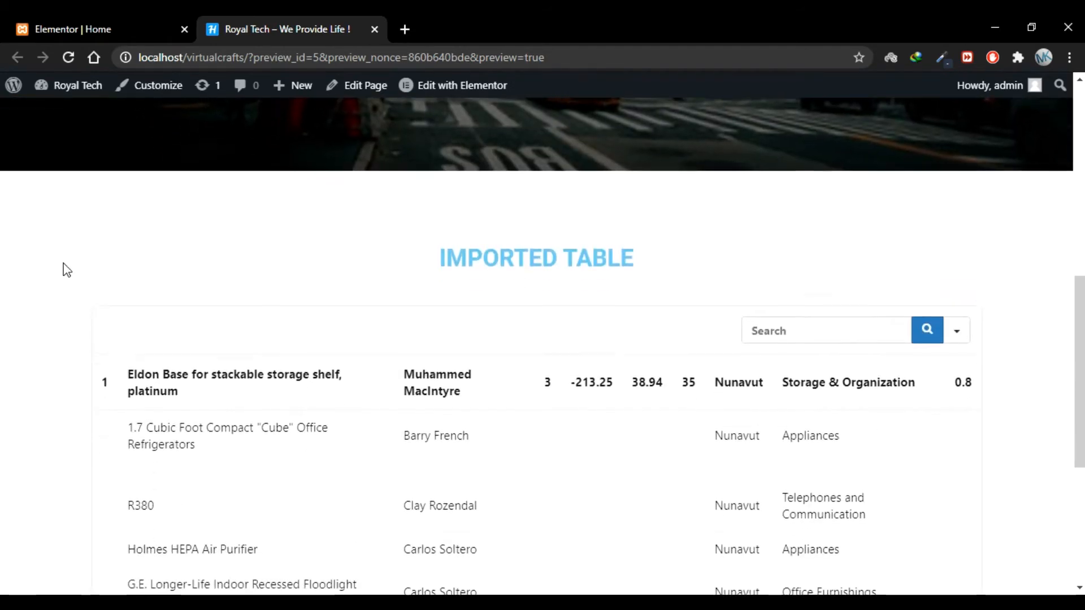
scroll(down, 3)
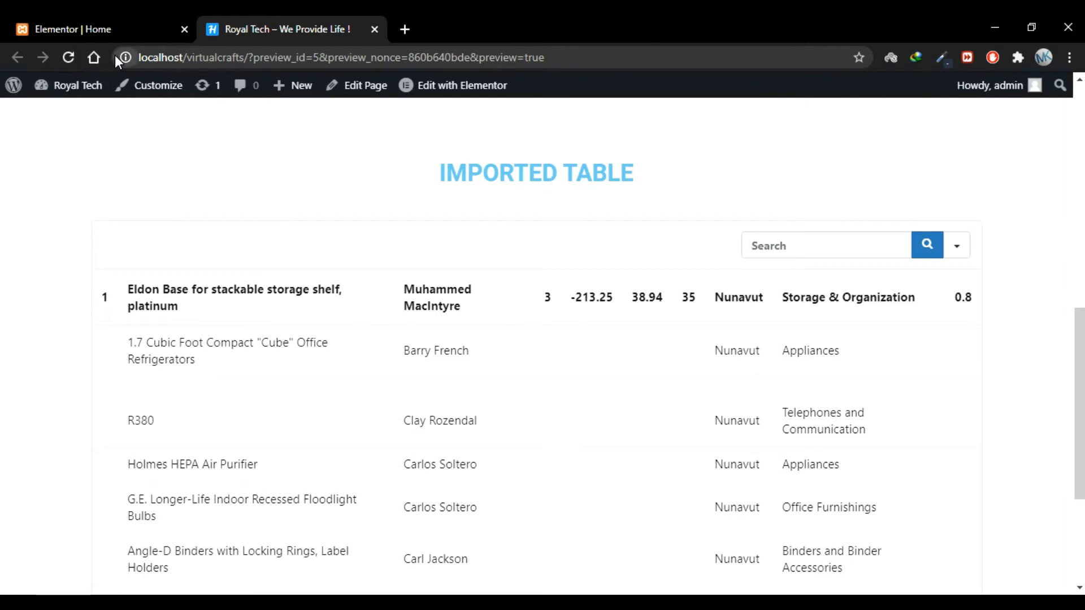
- Return to the Dashboard and open Sample table.csv for editing in Ninja Tables
click(76, 85)
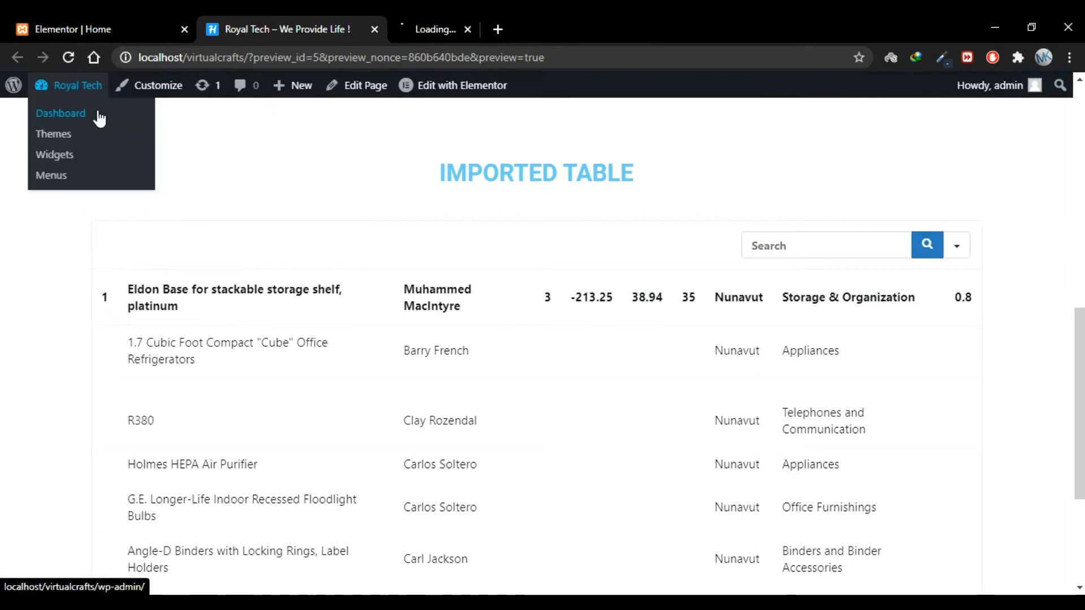
click(61, 113)
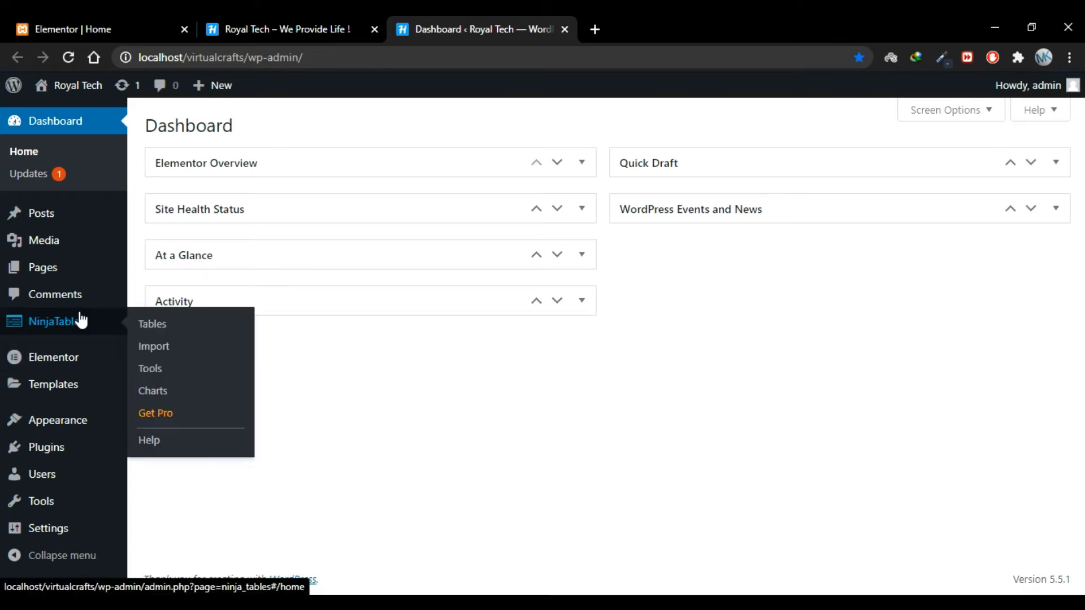
click(151, 324)
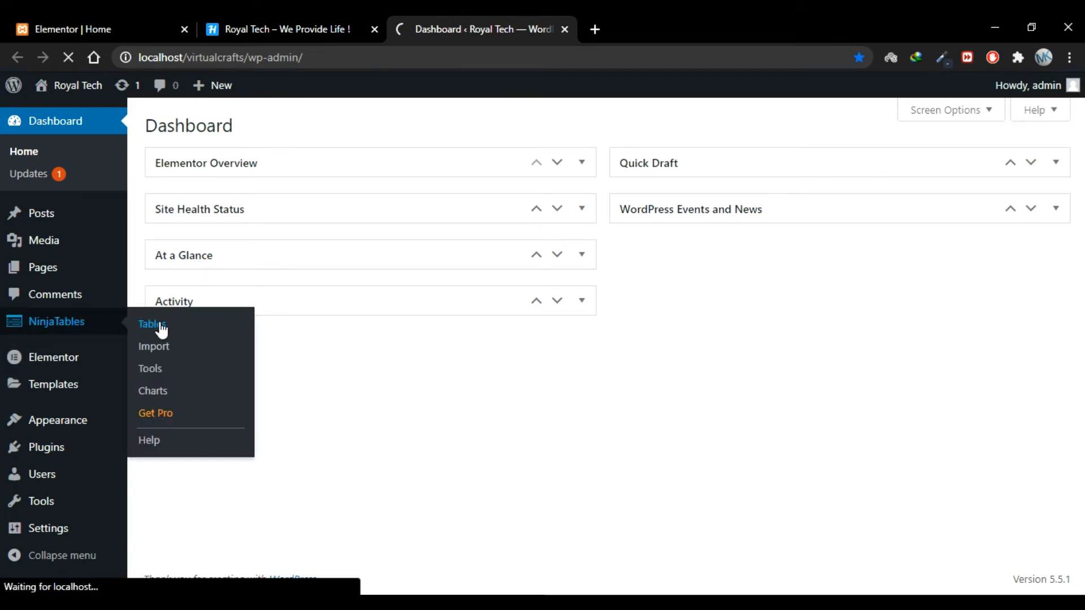
click(151, 324)
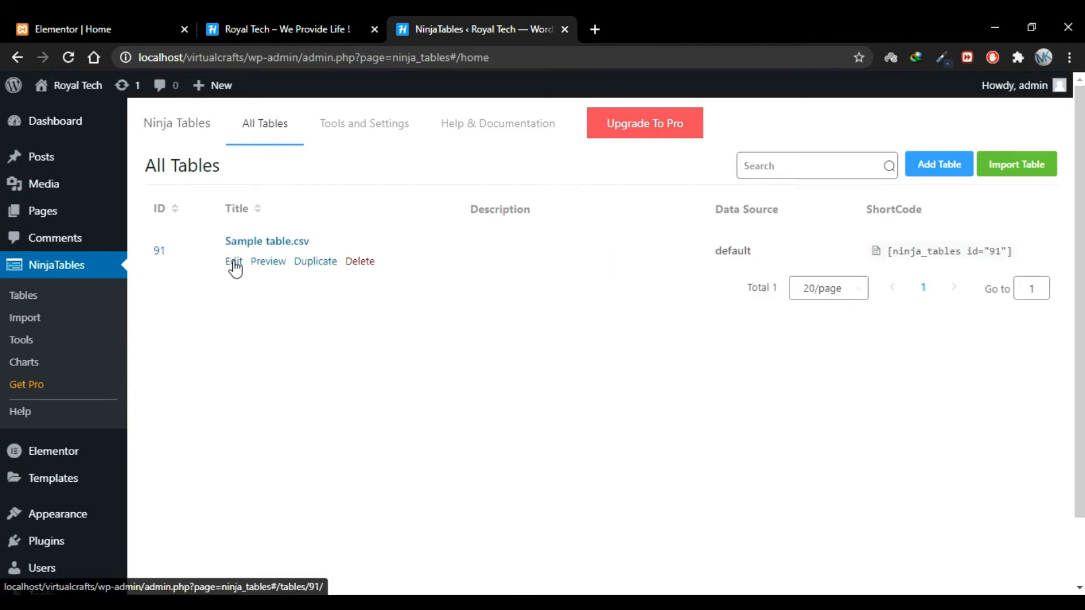
click(233, 261)
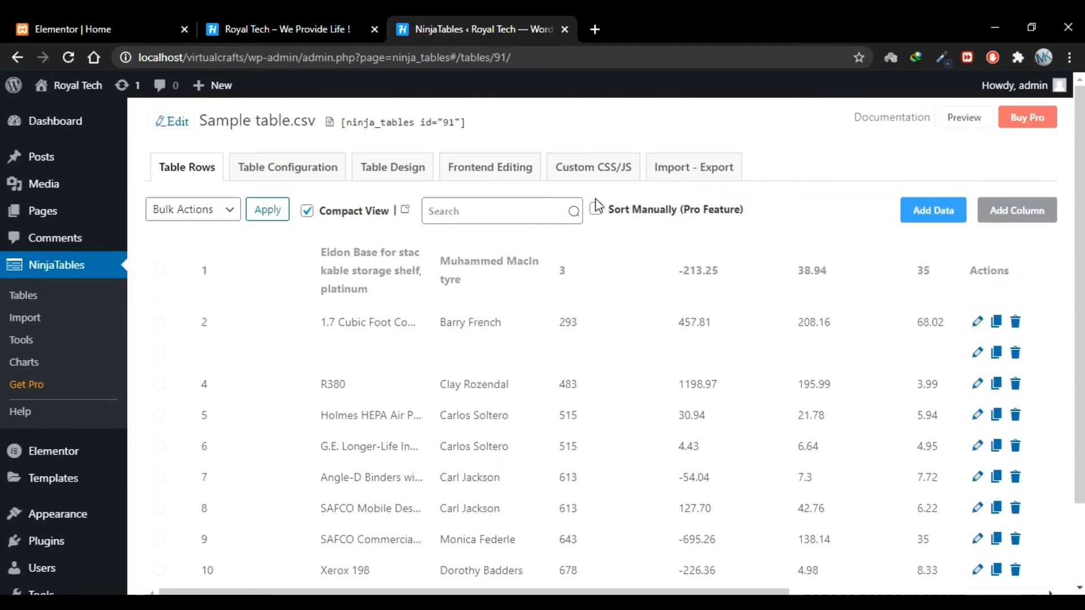
- Enable Show Table Title and Show Table Description in the table's design features
click(392, 167)
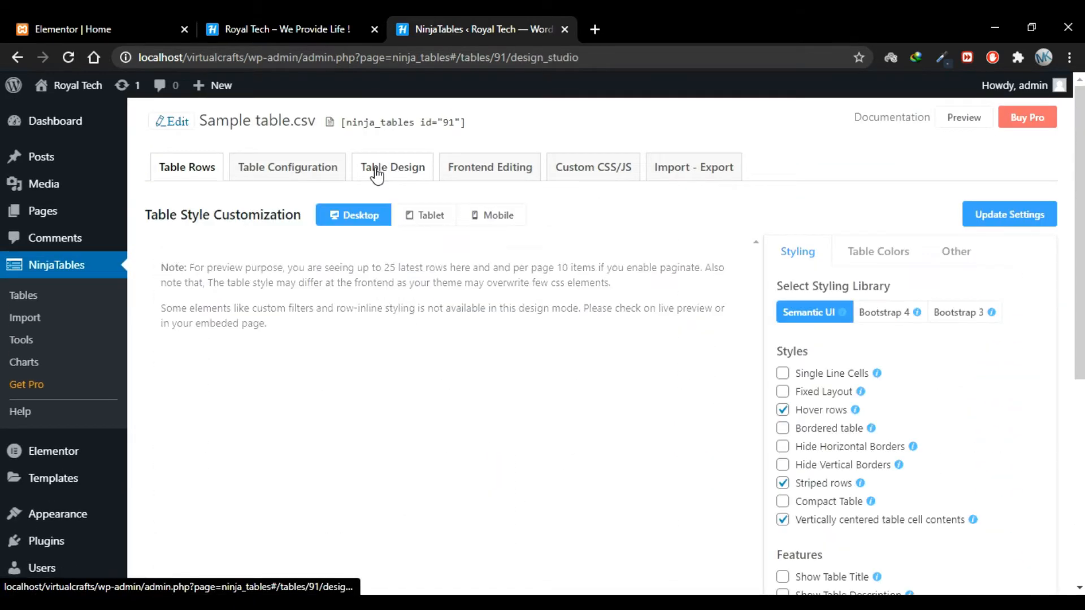
click(393, 167)
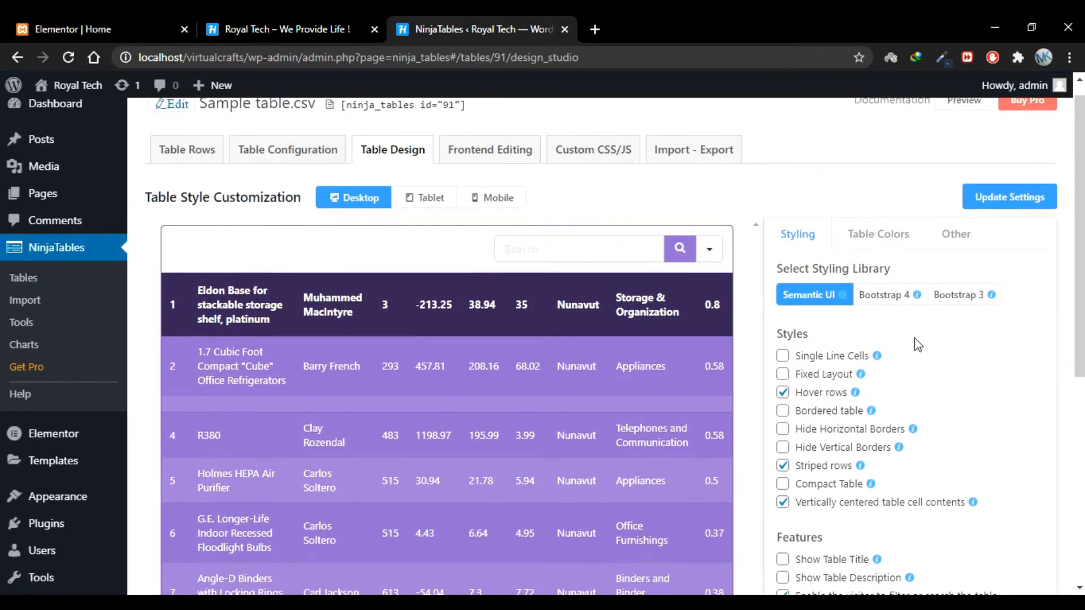
scroll(down, 3)
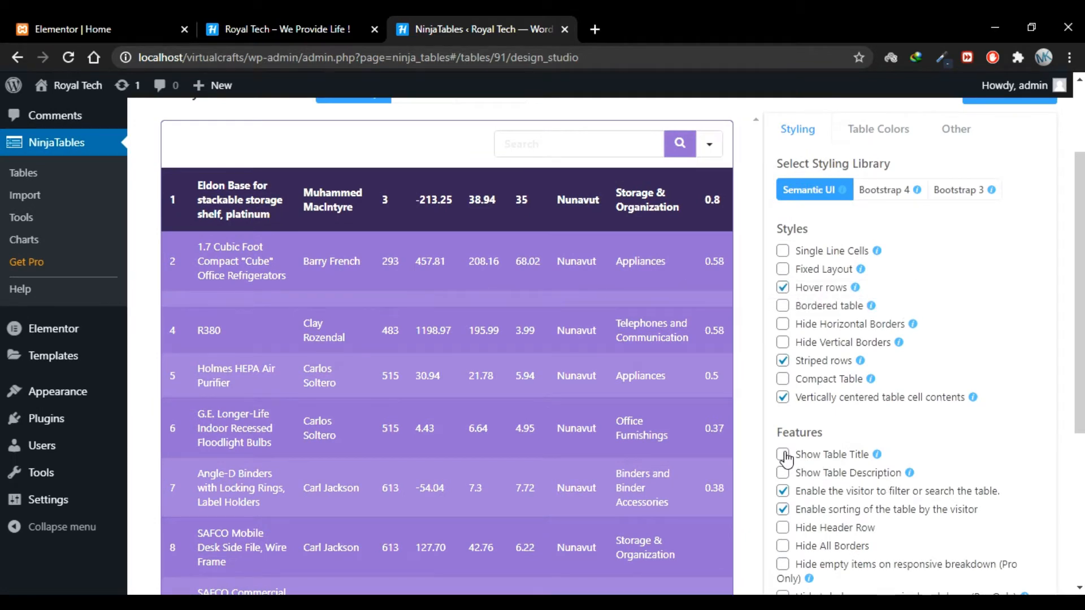
click(783, 454)
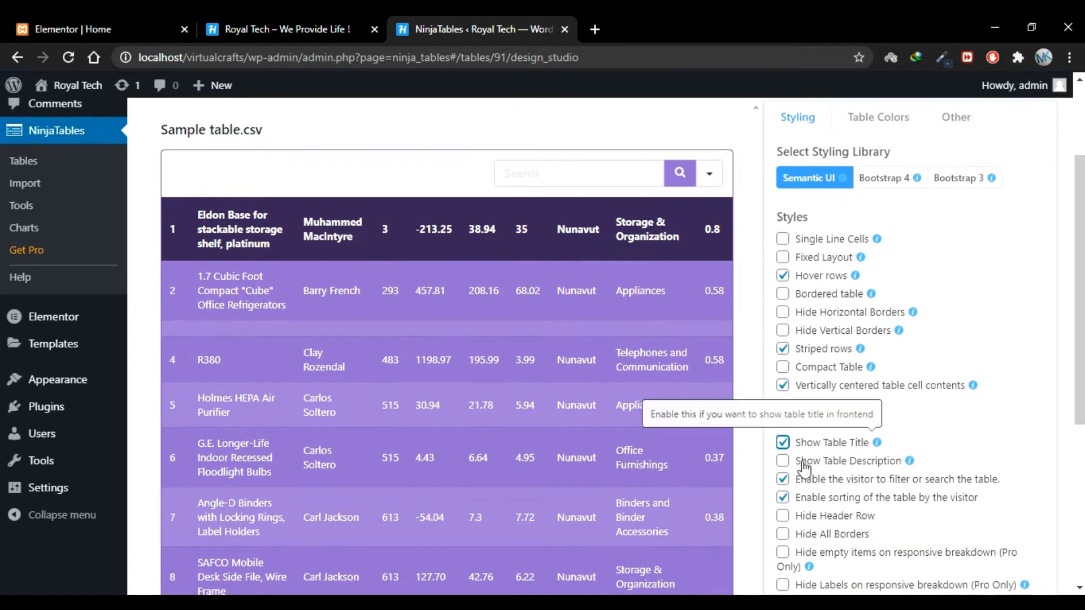
click(783, 461)
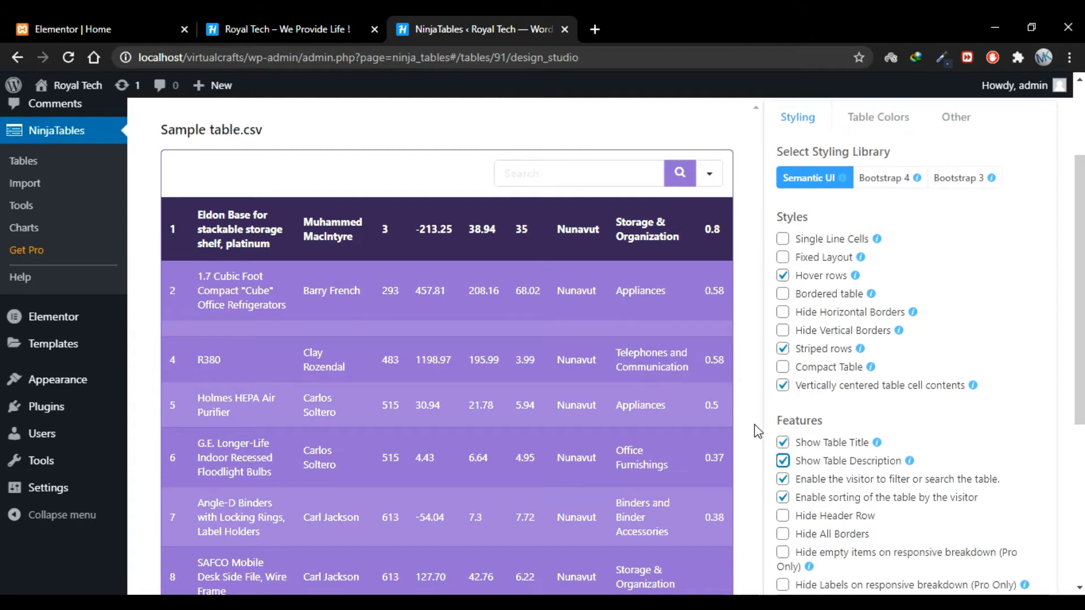
scroll(up, 3)
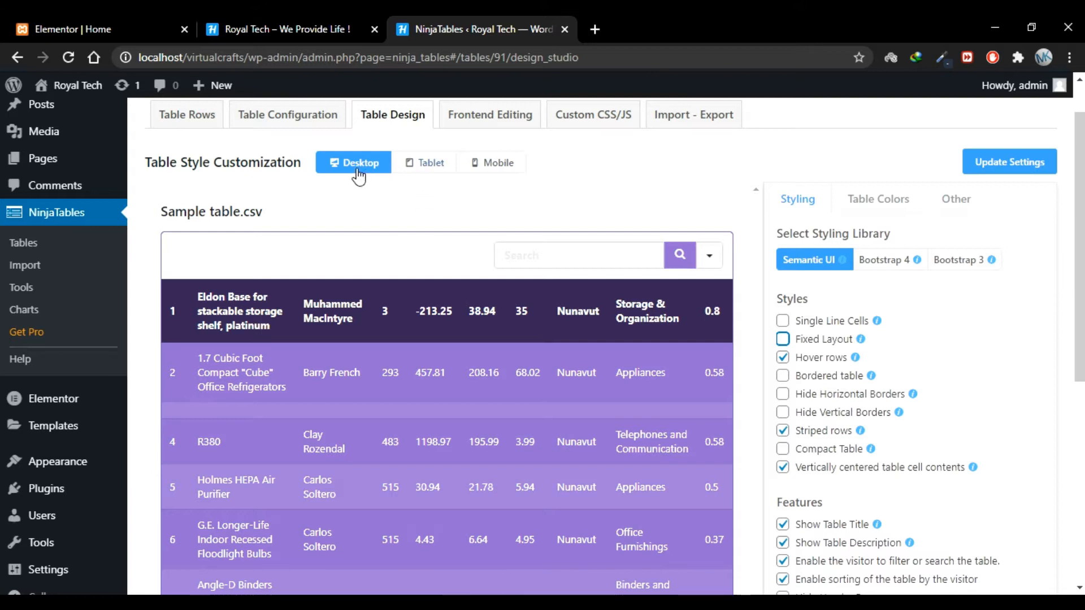
mouse_move(426, 167)
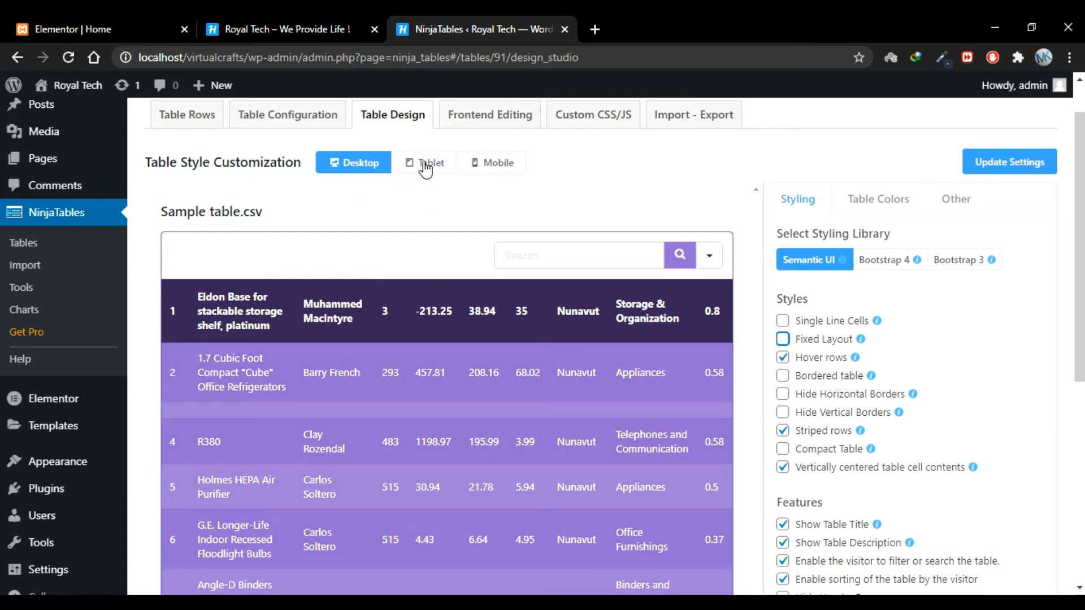
- Preview the Home page at tablet width and scroll through it
click(425, 163)
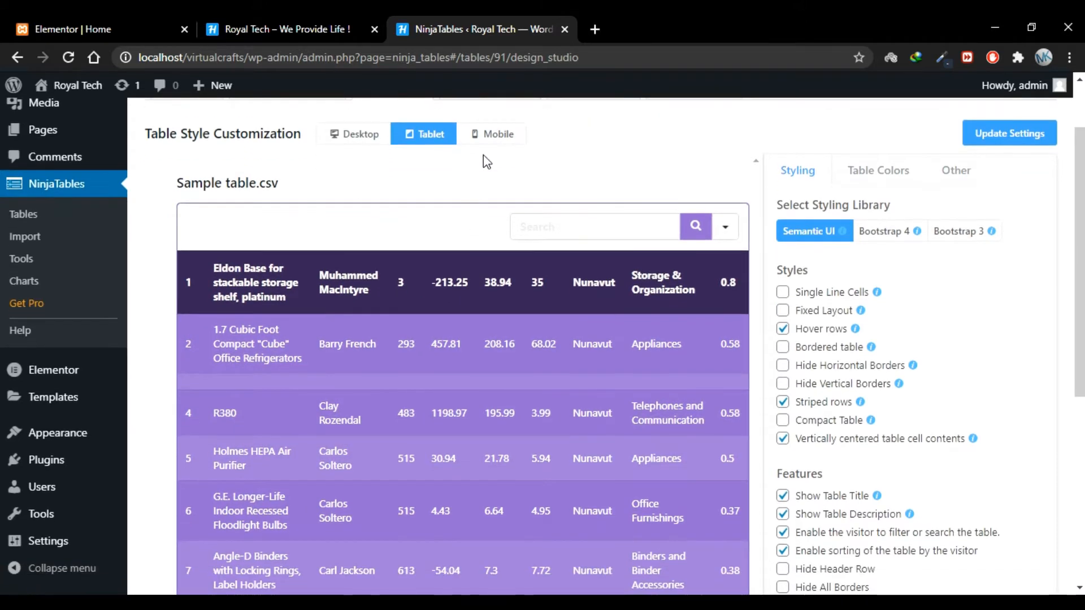
scroll(down, 3)
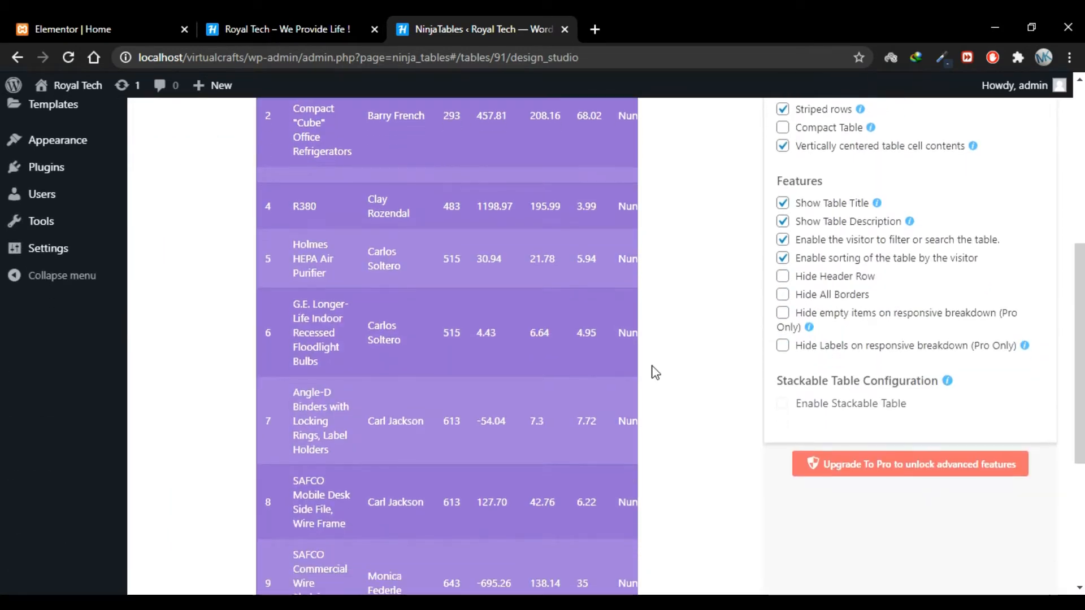
scroll(down, 3)
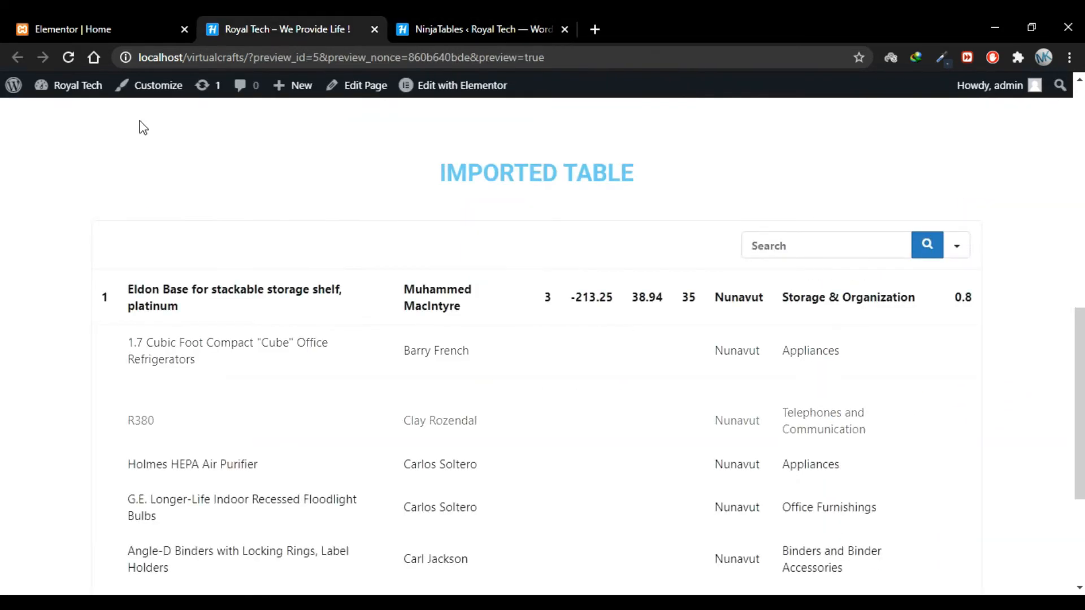
- Reload the home page preview so the Sample table.csv title appears above the table
click(68, 57)
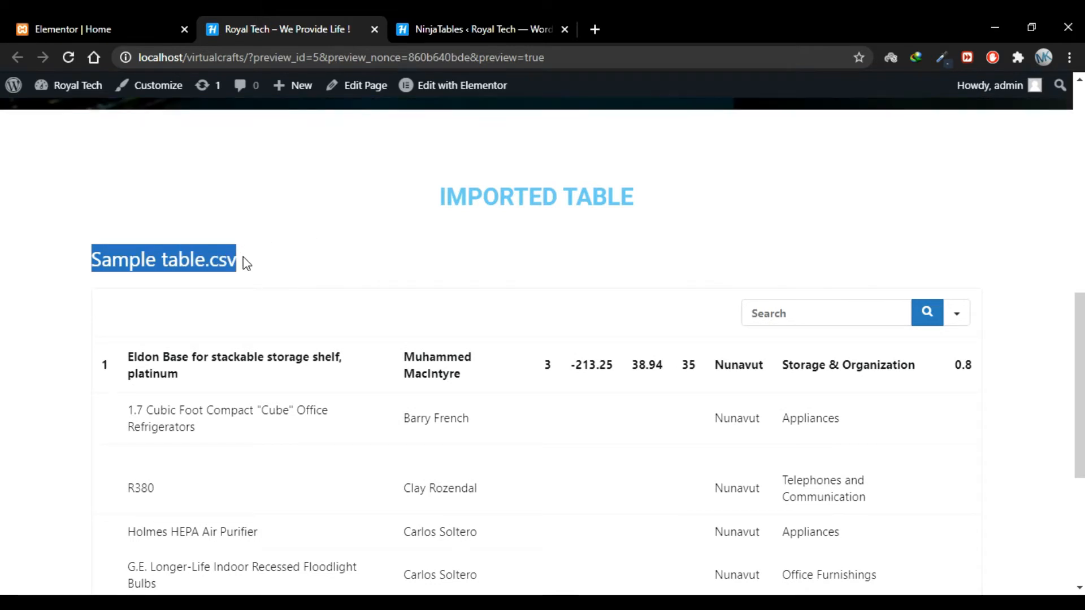
- Retitle the table 'Uploaded table', set its description to 'Uploaded table' repeated, and update
click(478, 29)
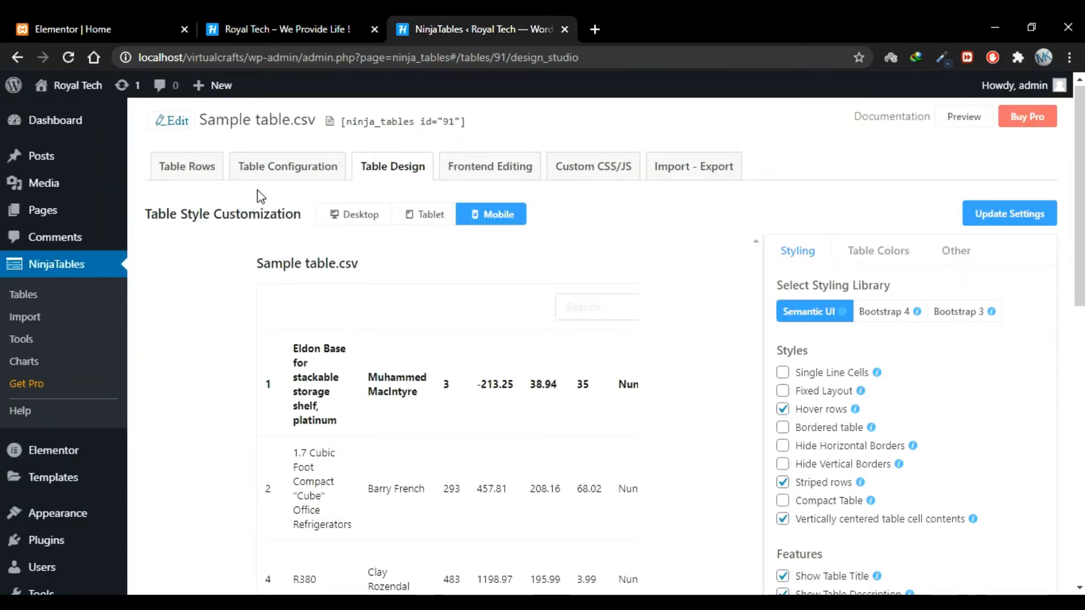
click(177, 120)
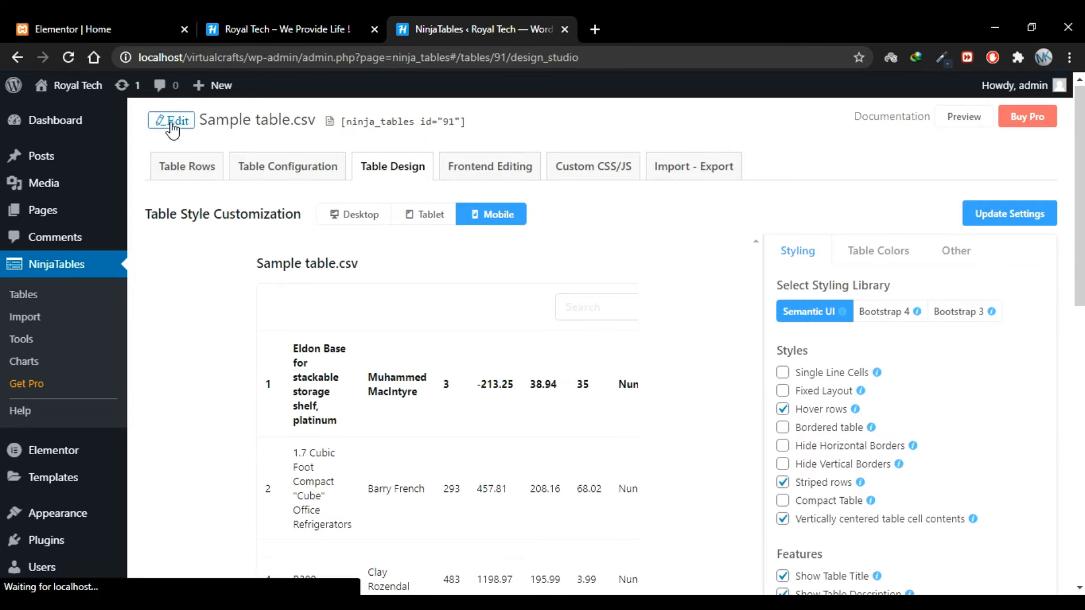
click(172, 120)
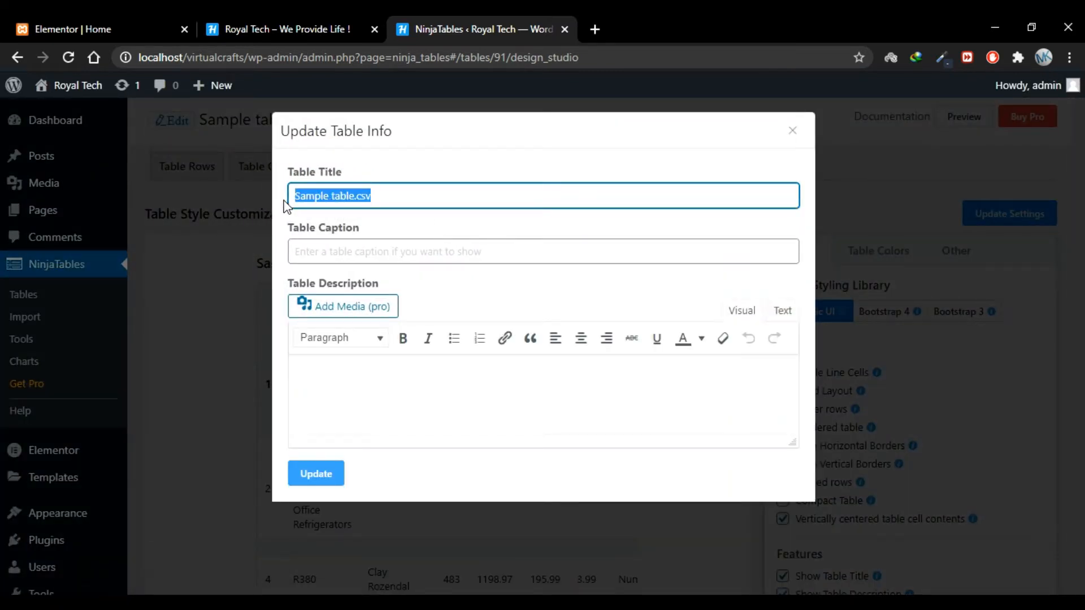
text(Uploaded)
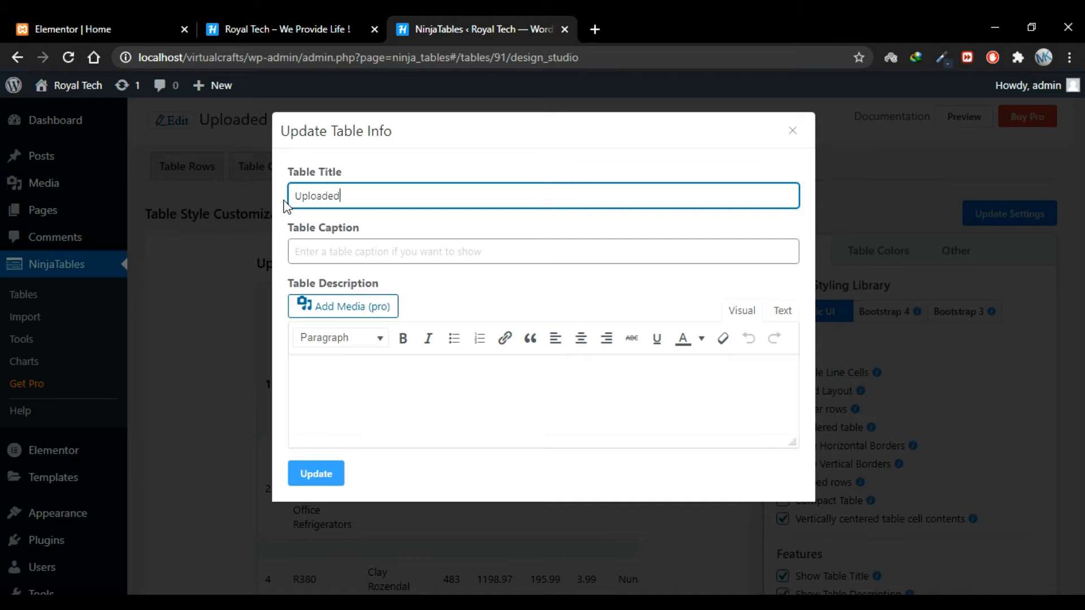
text(table)
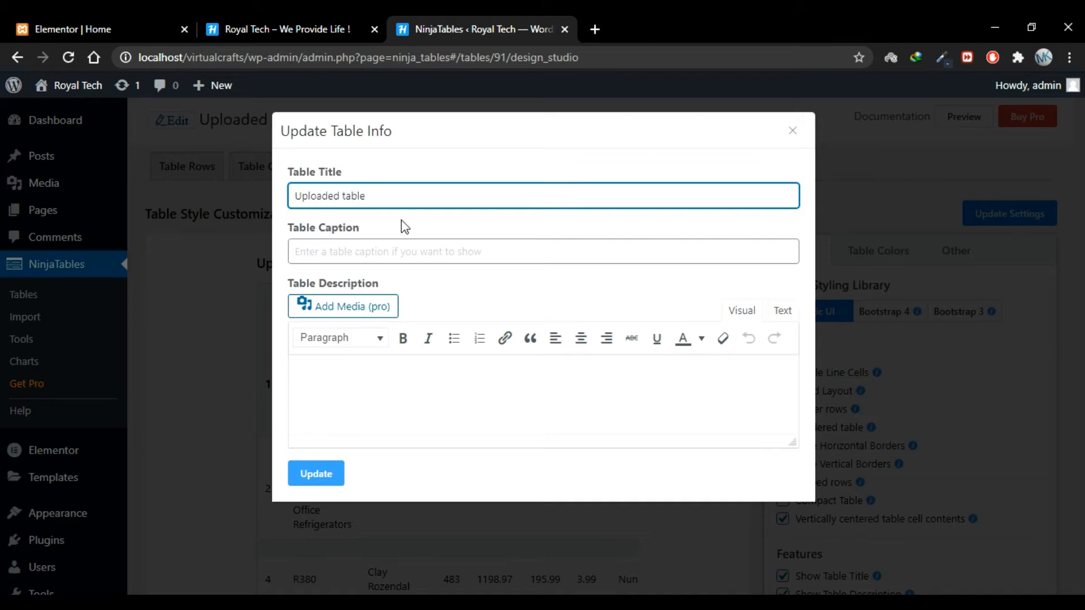
text(Uploaded table)
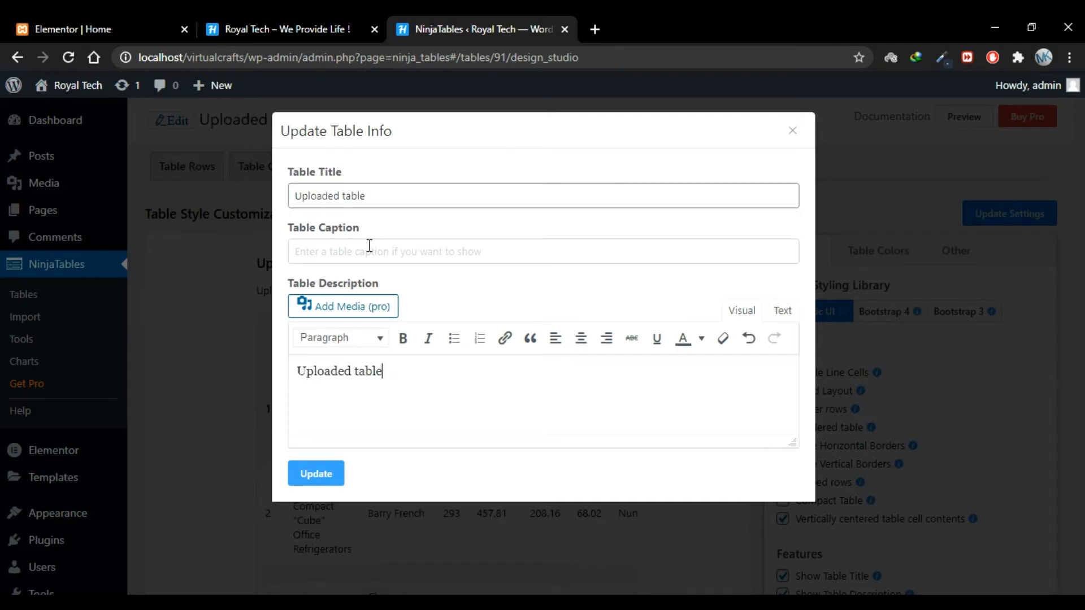
text(Uploaded table Uploaded table Uploaded table Uploaded table)
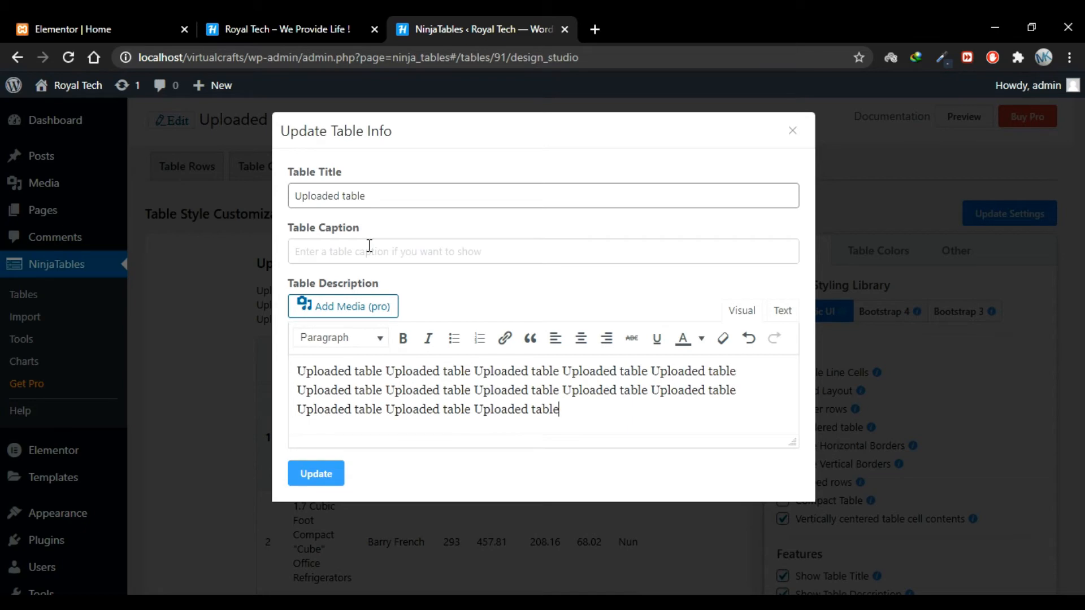
click(315, 474)
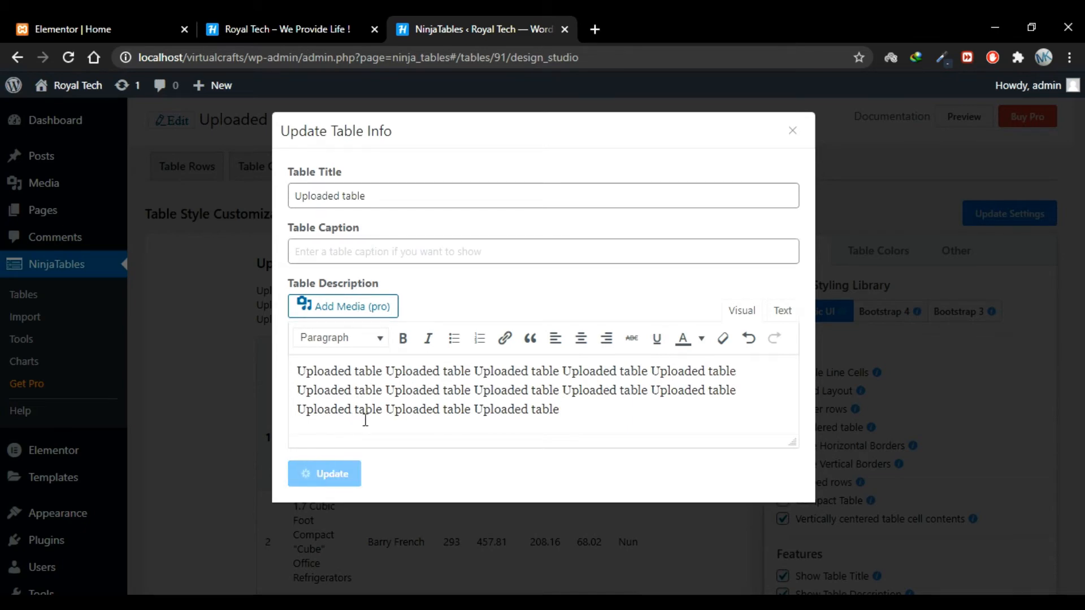
click(324, 474)
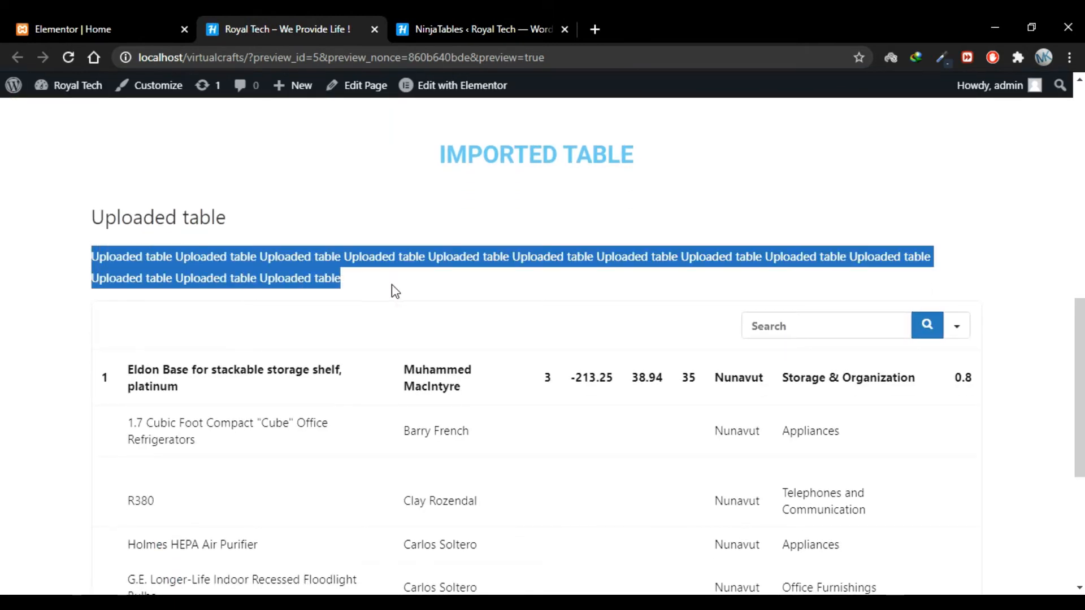
- Test the table's frontend search with 'Bulbs' and '198', then clear it
scroll(down, 3)
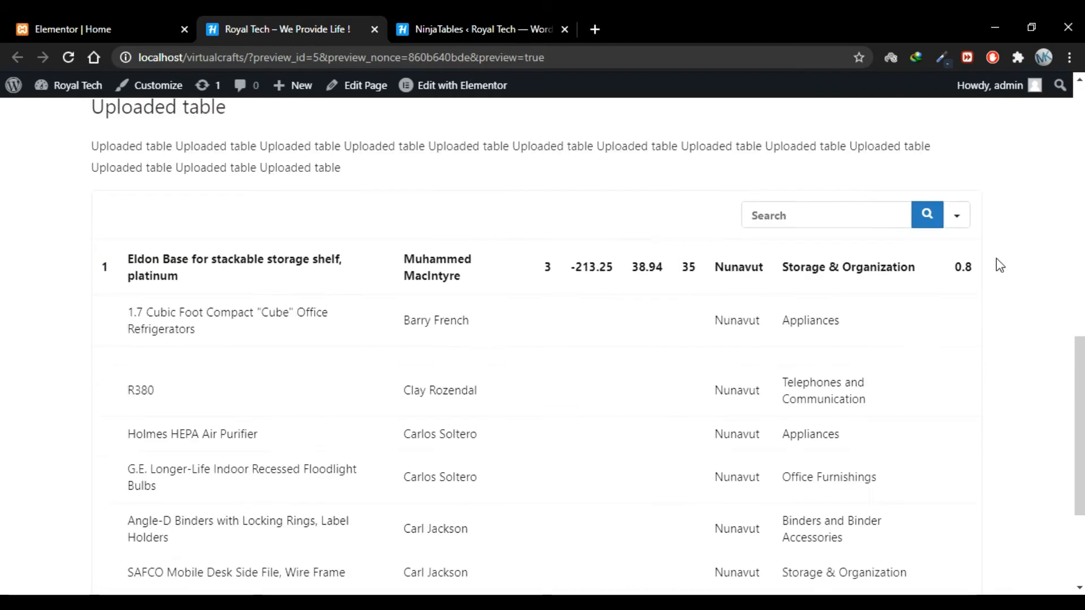
scroll(down, 3)
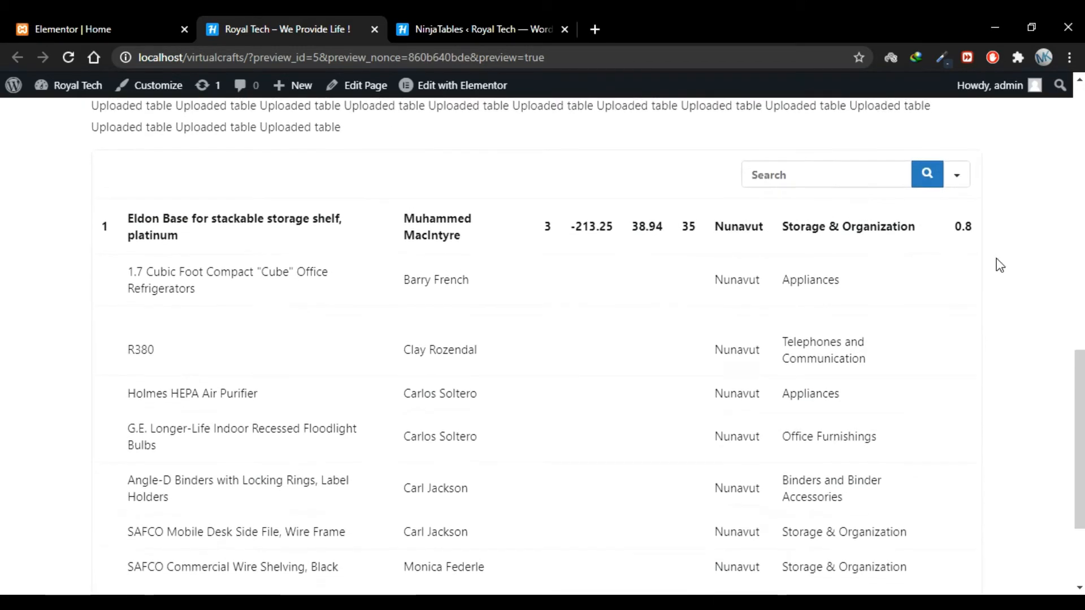
scroll(down, 3)
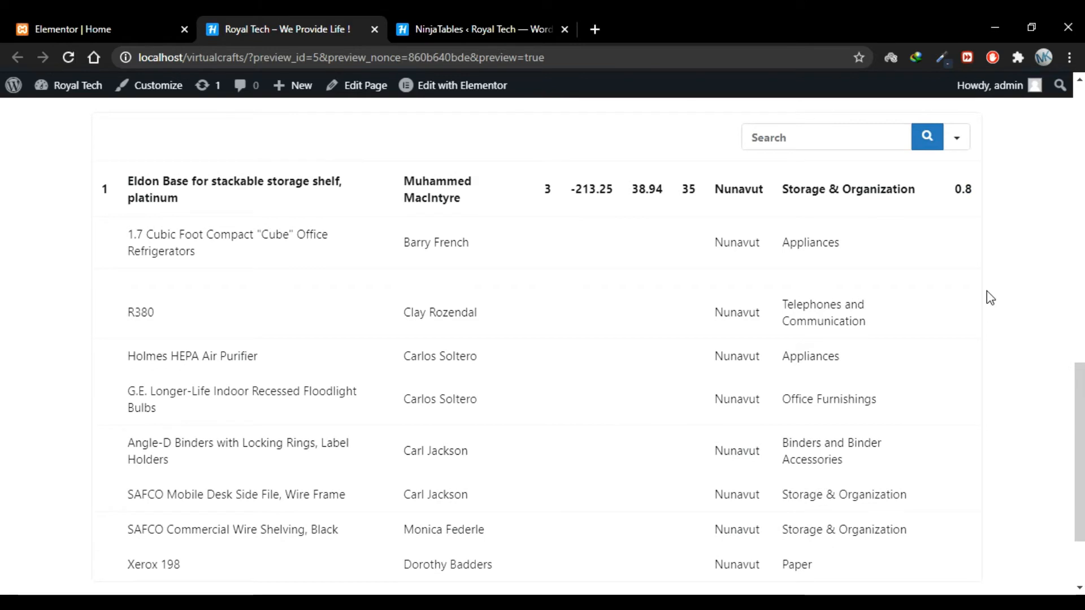
scroll(down, 3)
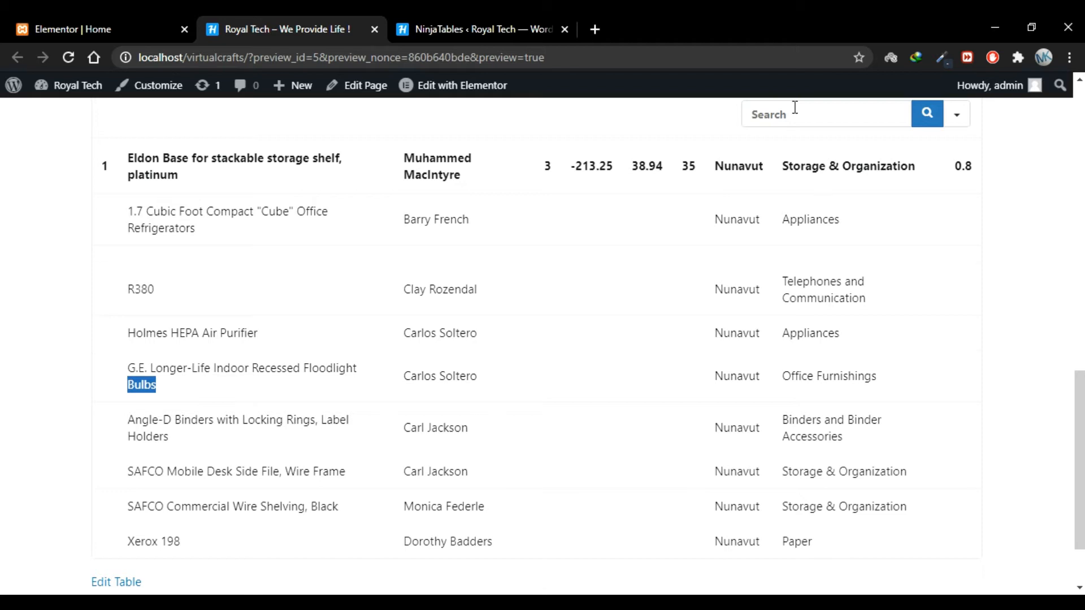
text(Bulbs)
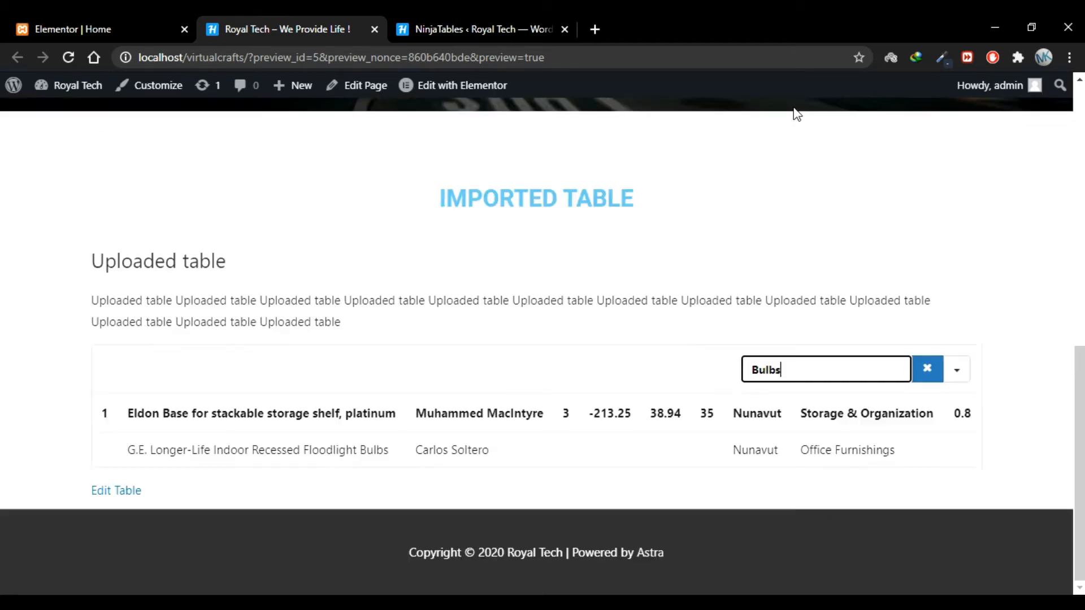
mouse_move(387, 478)
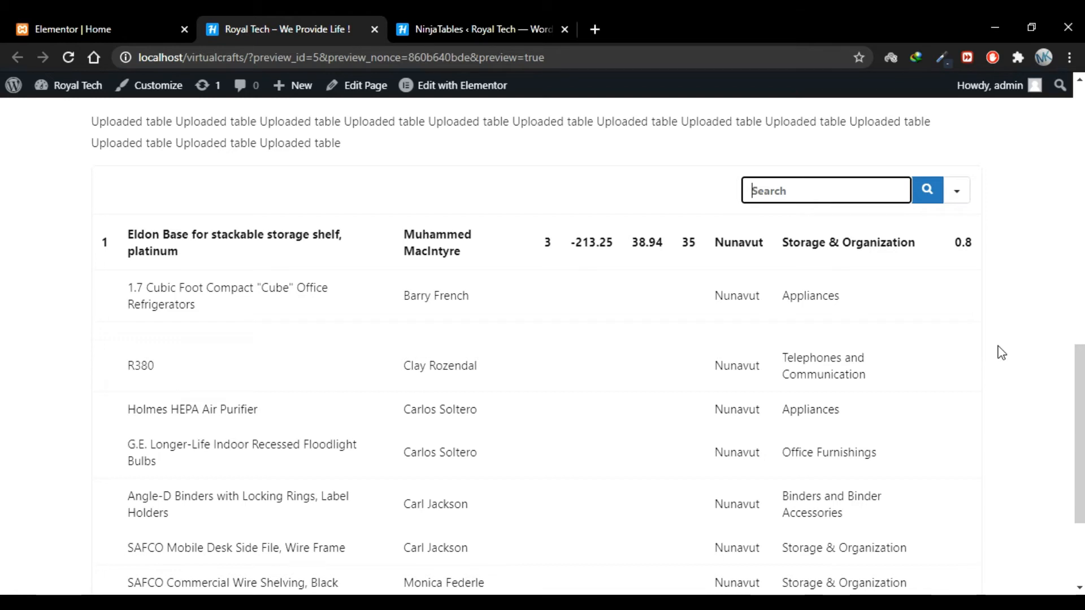
scroll(down, 3)
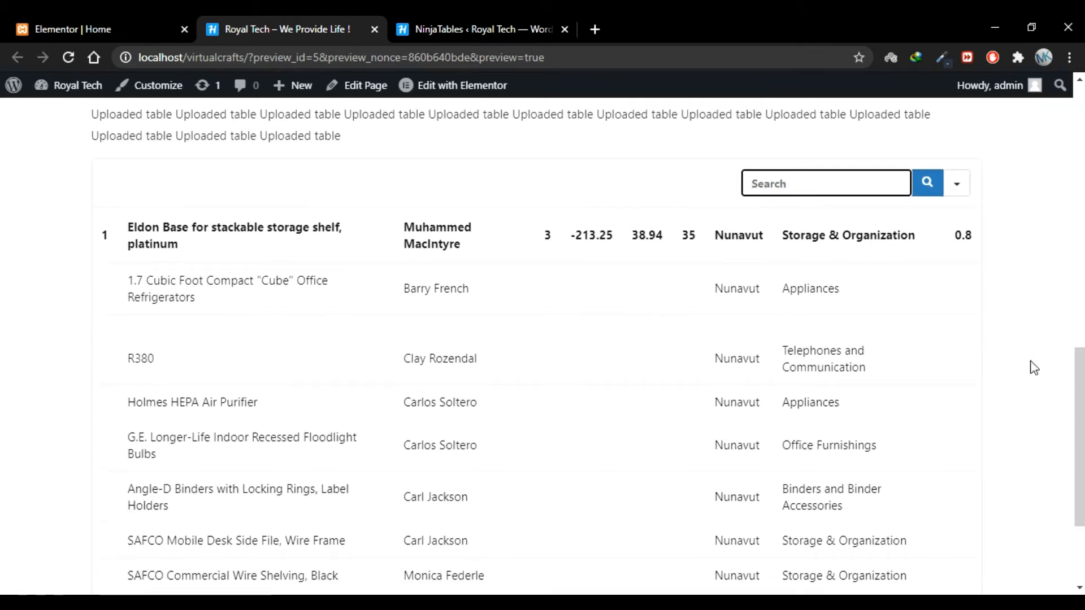
scroll(down, 3)
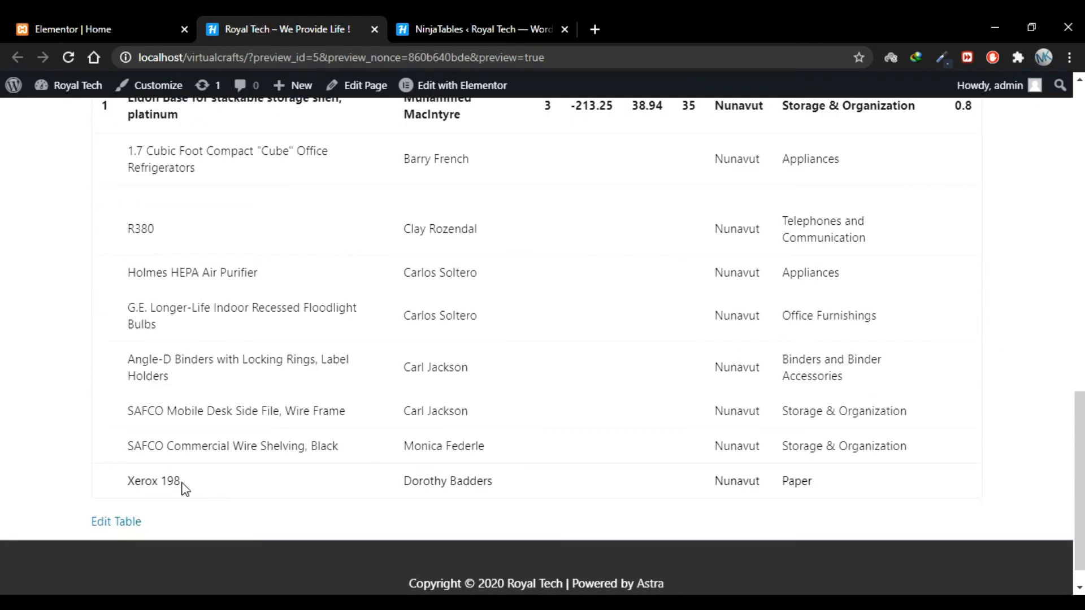
double_click(153, 481)
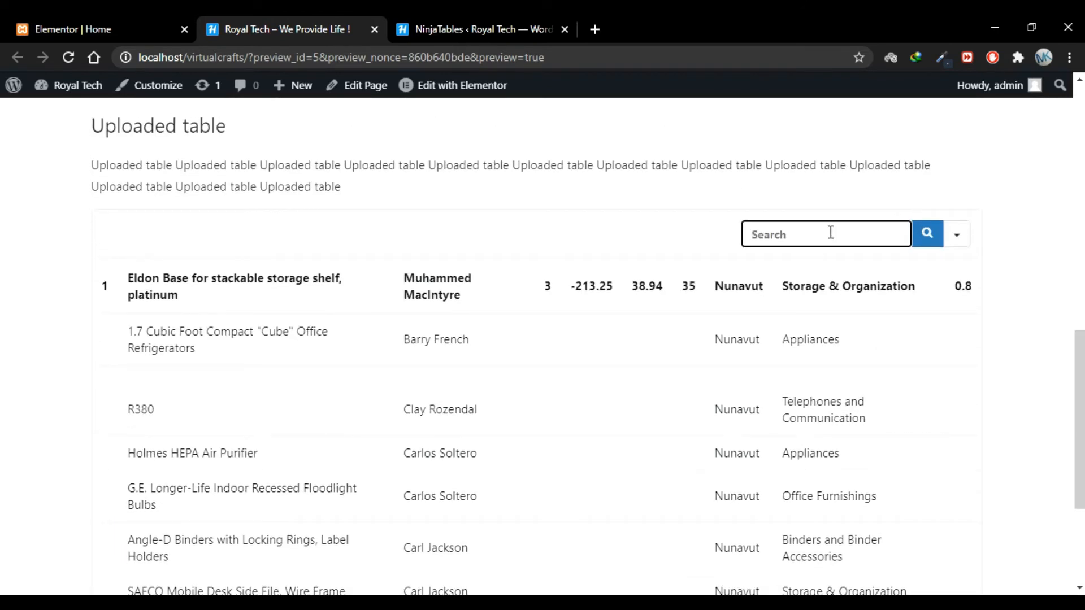
text(198)
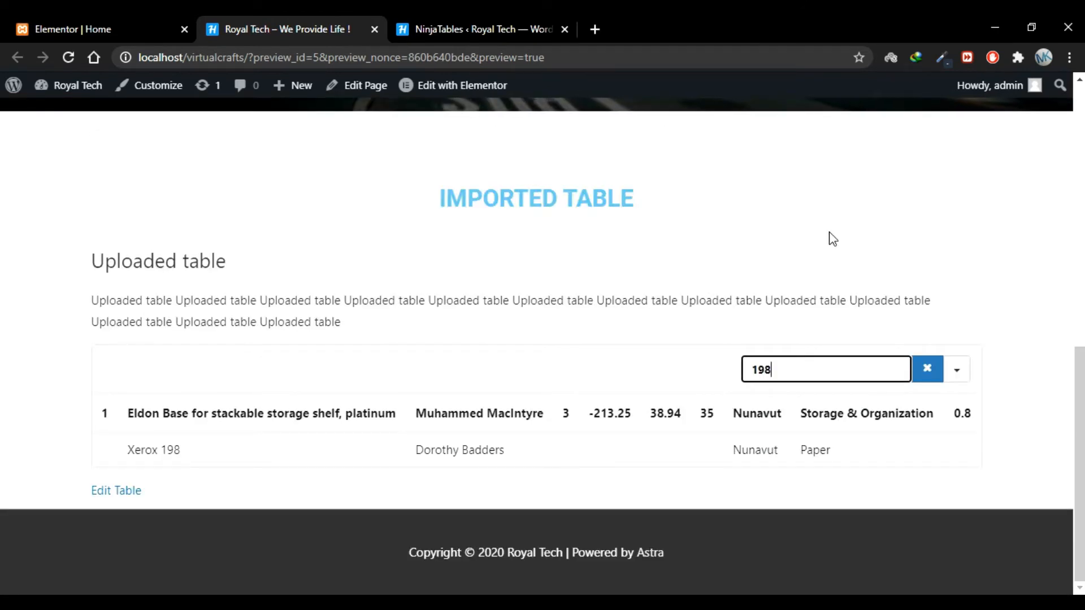
key(Backspace)
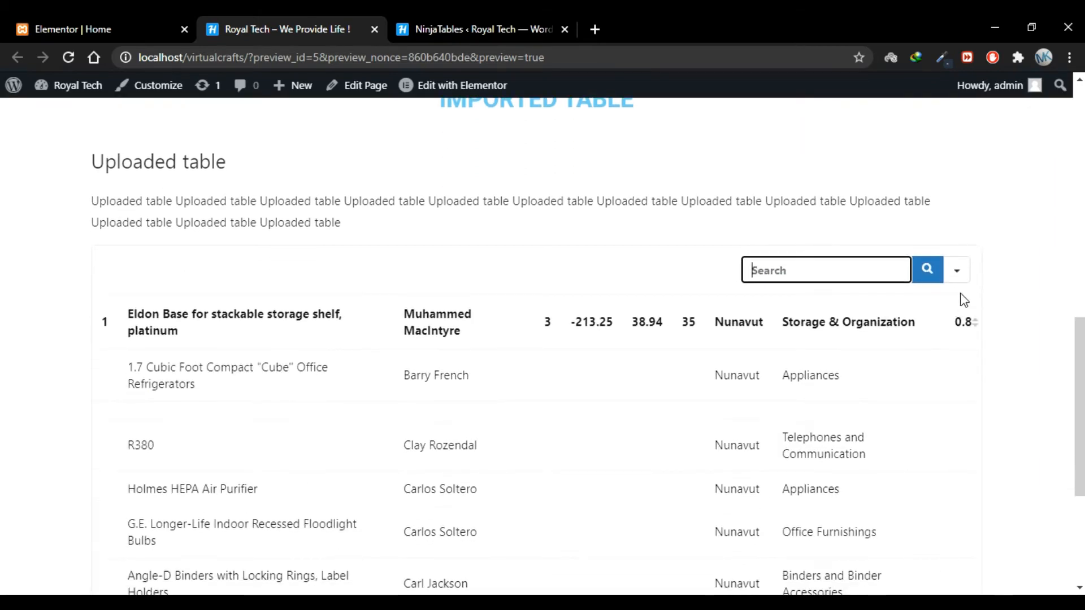
- Exclude the Eldon Base column from search, confirm 'R380' finds nothing, then clear
click(957, 271)
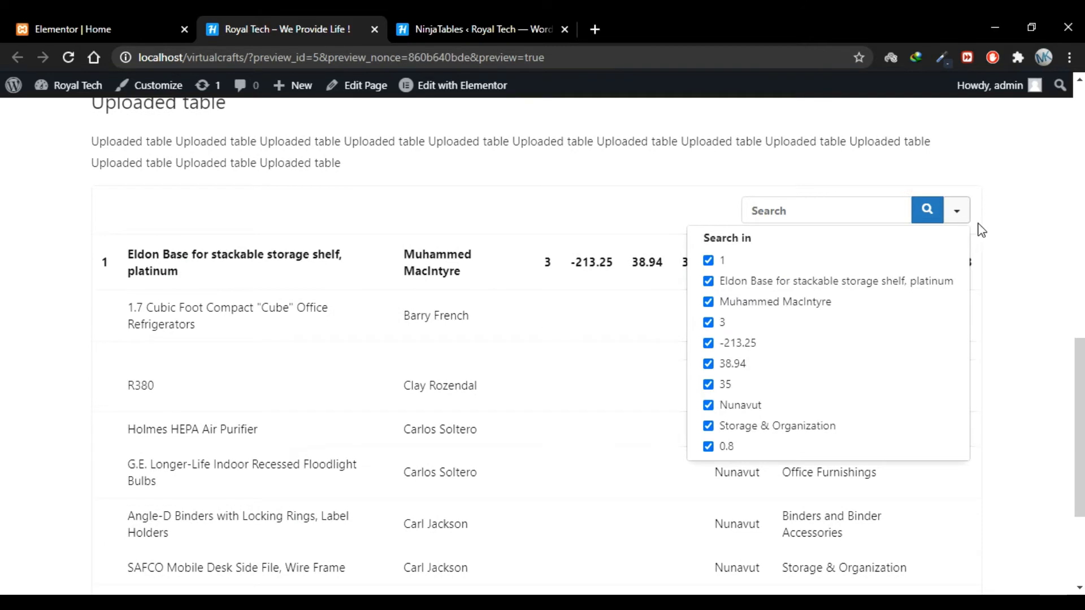
click(709, 249)
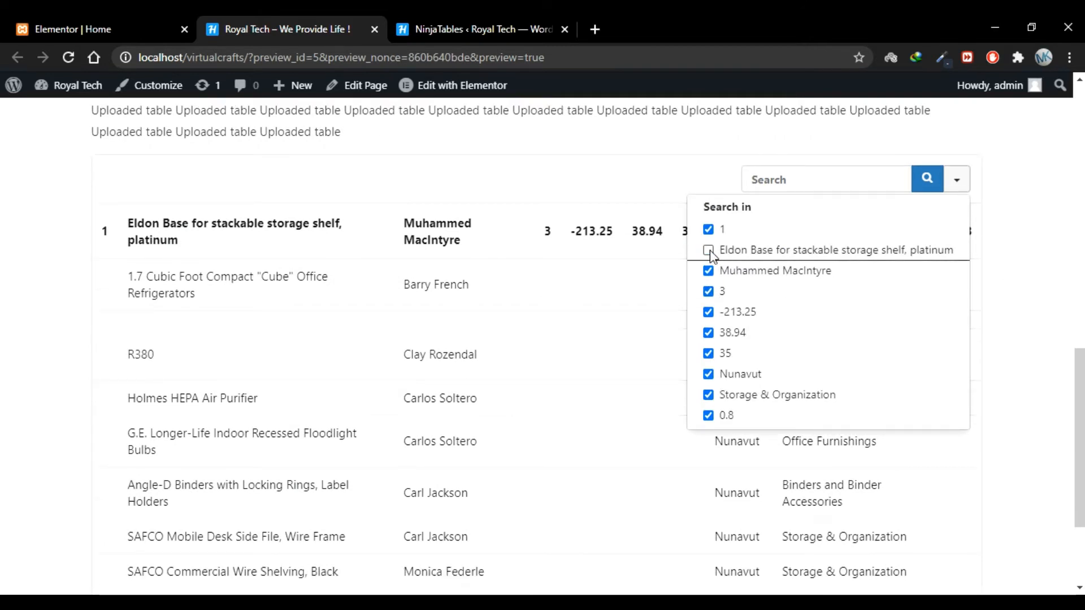
click(708, 250)
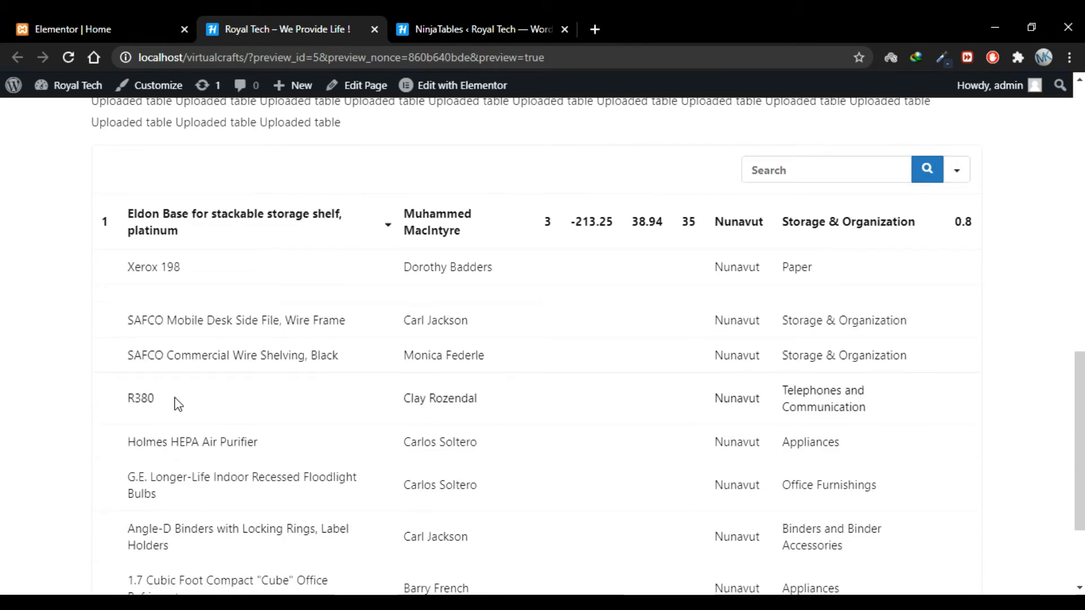
double_click(141, 397)
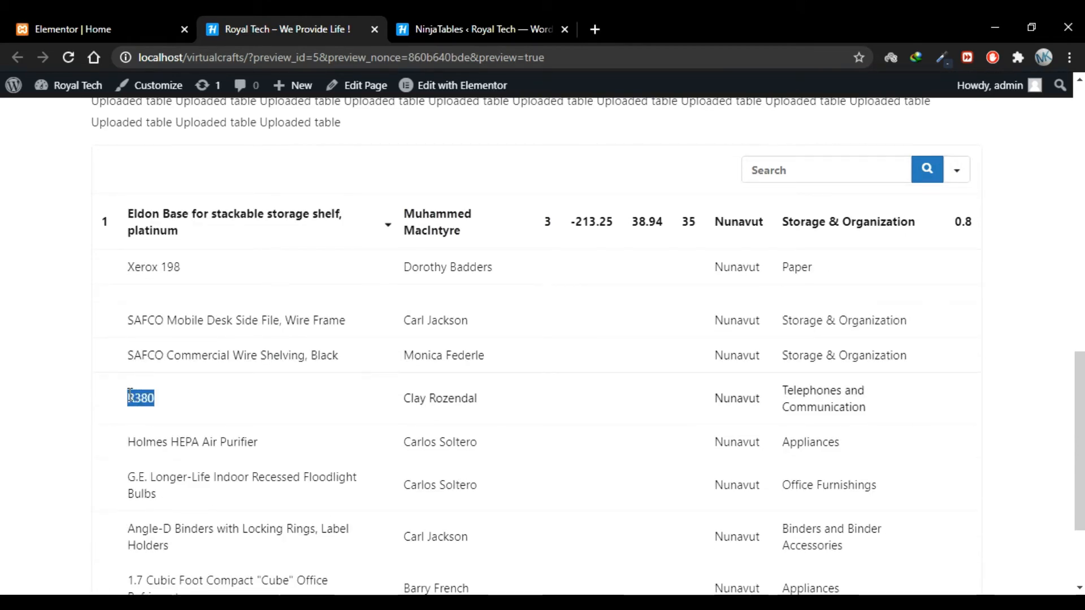
text(R380)
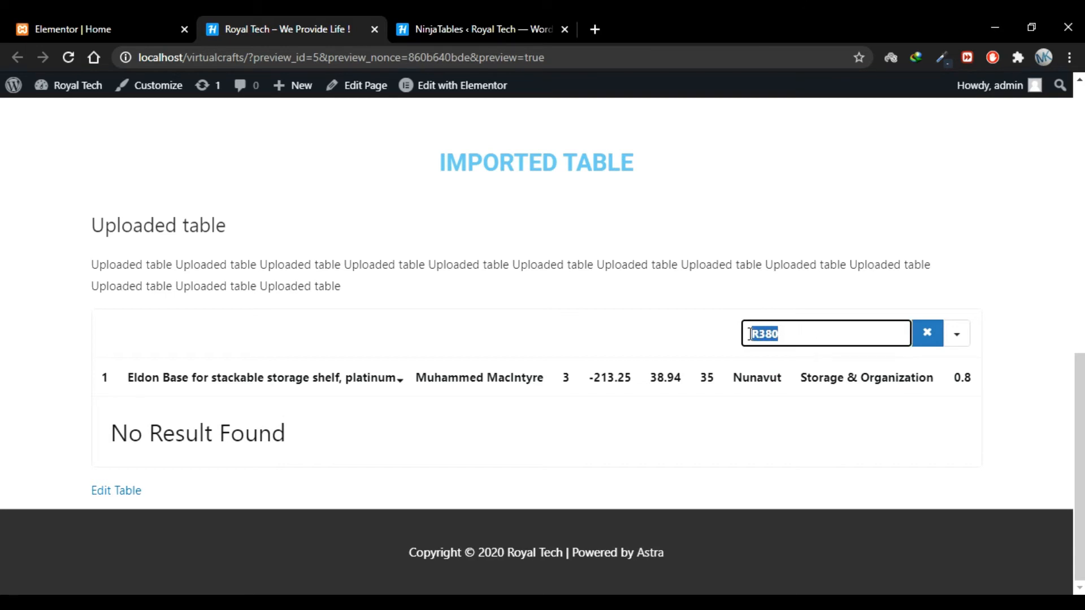
click(928, 333)
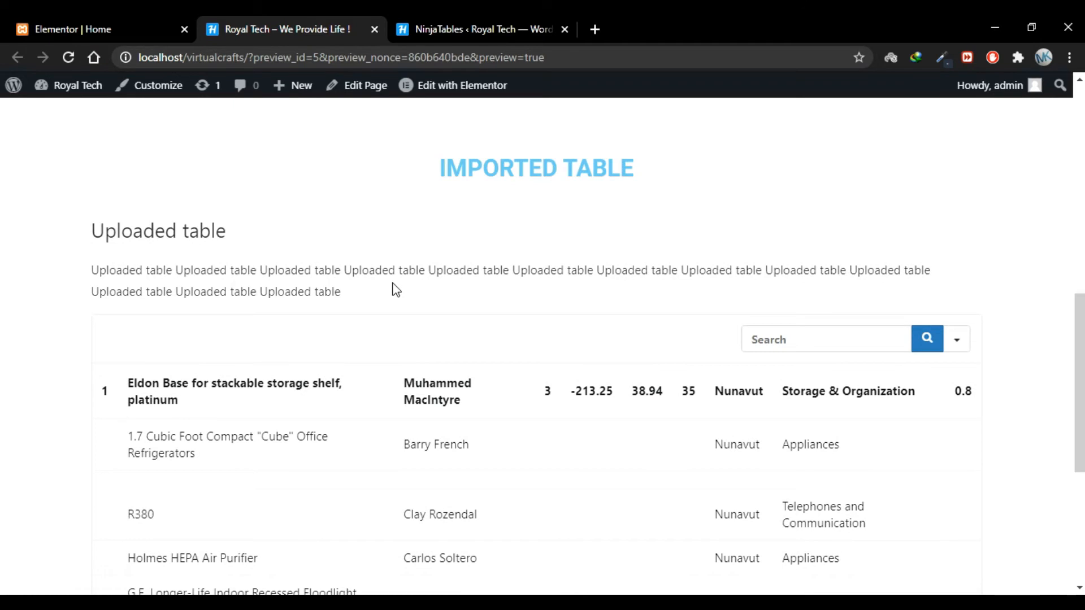
mouse_move(413, 179)
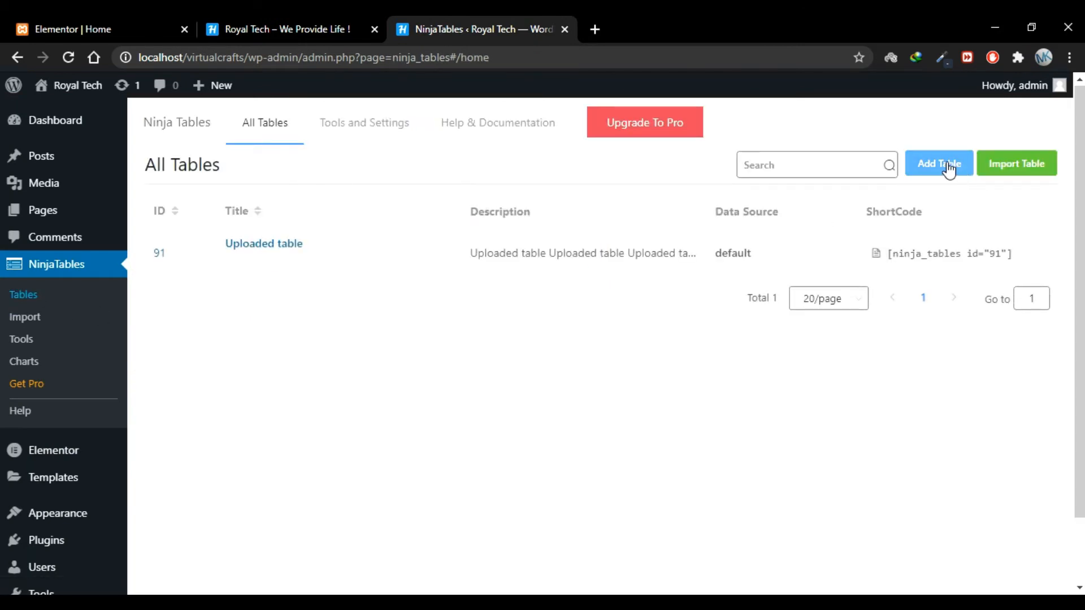
- Create a new table titled 'Results 2k20 Batch' using the sample sentence as its description
click(938, 164)
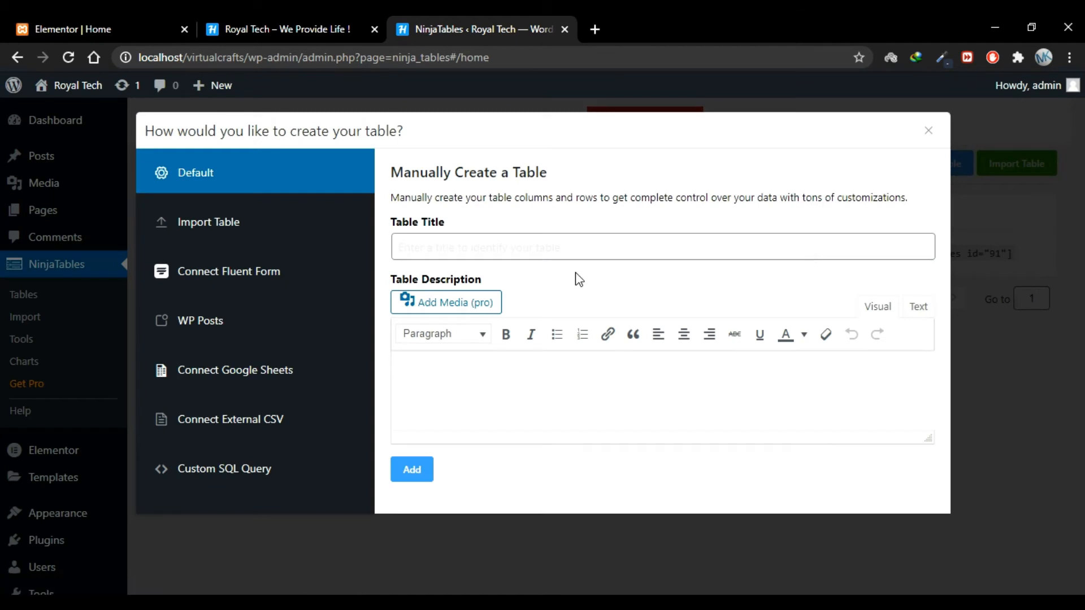
click(661, 247)
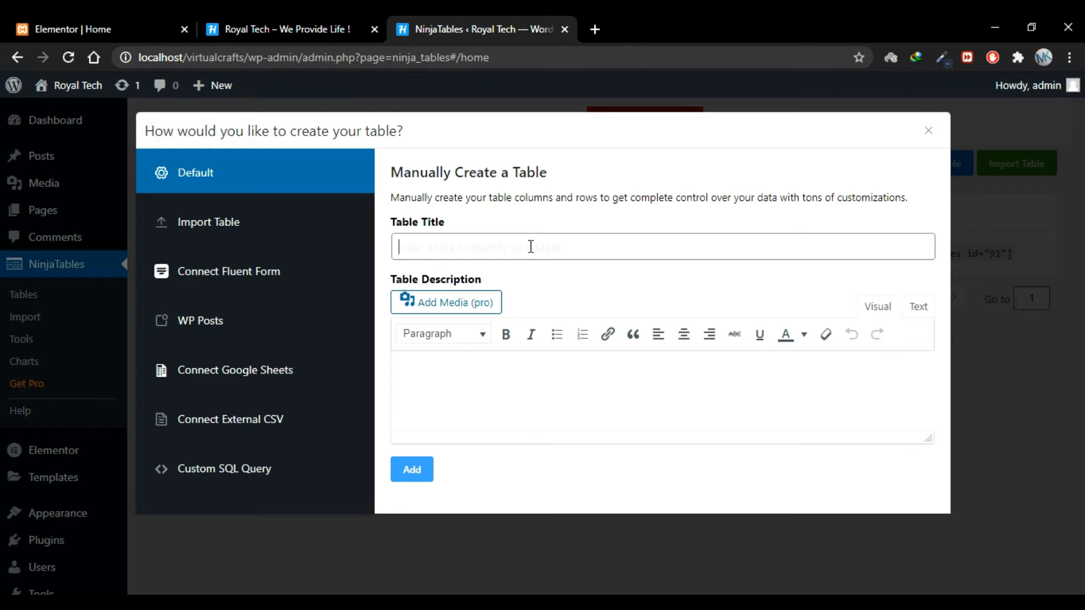
text(Results)
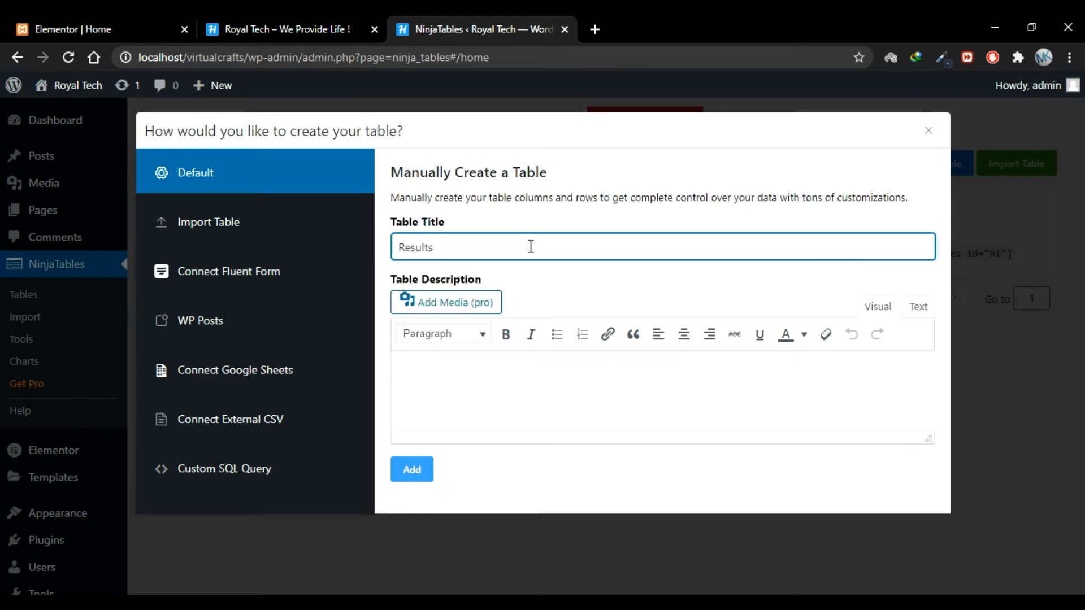
text(2)
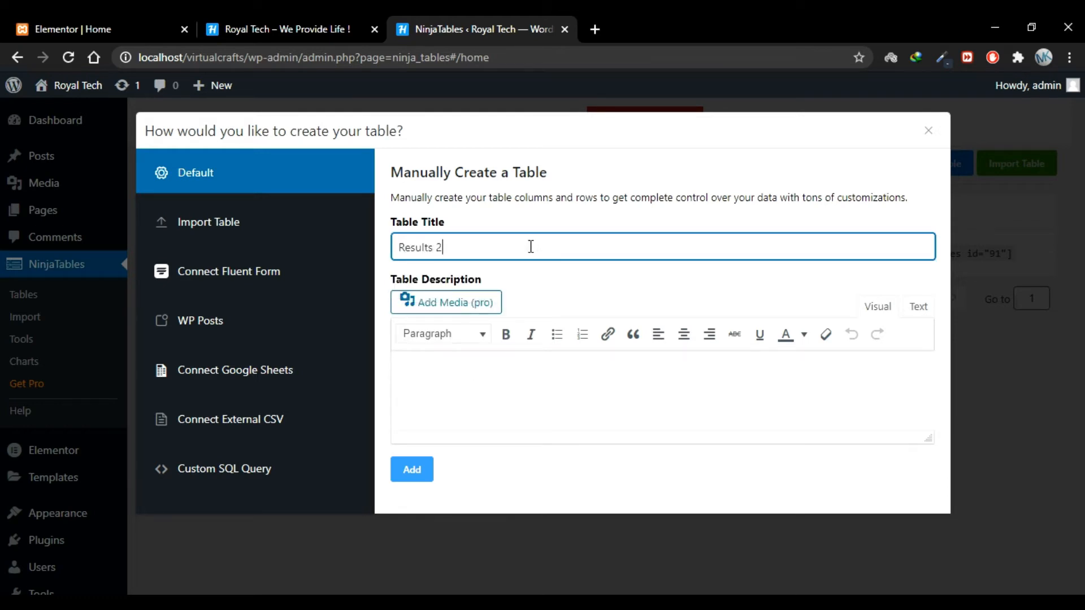
text(k20)
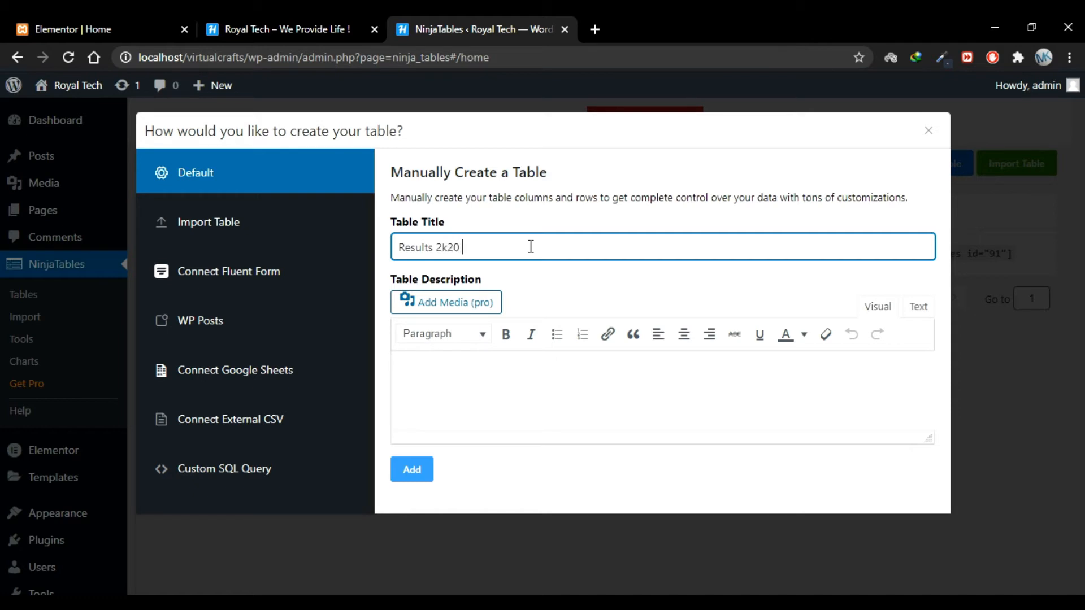
text(Batch)
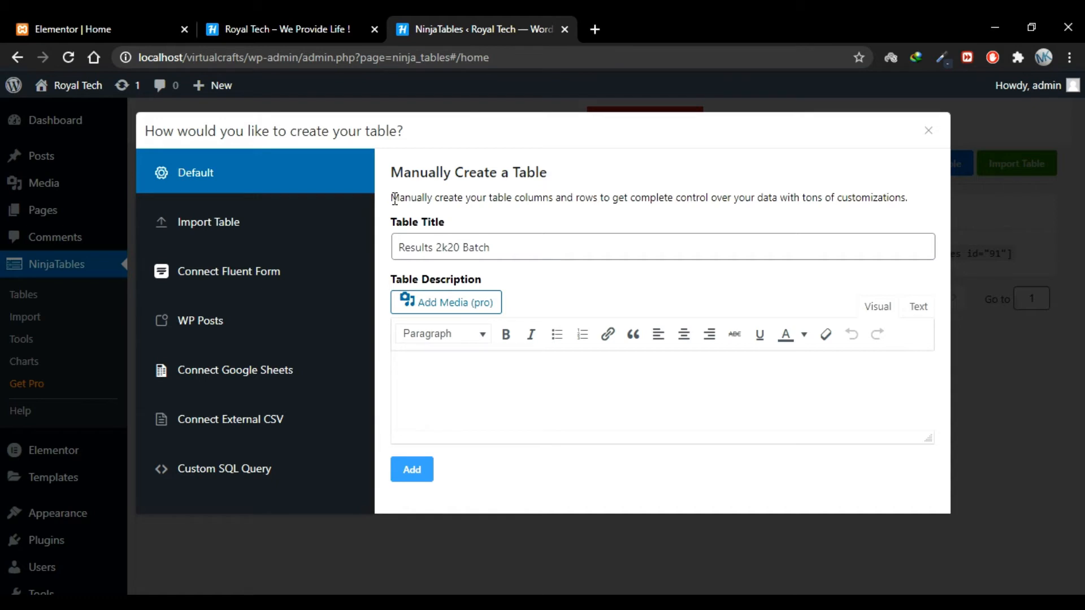
drag(391, 197, 906, 197)
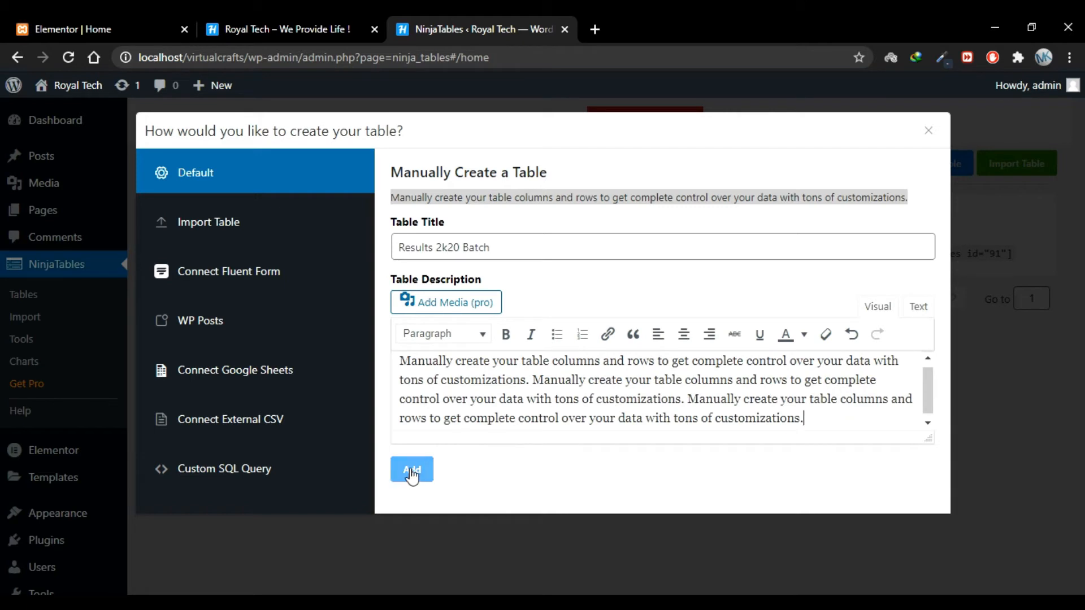
click(412, 469)
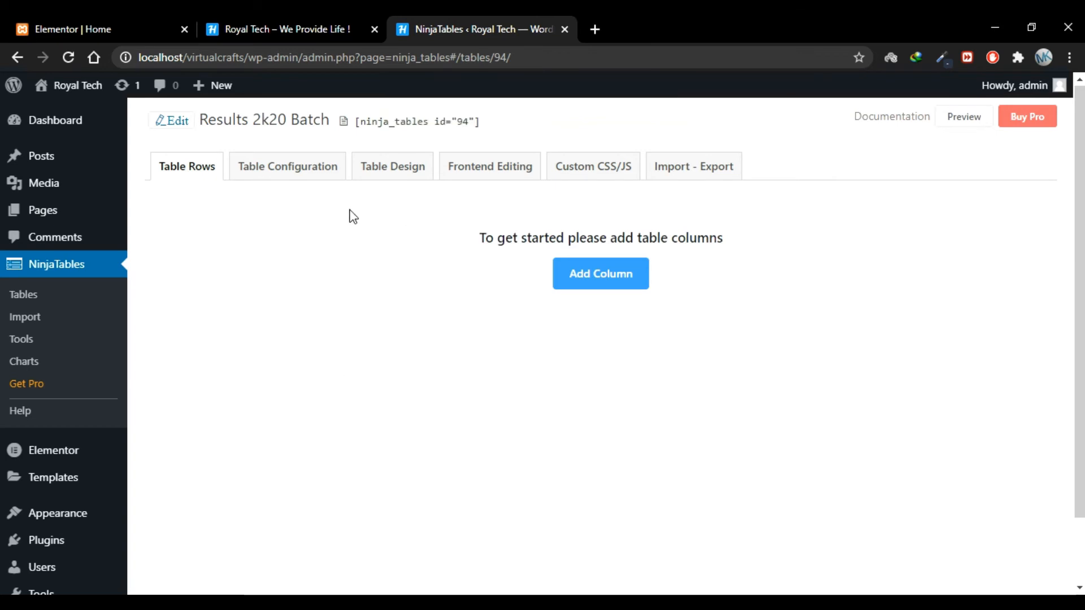
mouse_move(601, 274)
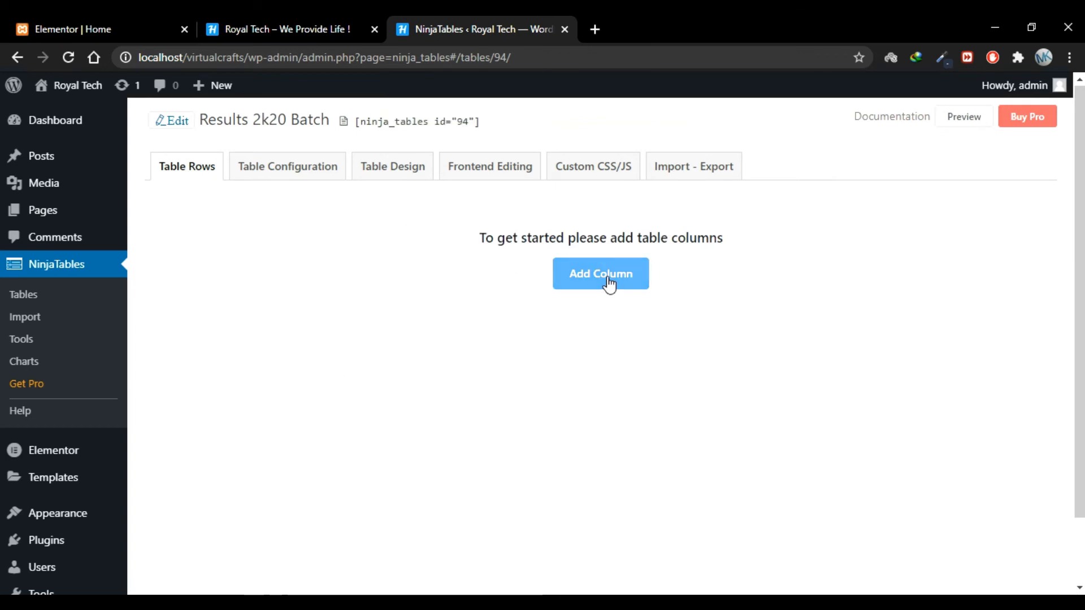
- Add the 'Name' and 'Subject 1' columns to the table
click(600, 273)
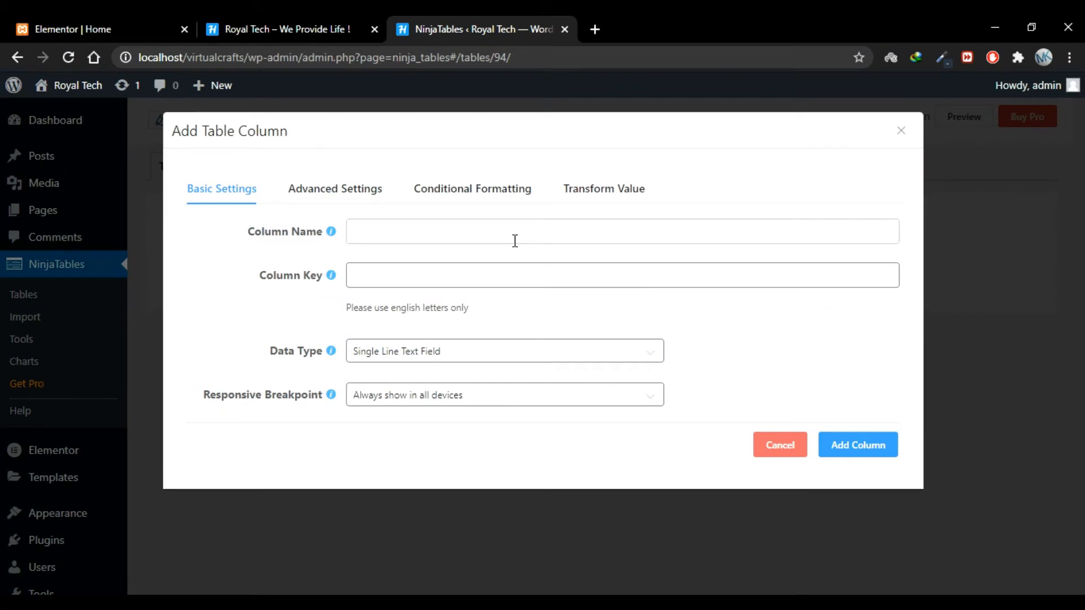
text(Name)
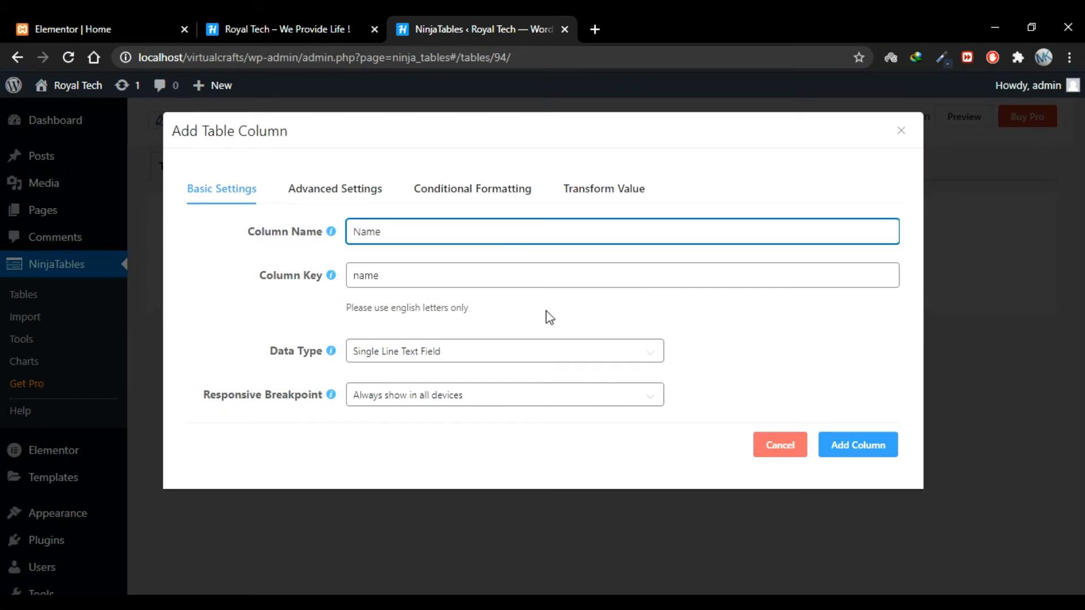
click(504, 351)
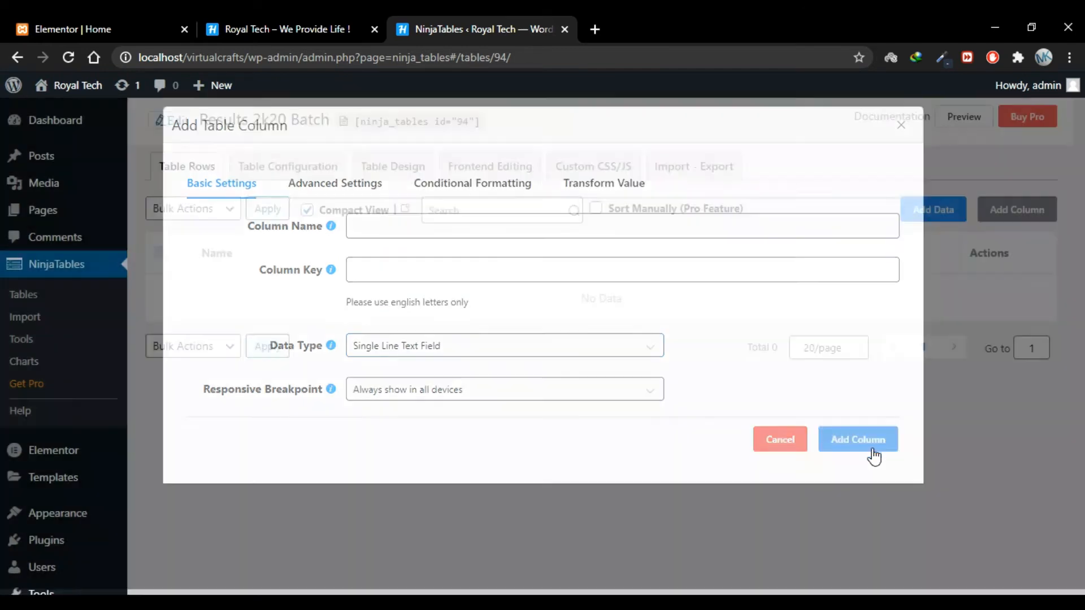
click(857, 439)
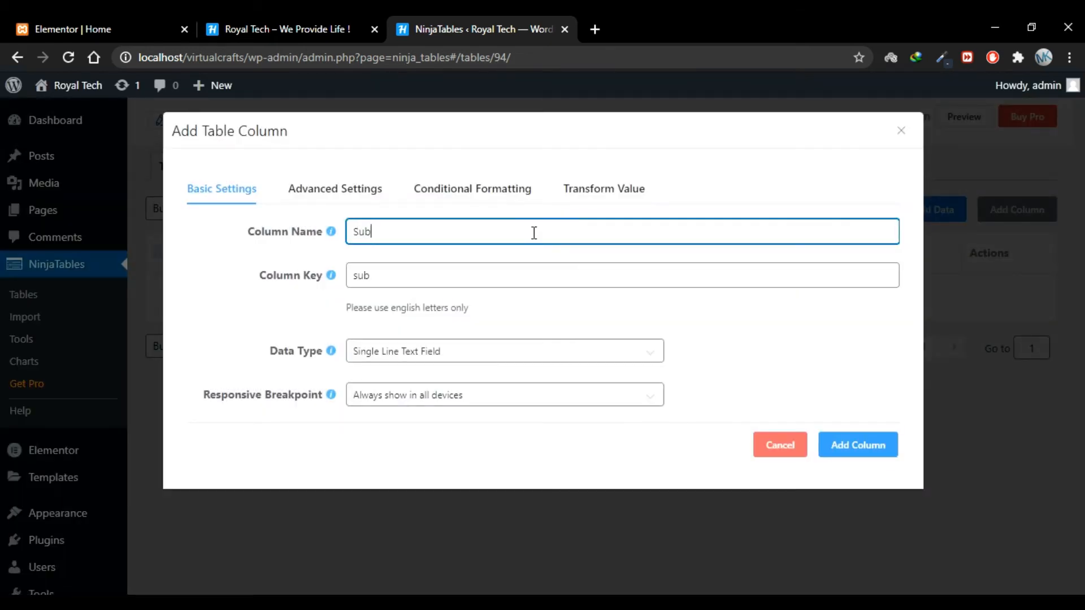
text(Subject 1)
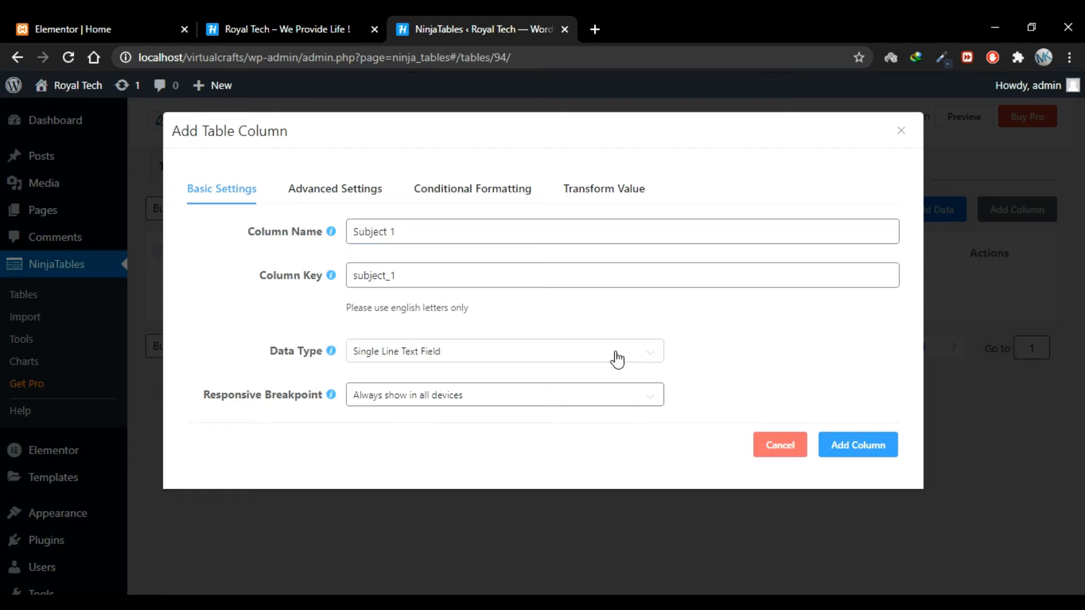
click(504, 351)
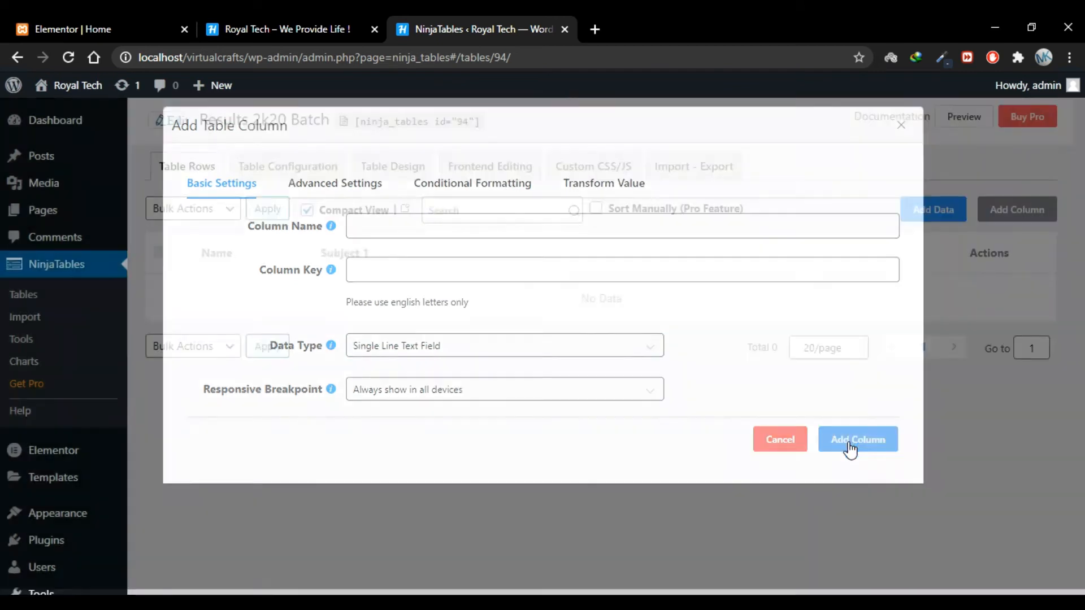
- Add a third column 'Subject 2' with numeric data type
click(857, 440)
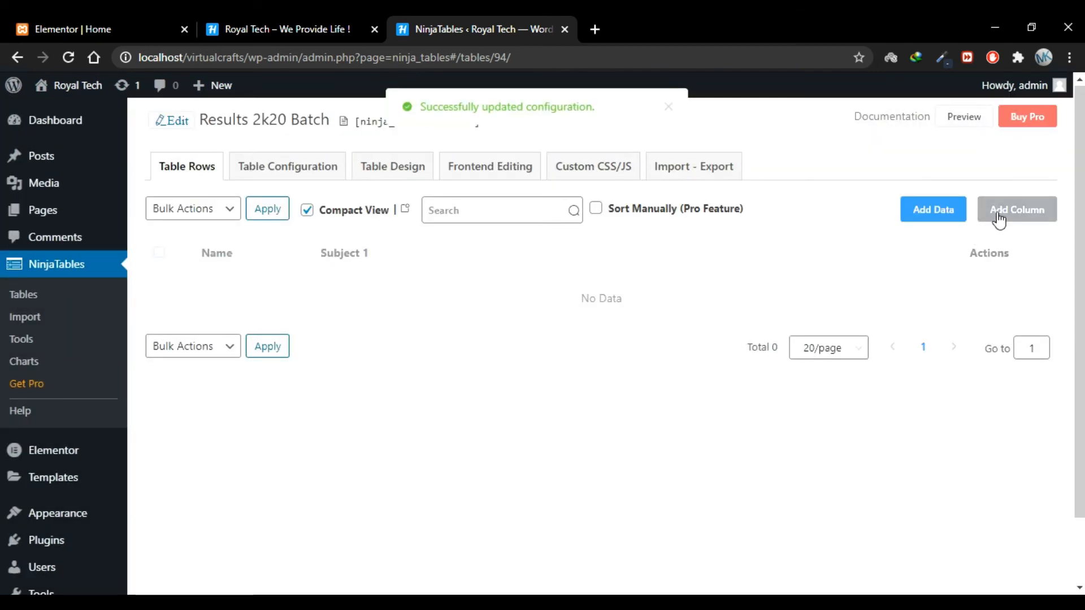
click(1018, 209)
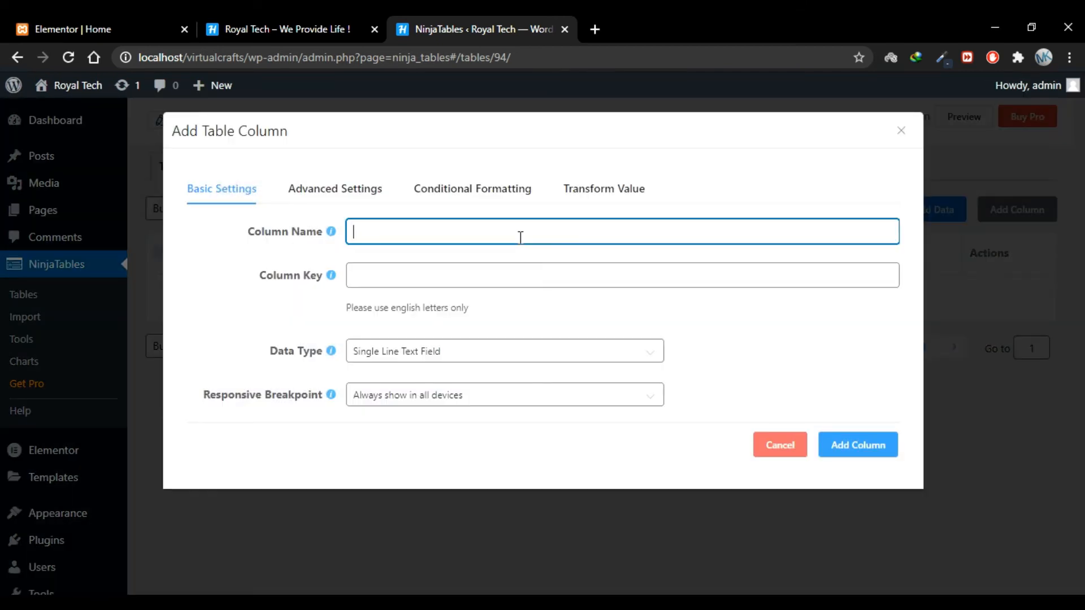
text(Subject 2)
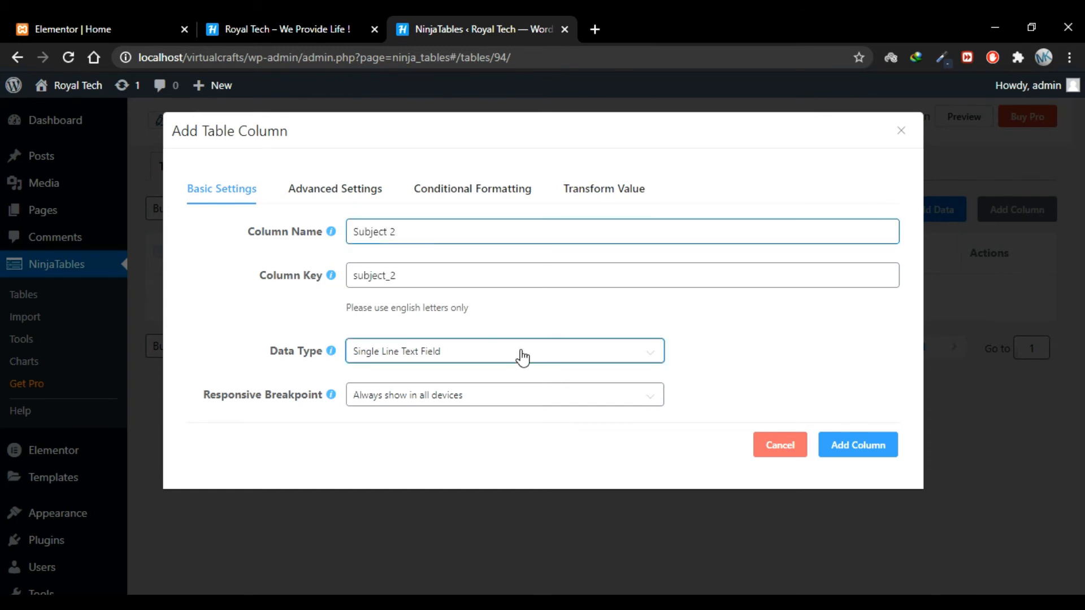
click(504, 351)
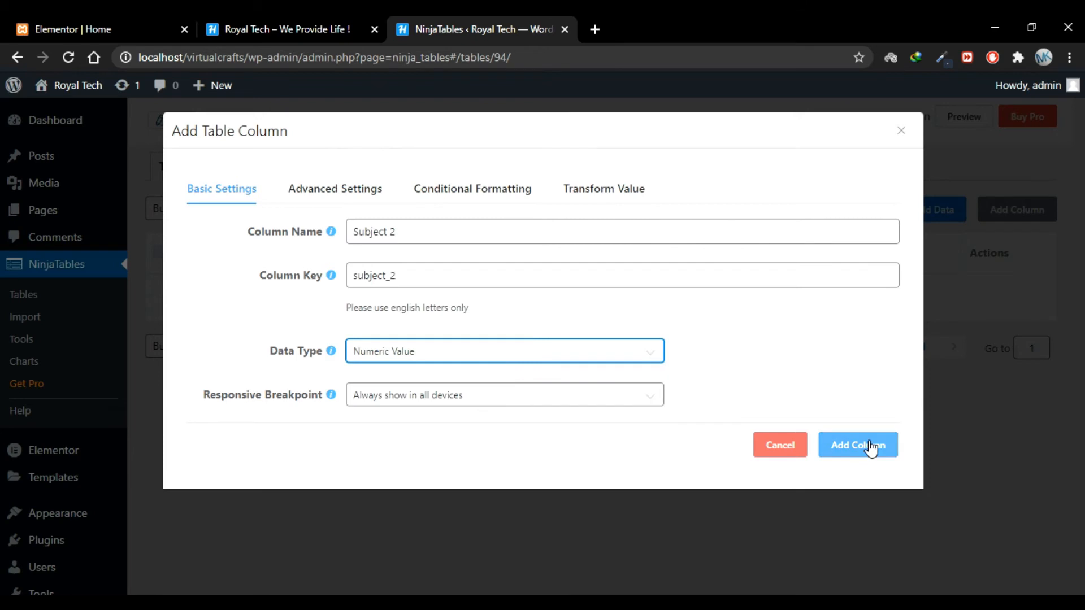
click(858, 445)
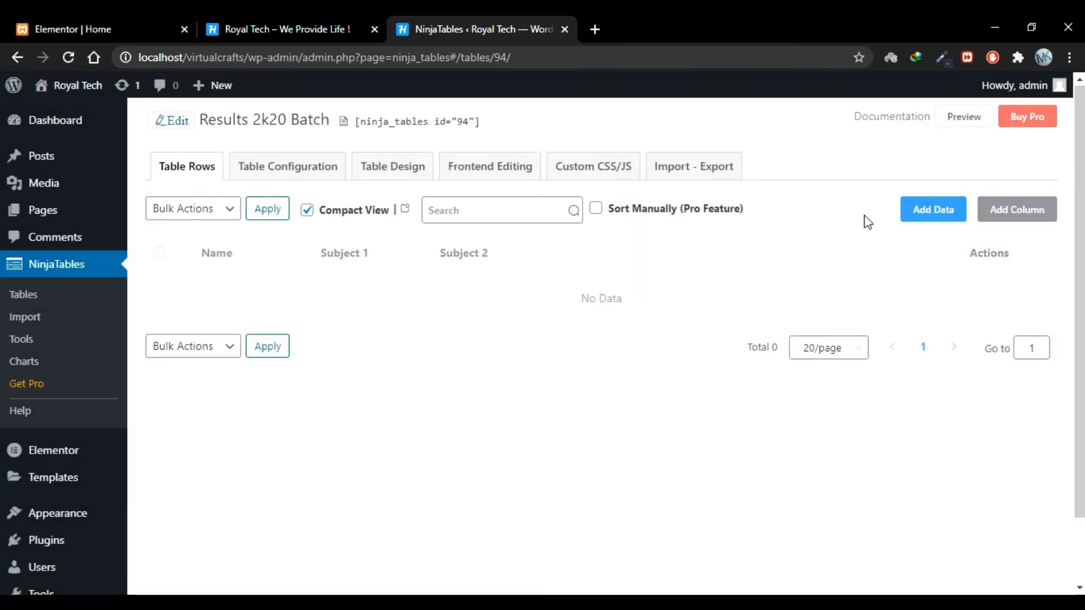
- Add a row for Harry with marks 87 and 65
click(932, 209)
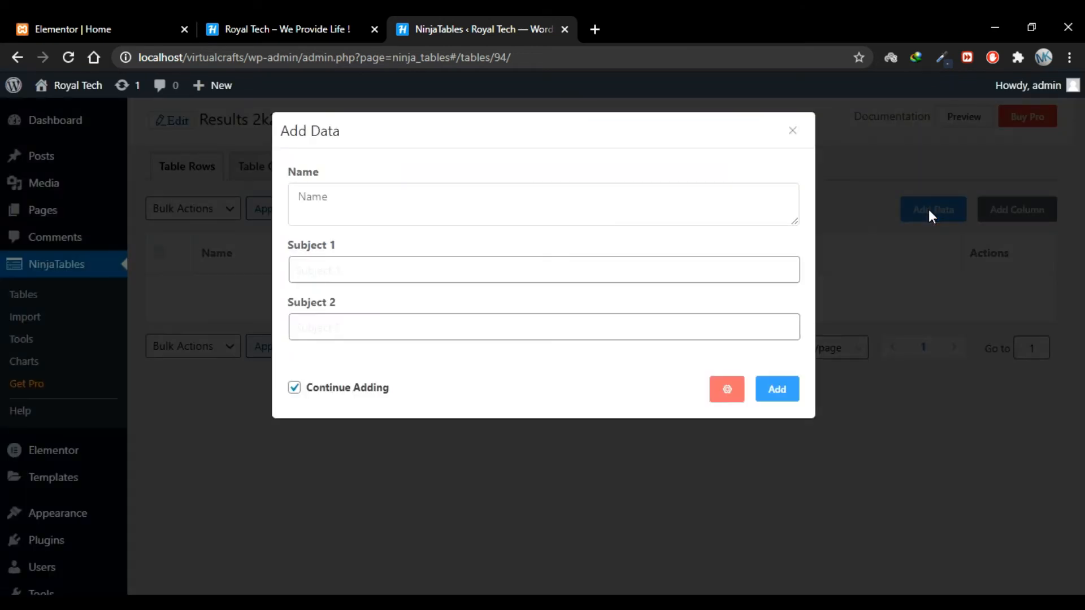
click(542, 204)
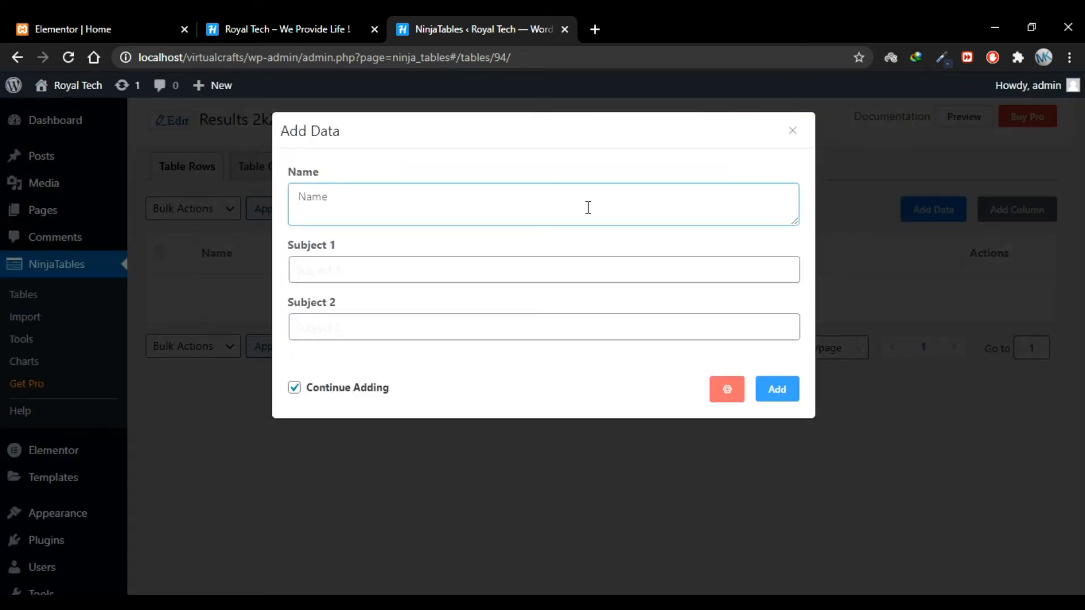
text(Harry)
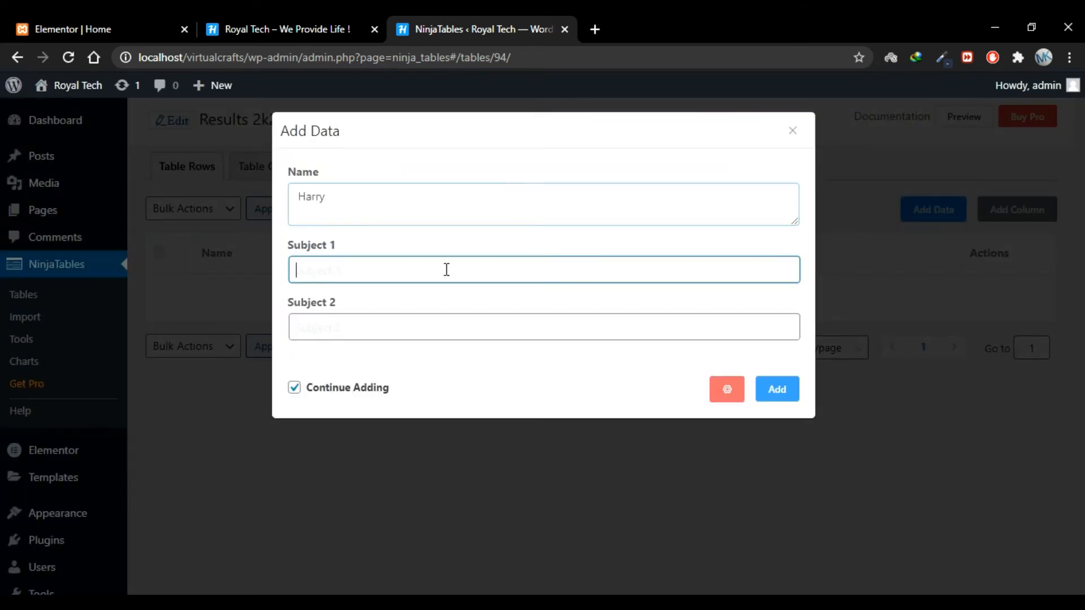
text(87)
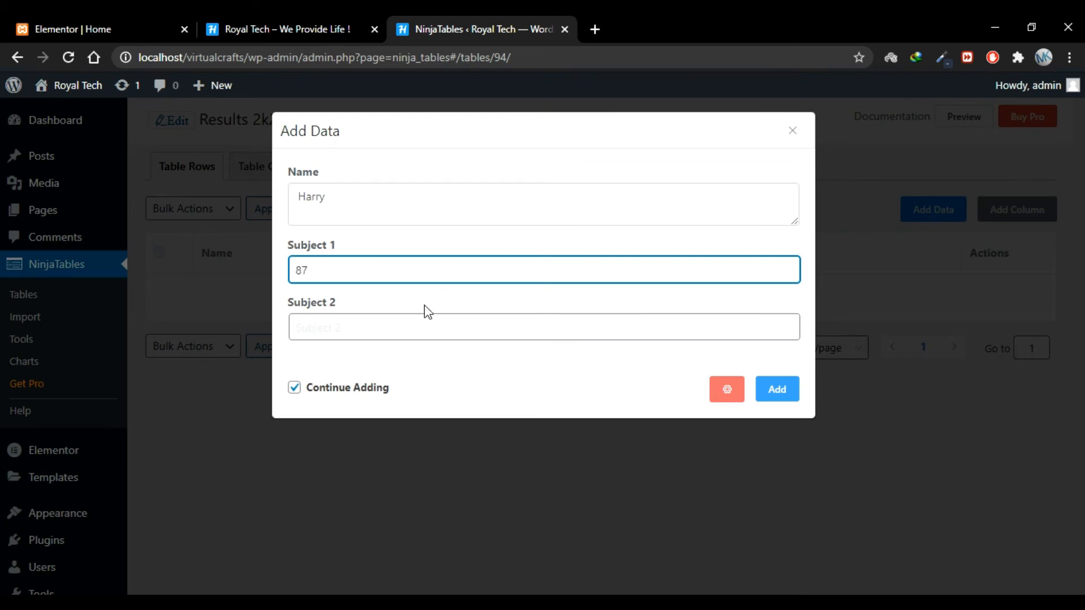
text(65)
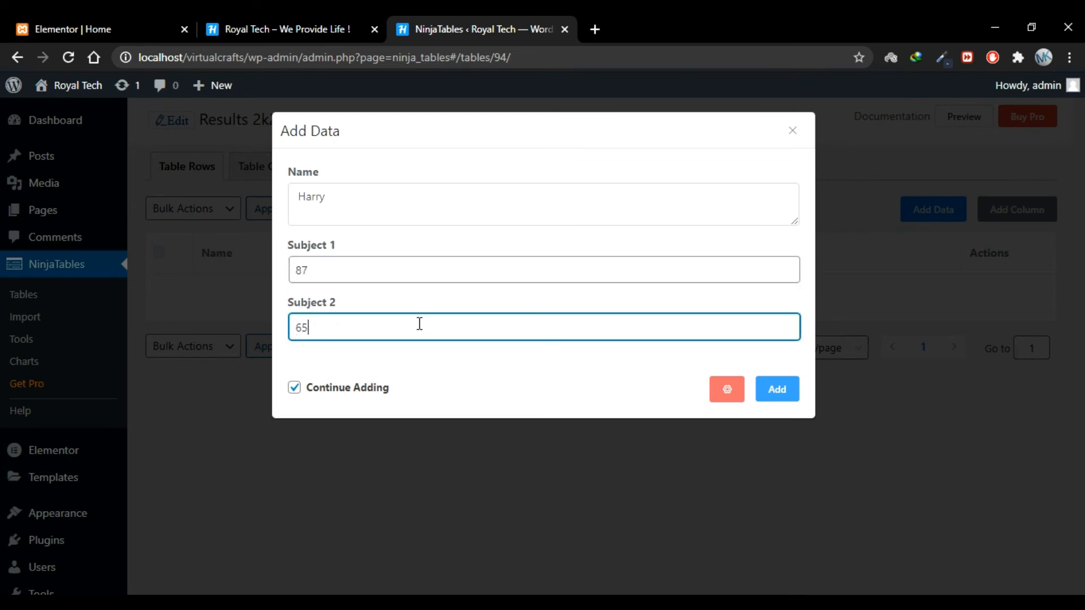
click(776, 389)
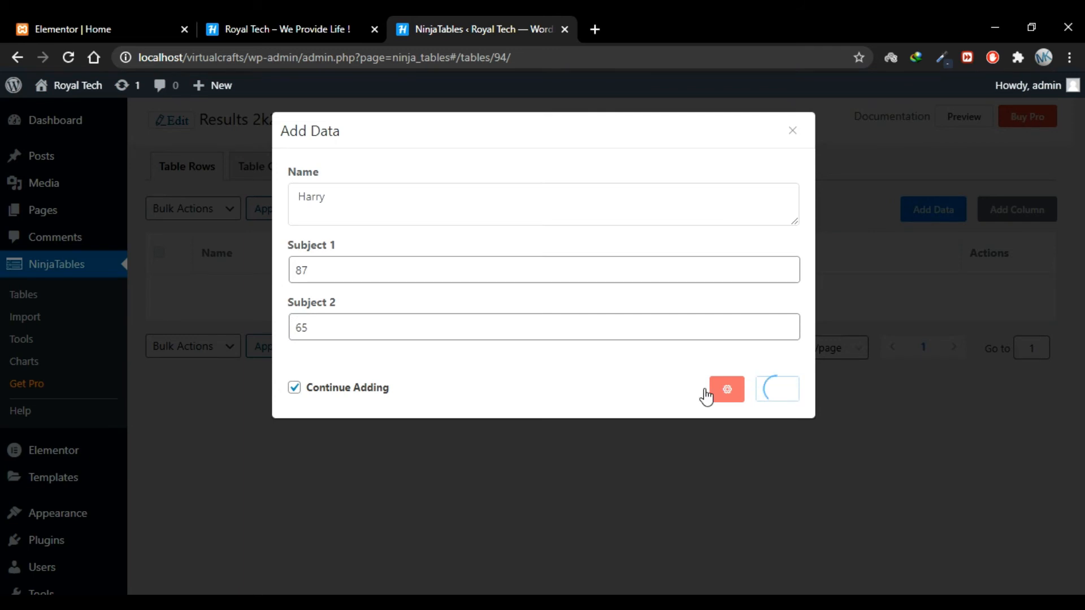
- Add a row for Peter with marks 98 and 76
click(777, 389)
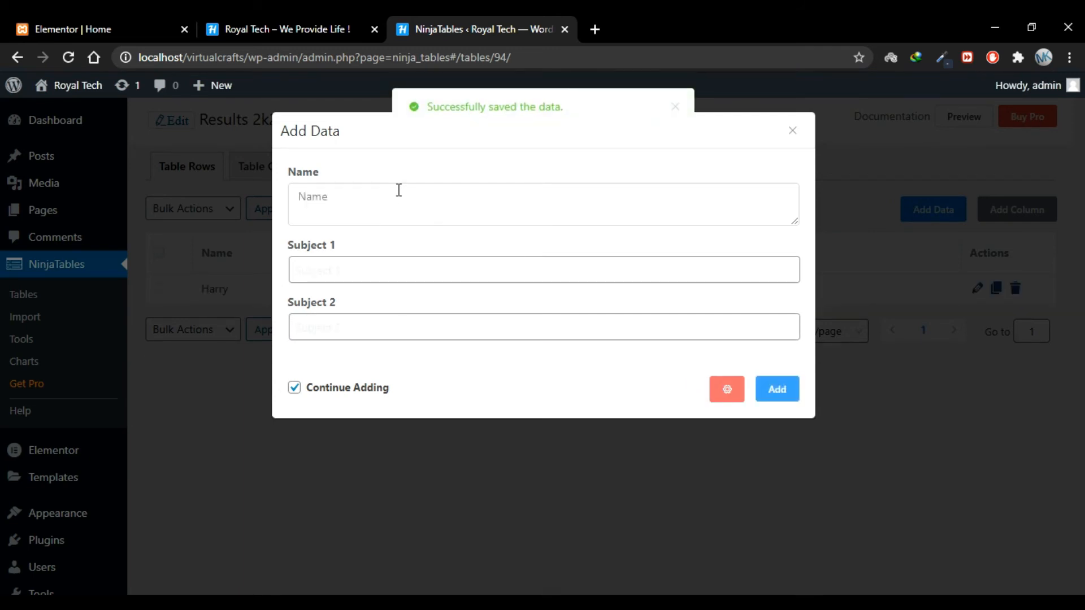
click(543, 203)
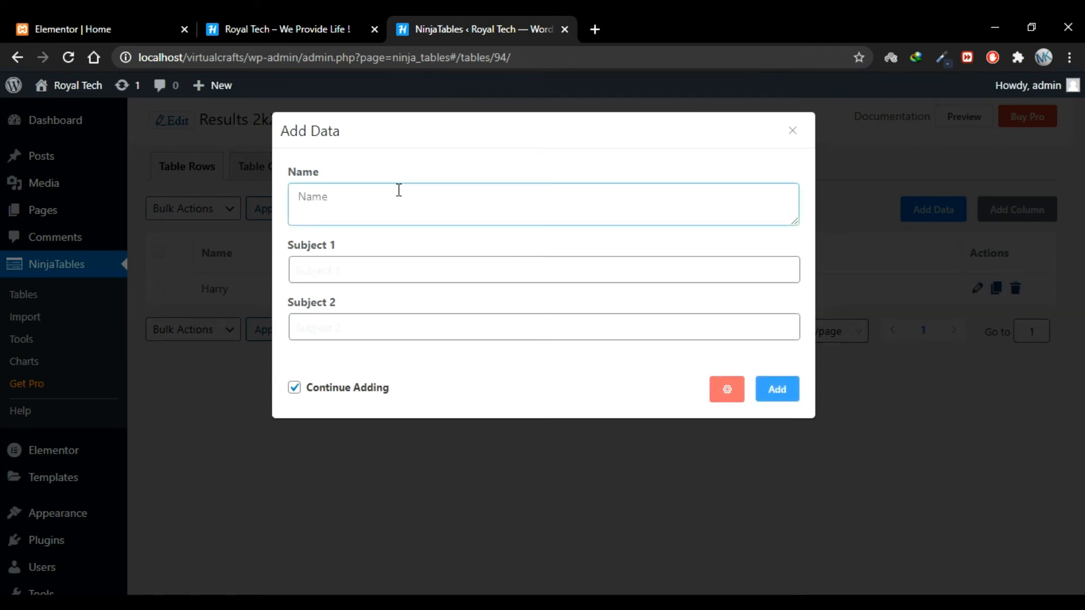
text(Peter)
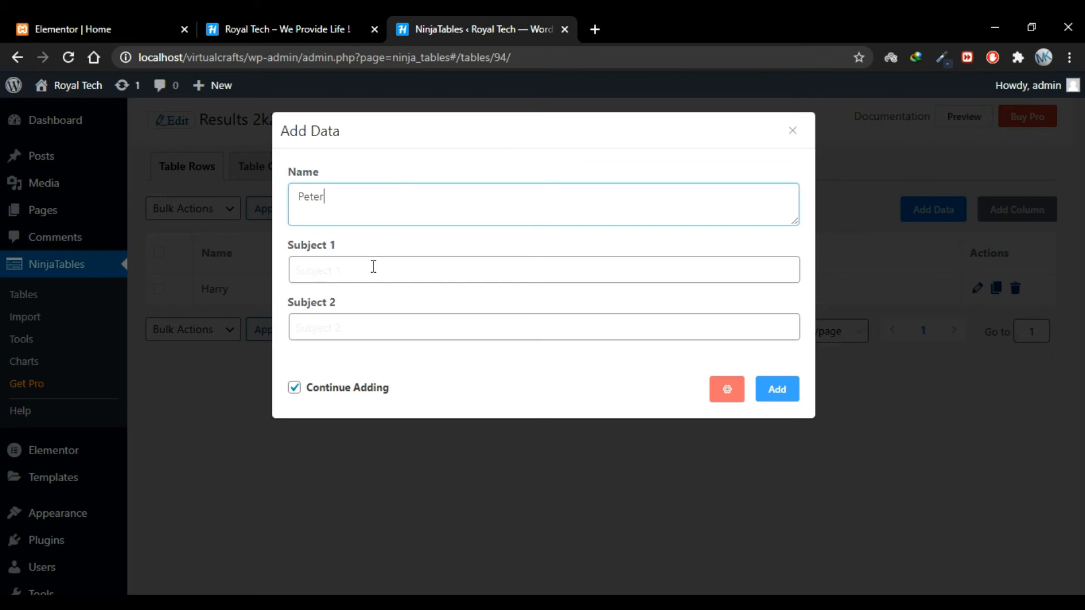
text(98)
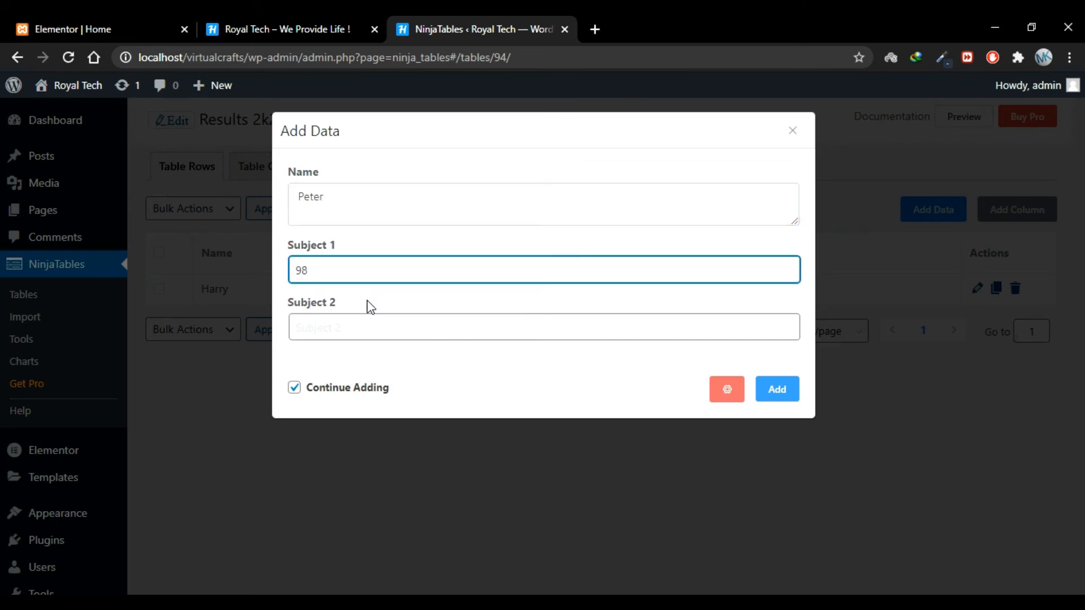
text(76)
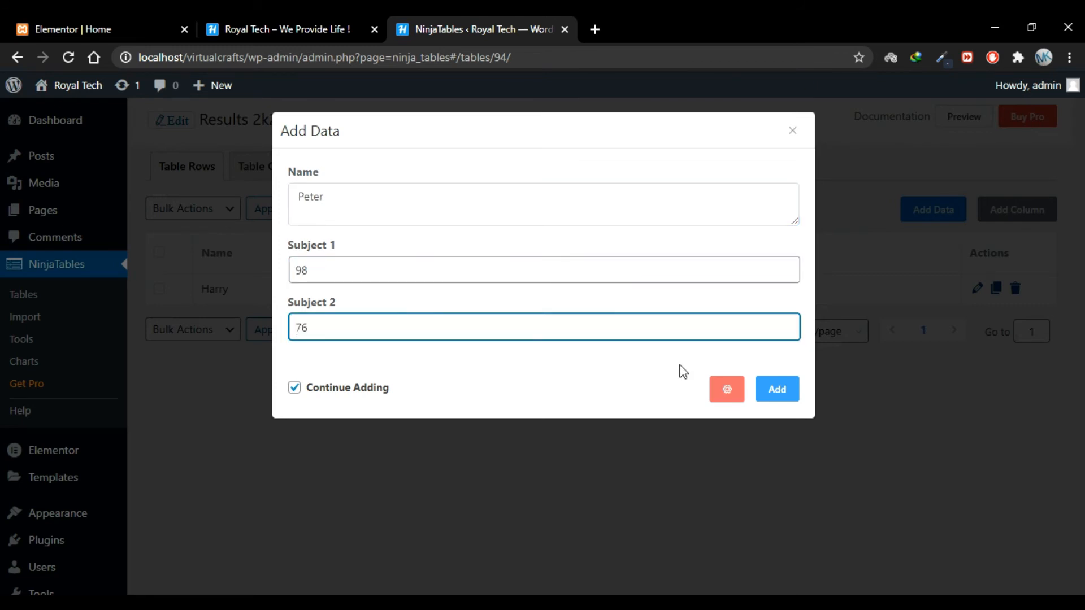
click(777, 389)
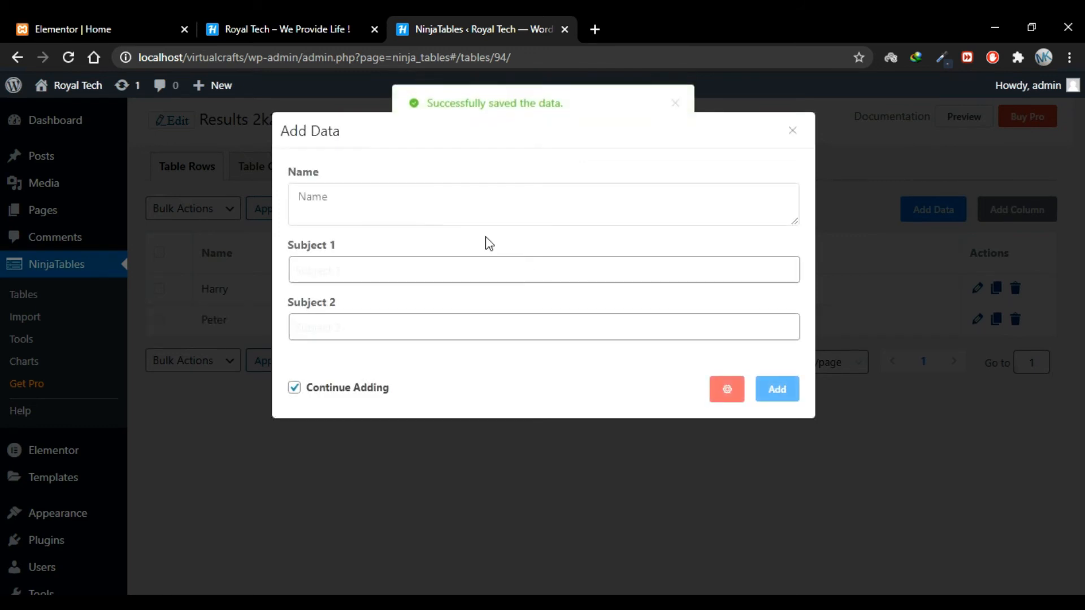
- Add a row for Steve with marks 45 and 90
text(S)
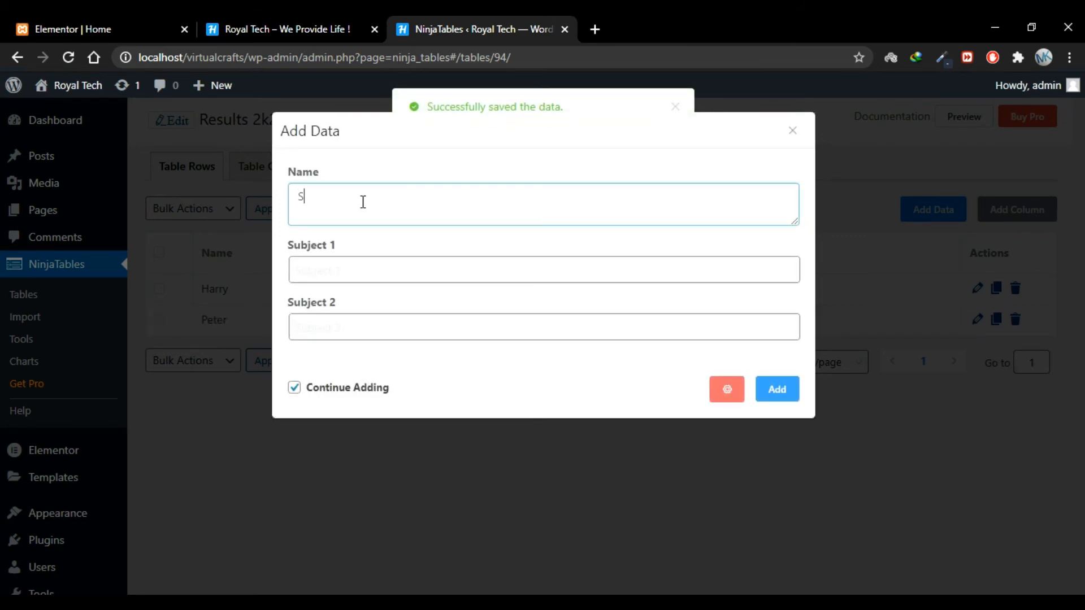
text(teve)
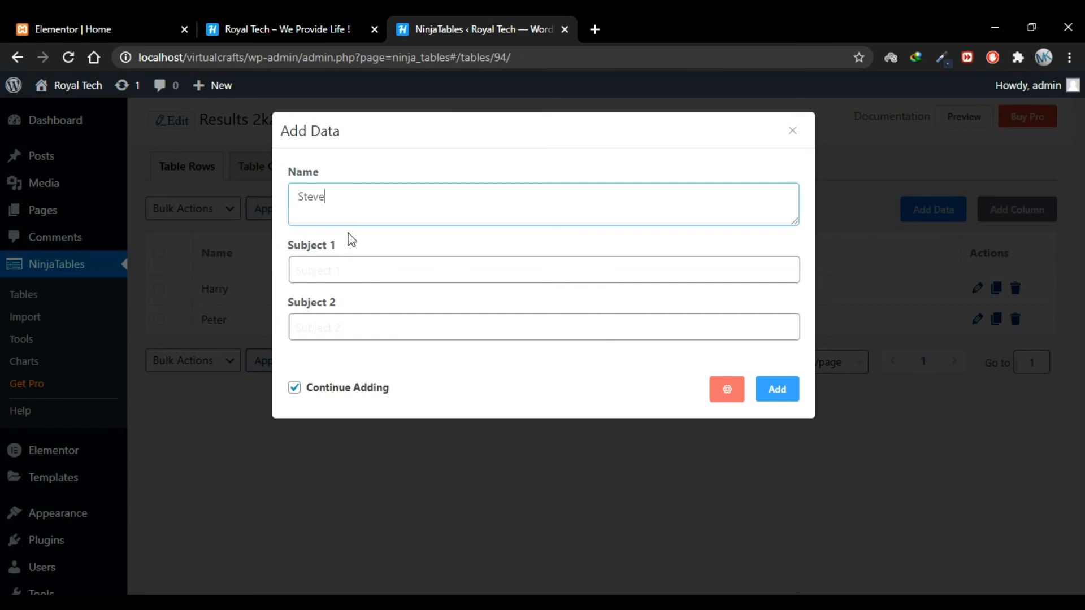
text(6)
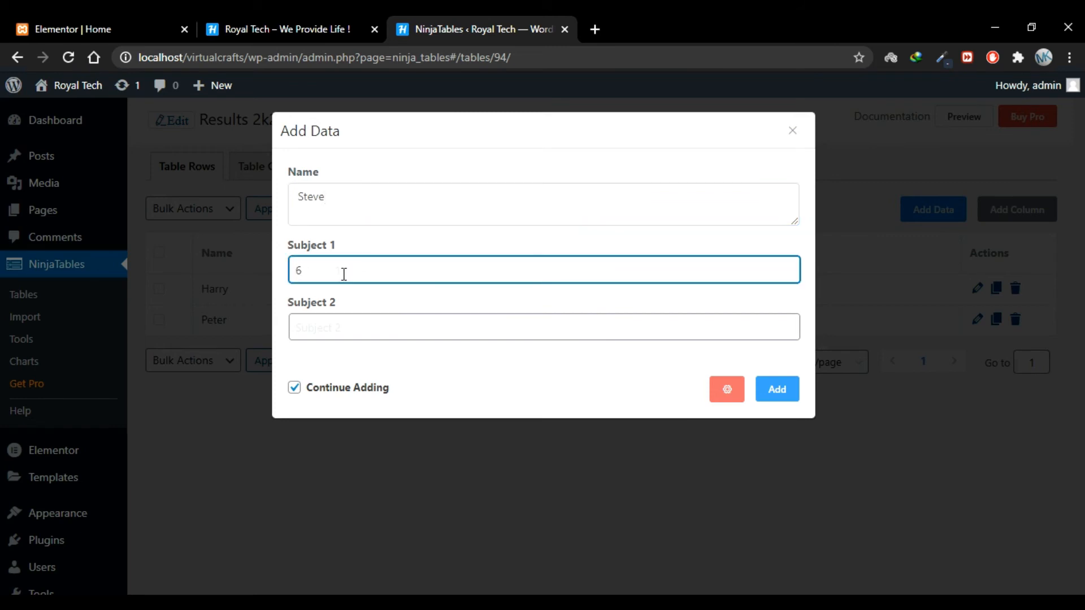
key(Backspace)
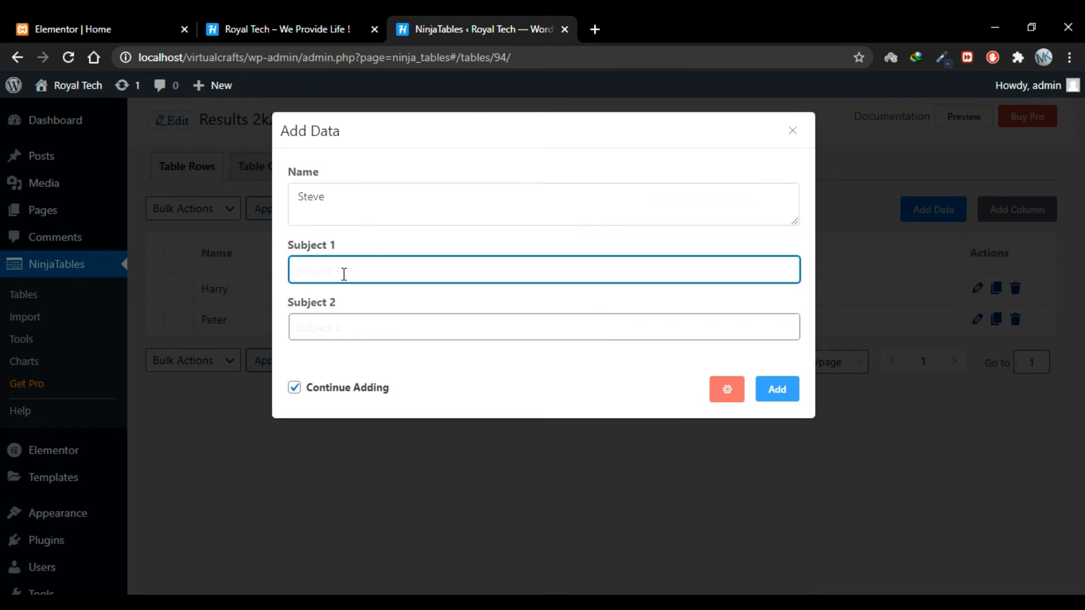
text(45)
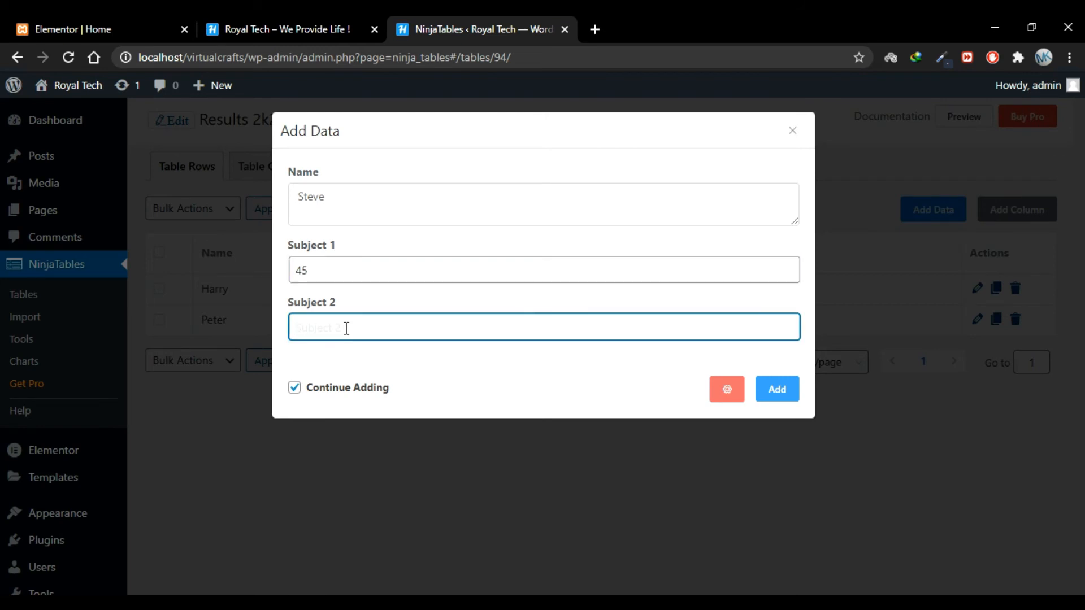
text(90)
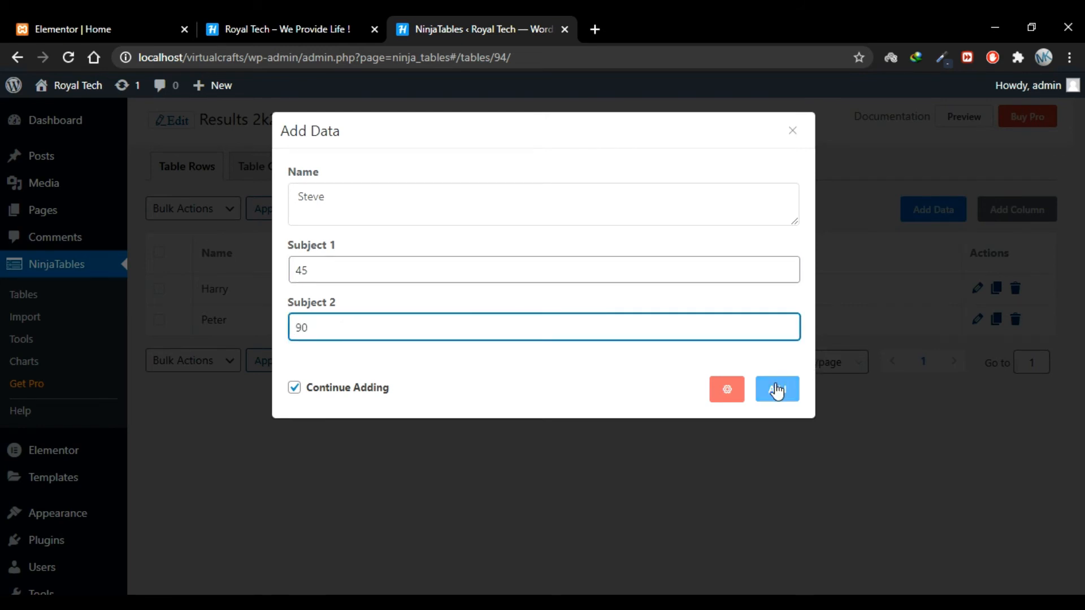
click(777, 388)
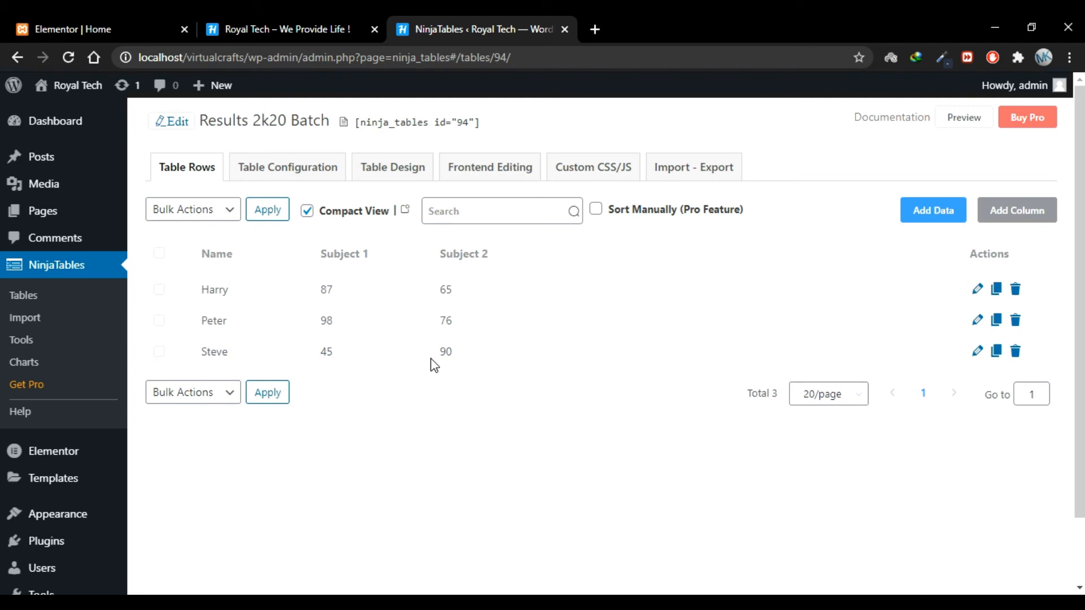
mouse_move(782, 477)
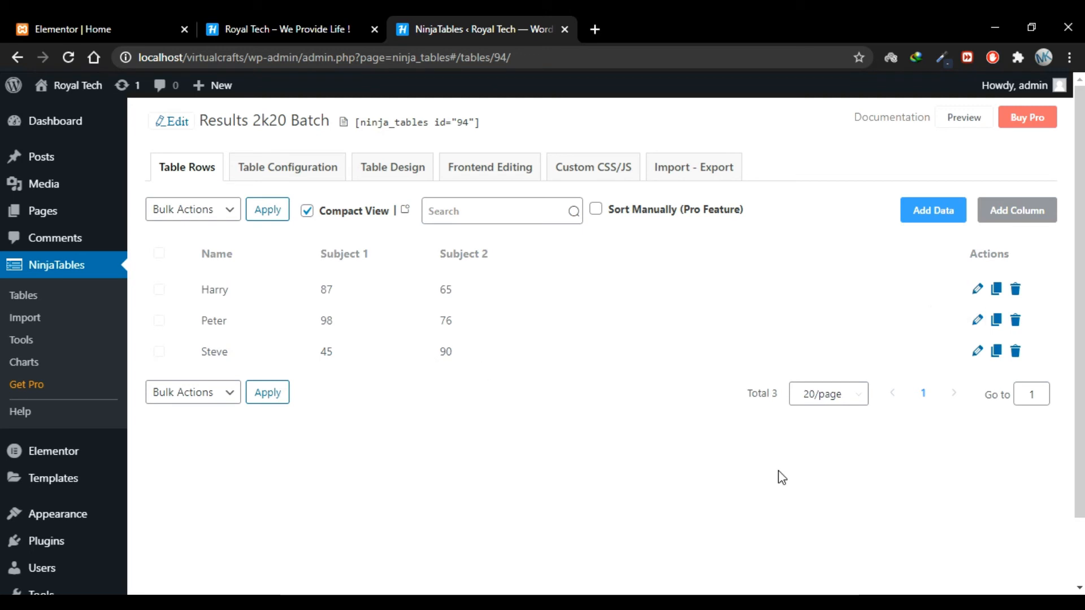
mouse_move(977, 351)
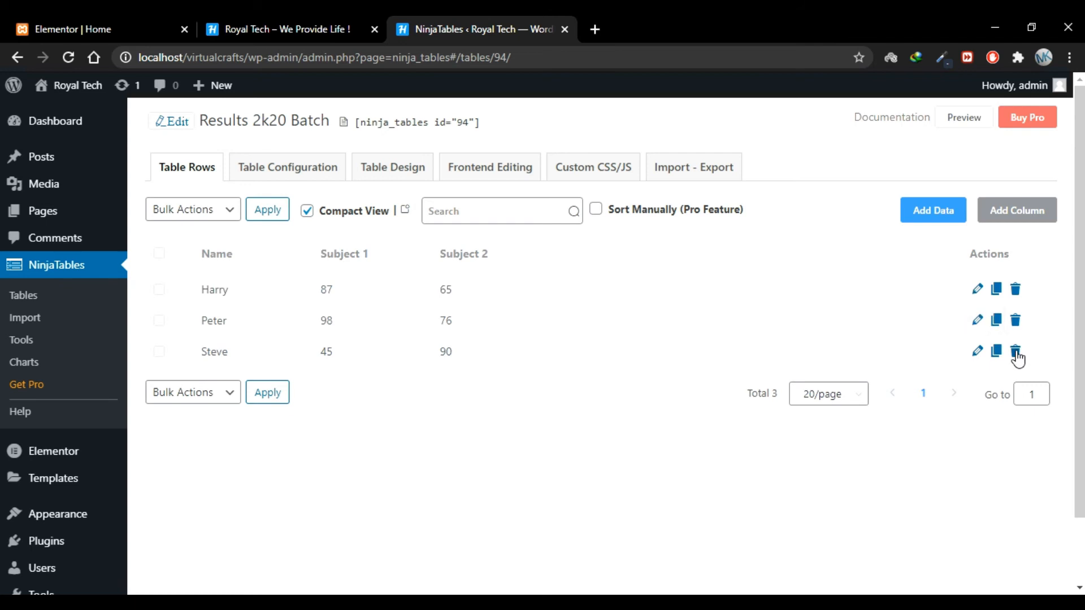
mouse_move(22, 296)
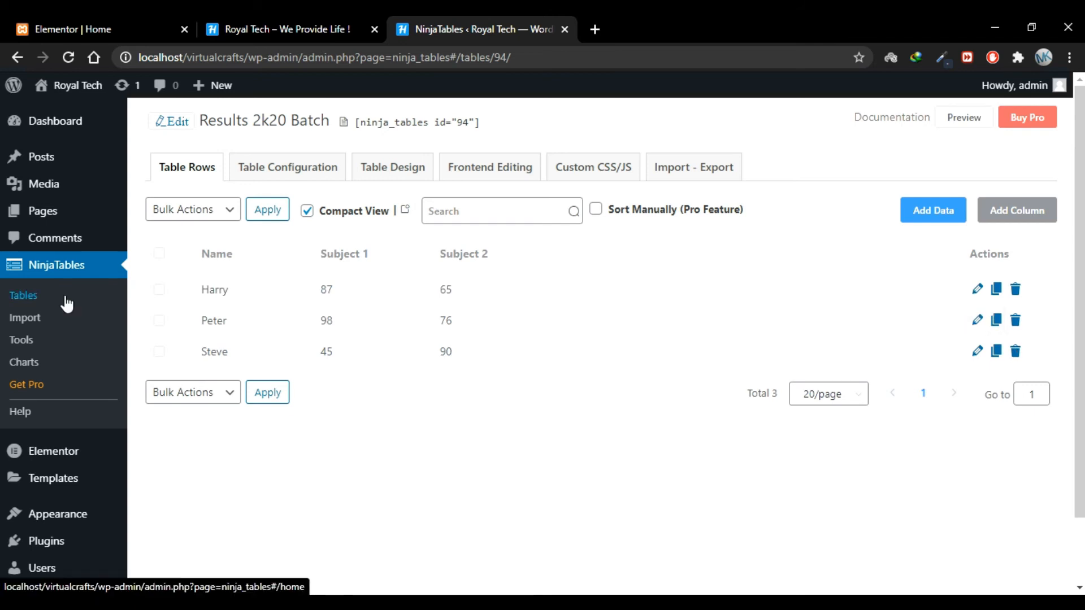
- Open the Results 2k20 Batch preview in a new tab from All Tables, then close it
click(22, 295)
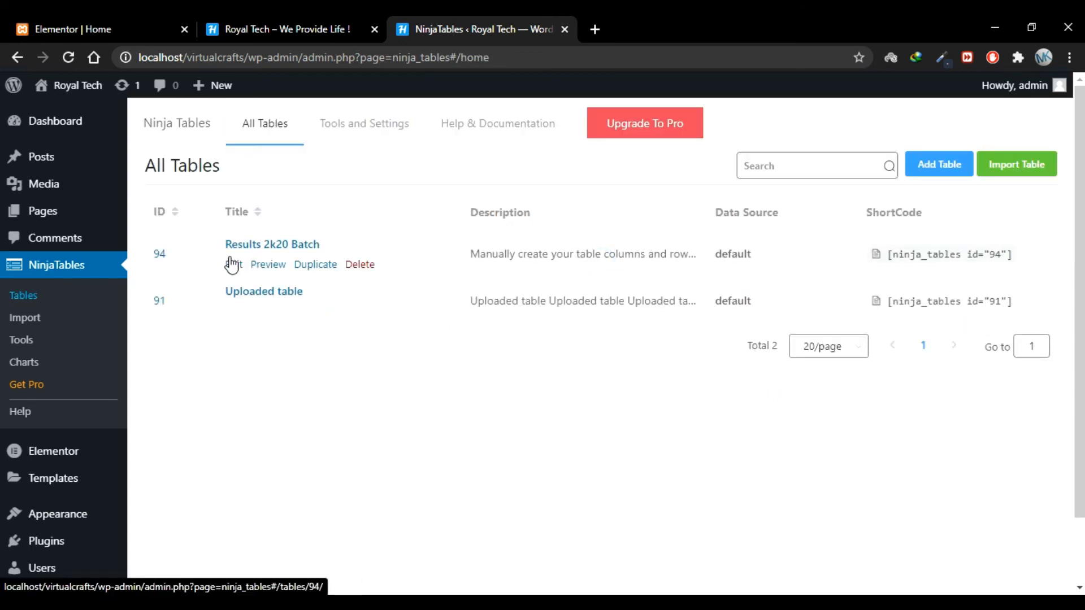
right_click(267, 265)
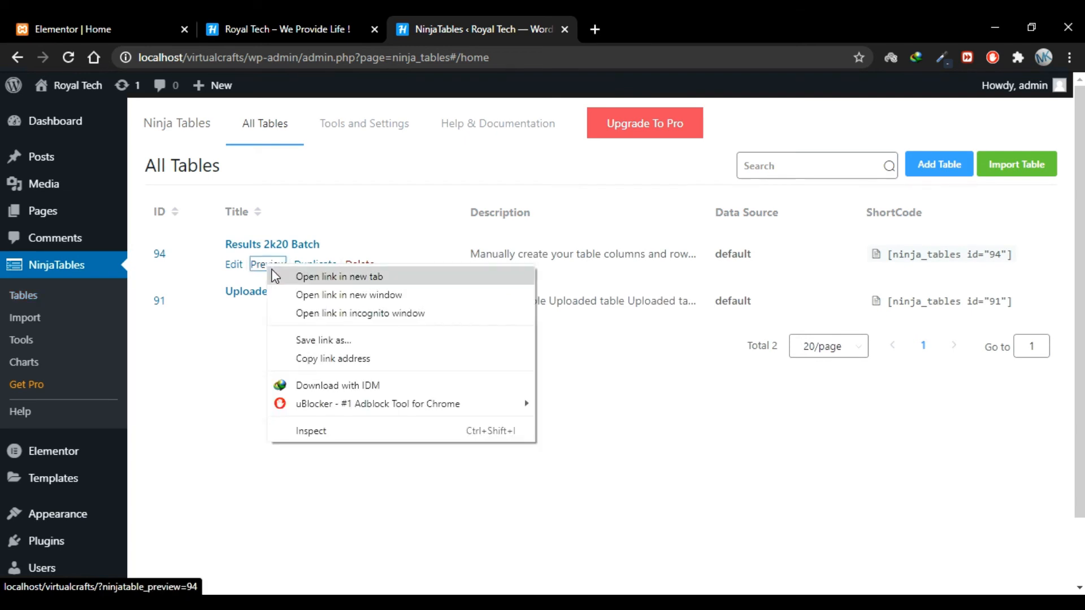
click(339, 276)
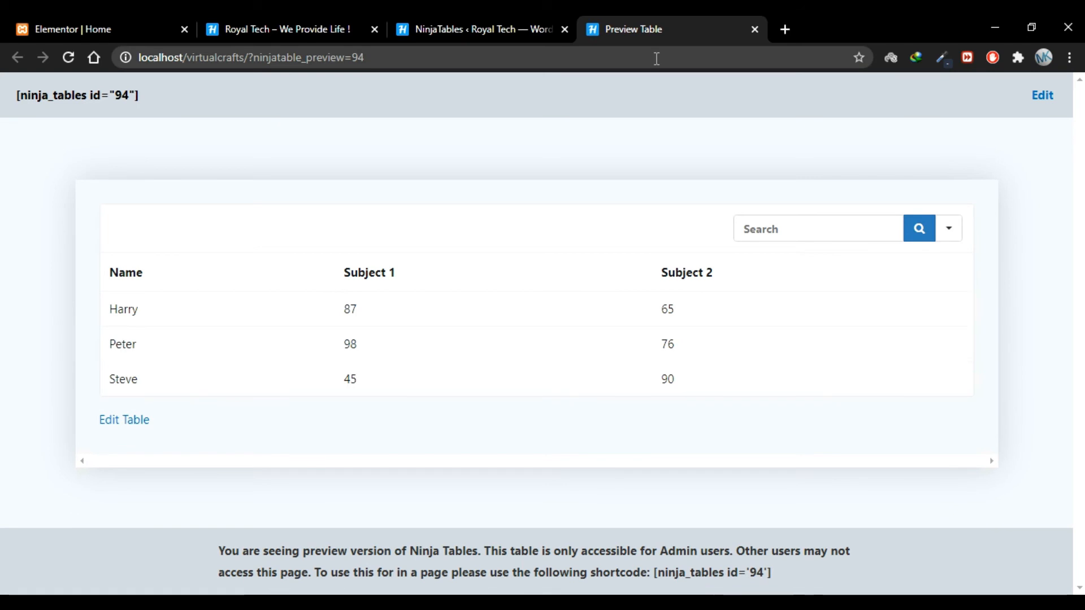
mouse_move(533, 296)
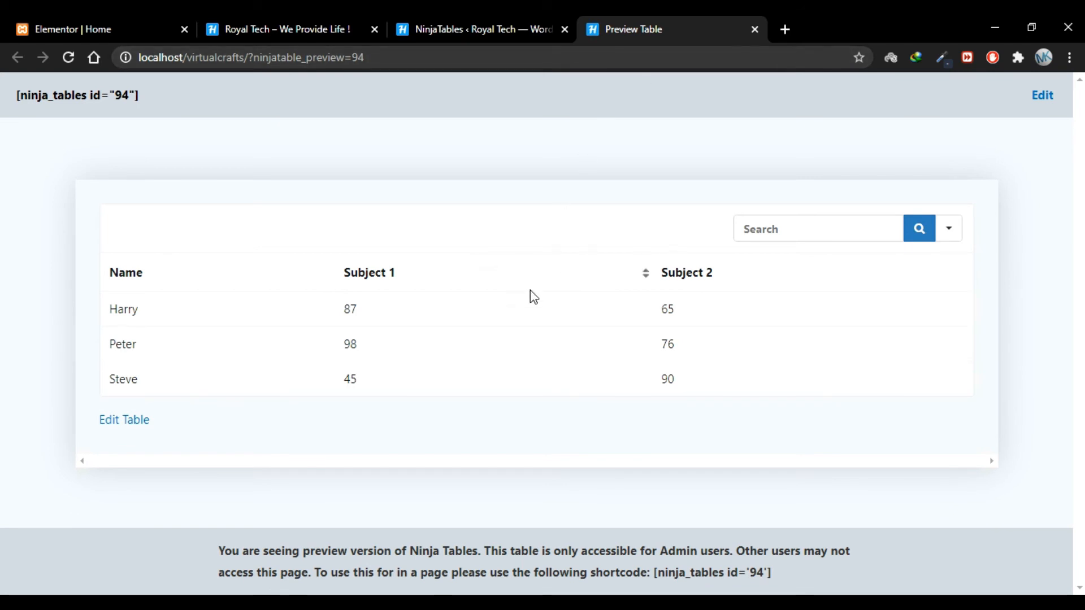
mouse_move(756, 30)
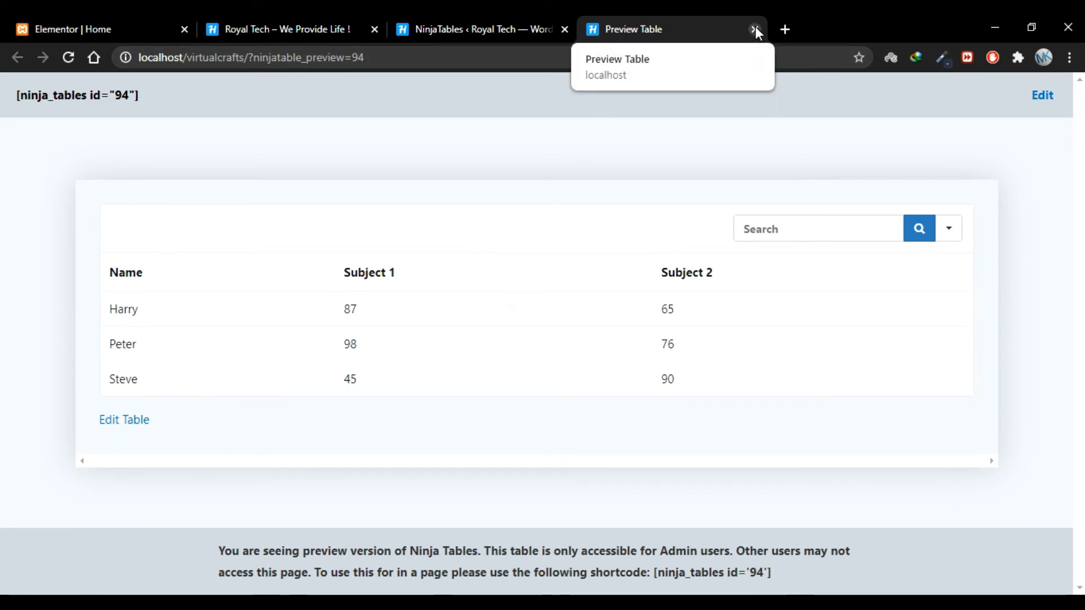
click(756, 29)
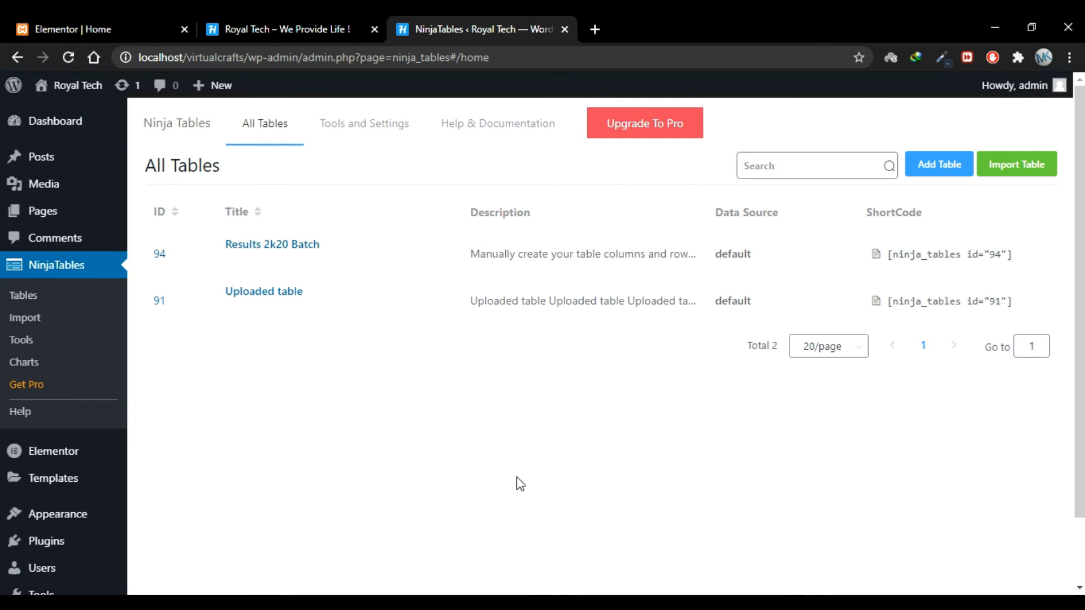
mouse_move(731, 401)
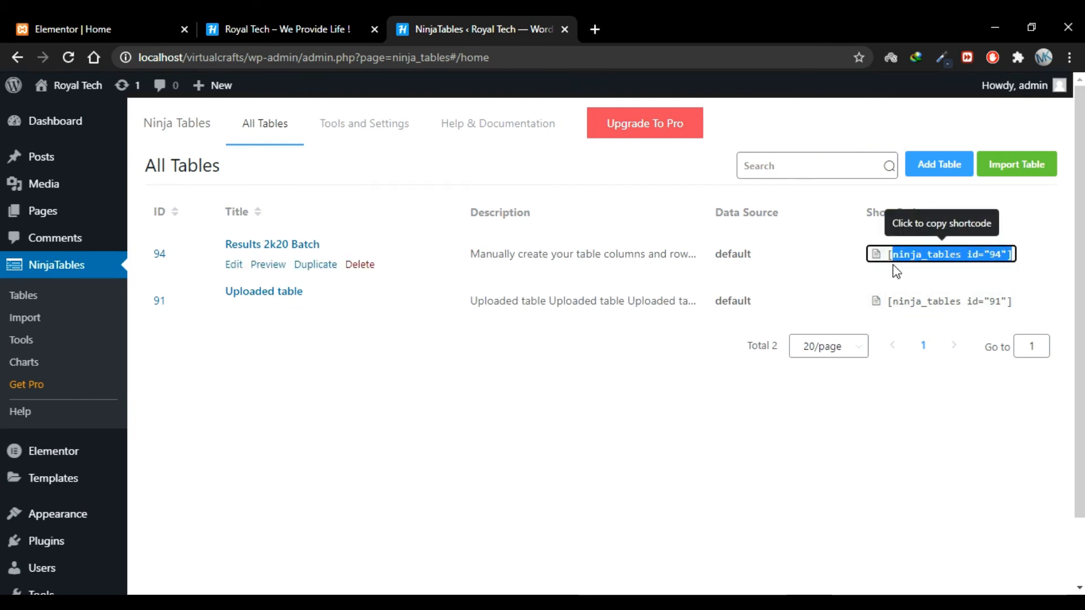
mouse_move(518, 351)
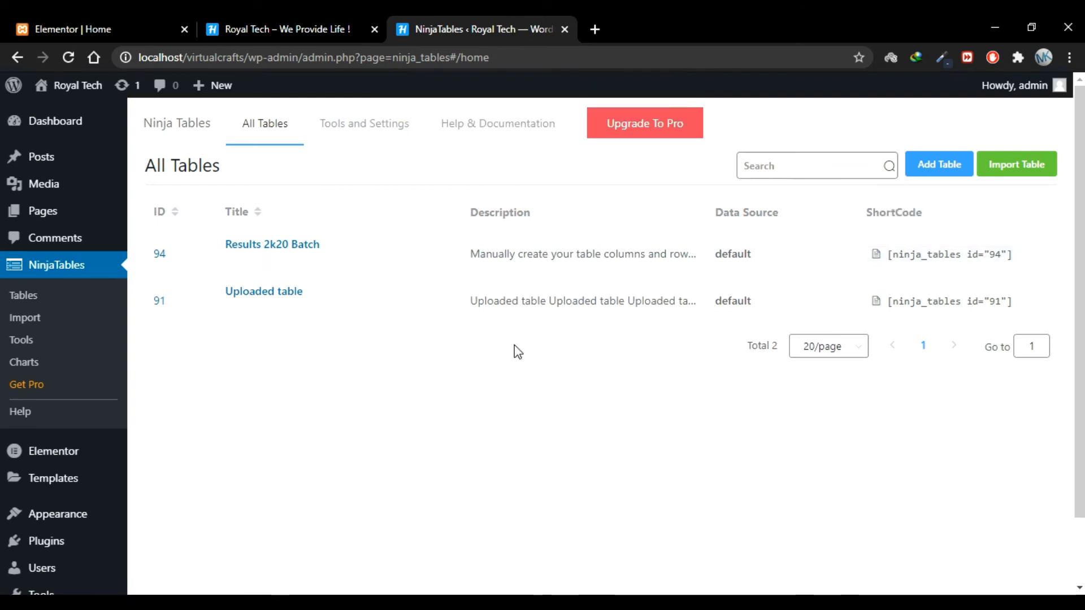
- Duplicate the table section, head it 'Self Created Table', use shortcode id 94, and update
click(96, 29)
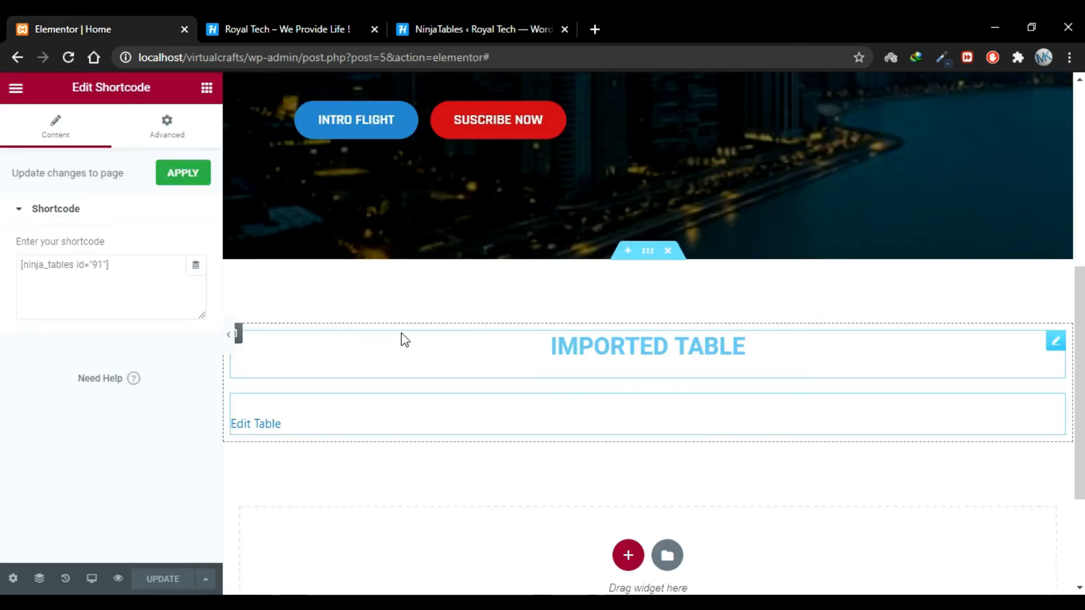
scroll(down, 3)
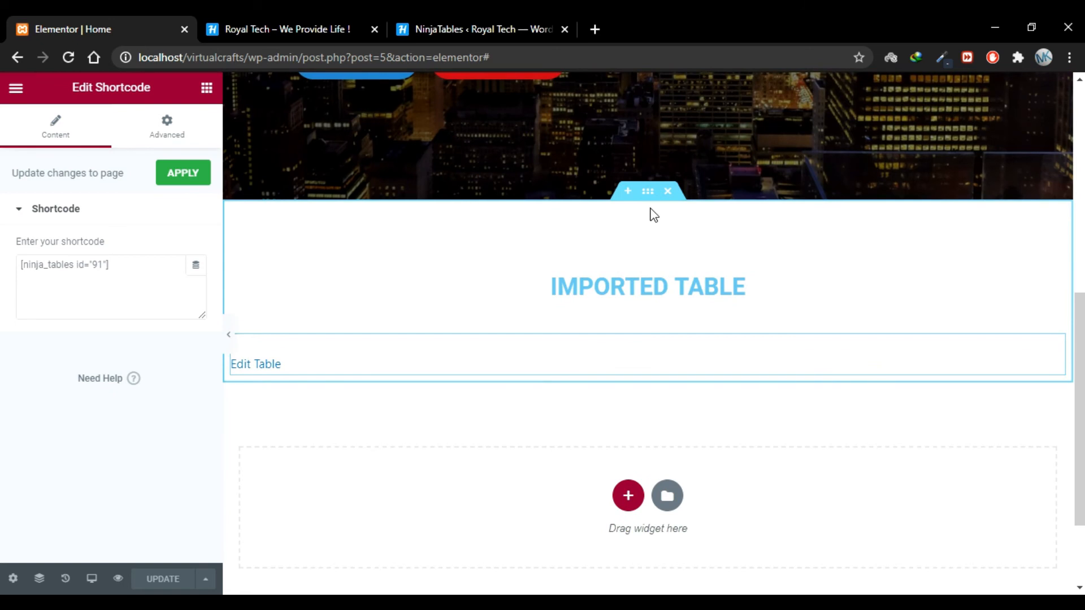
right_click(648, 191)
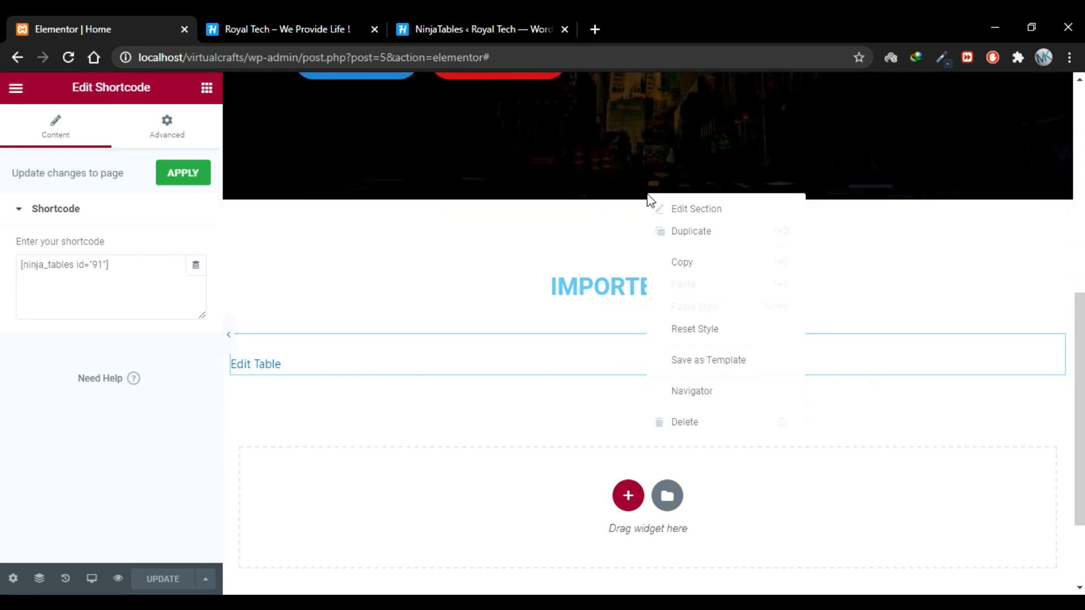
click(695, 209)
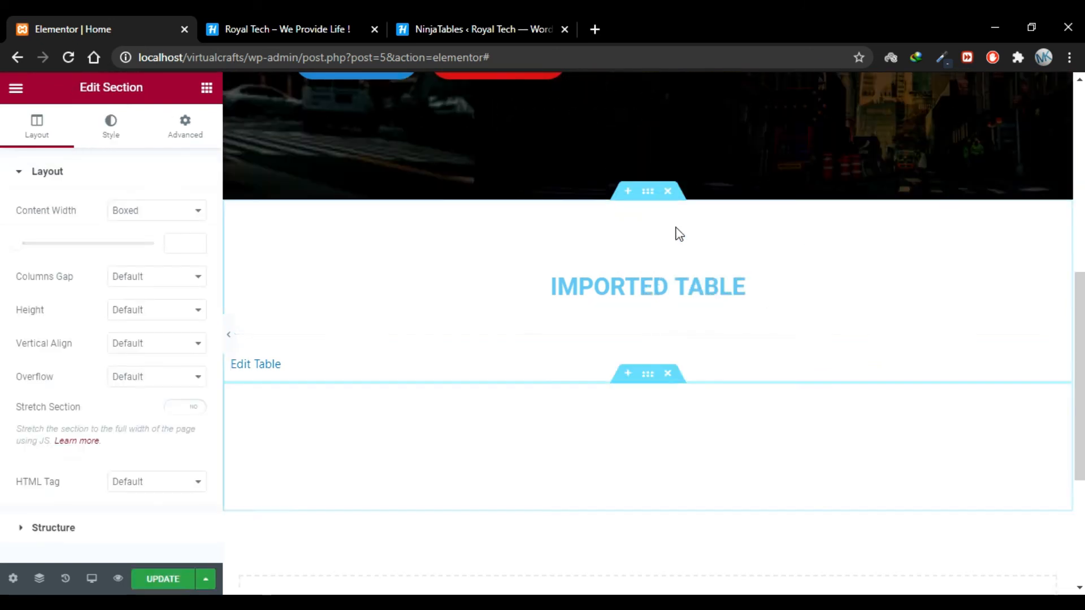
click(647, 286)
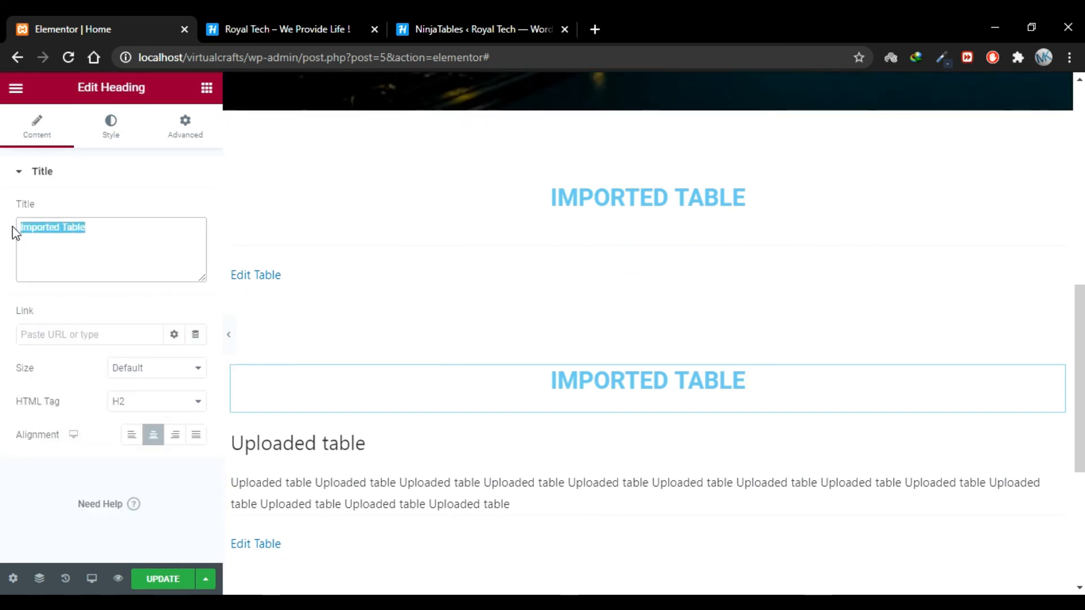
text(Self Creat)
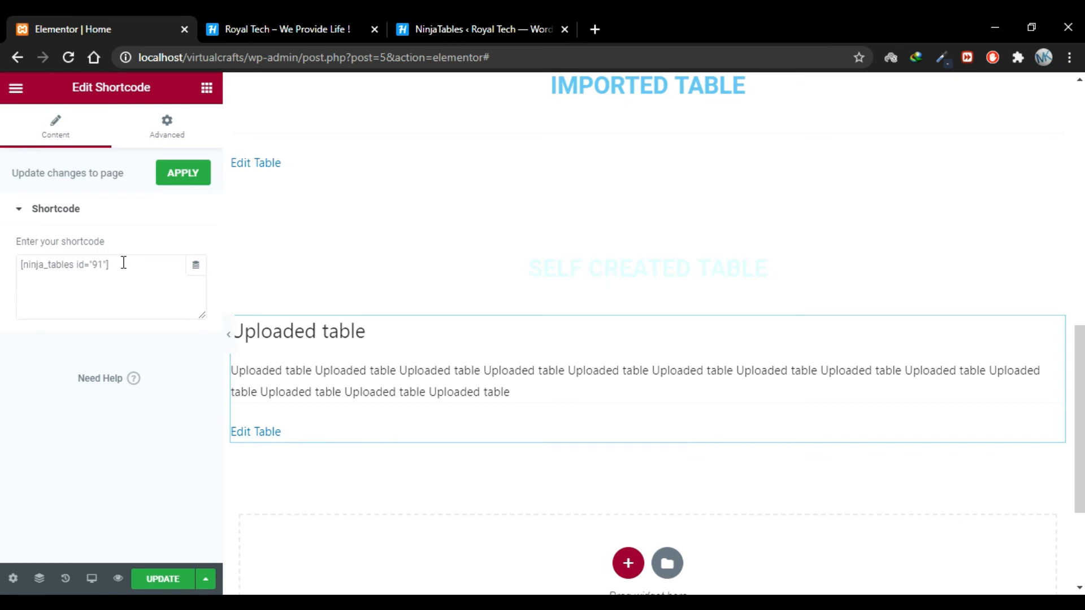
triple_click(64, 265)
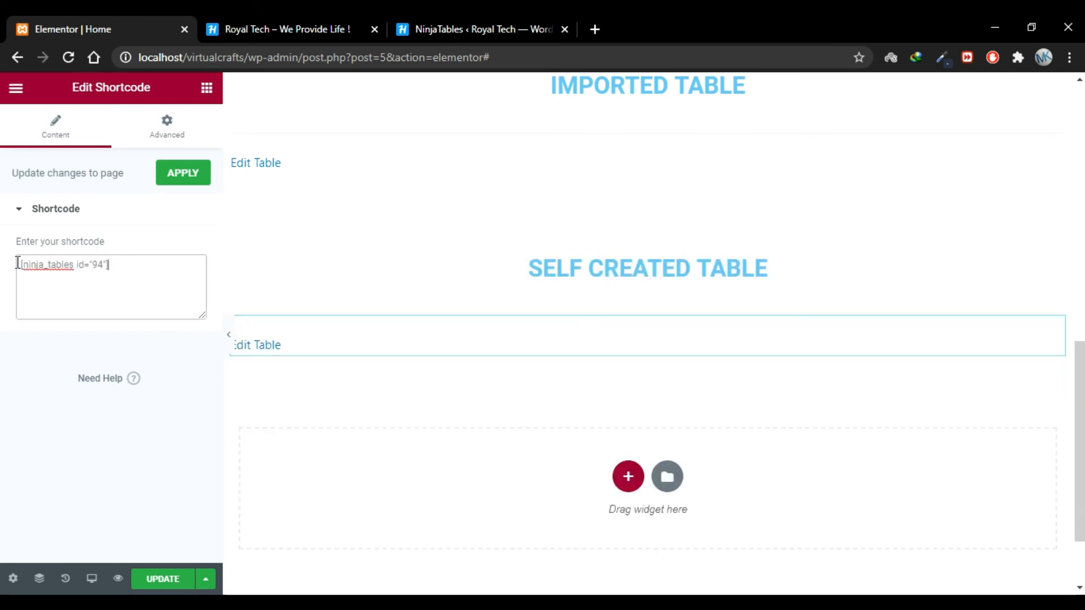
click(162, 578)
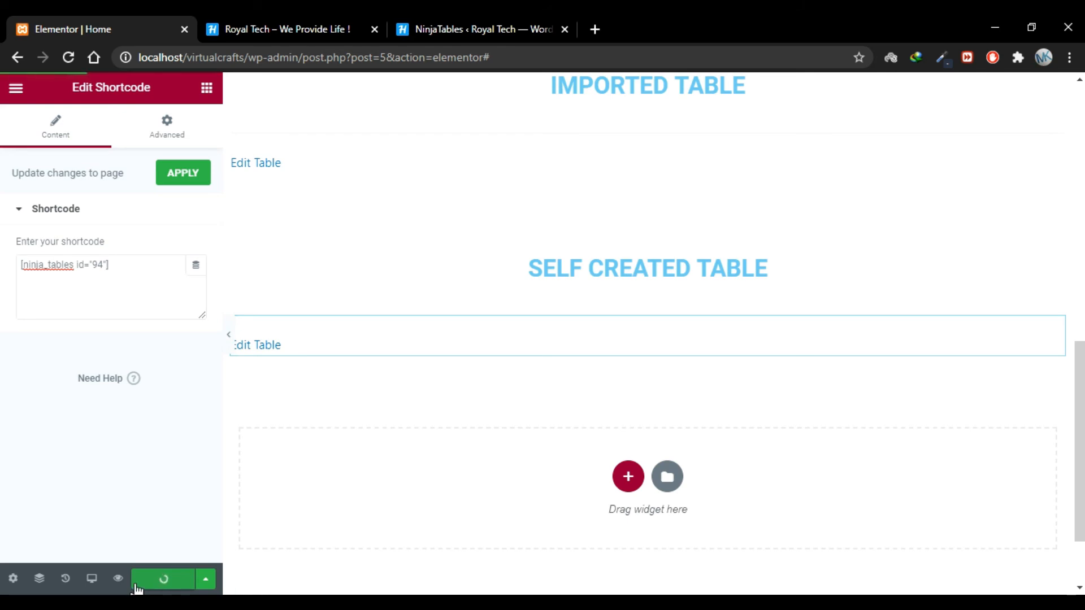
mouse_move(118, 580)
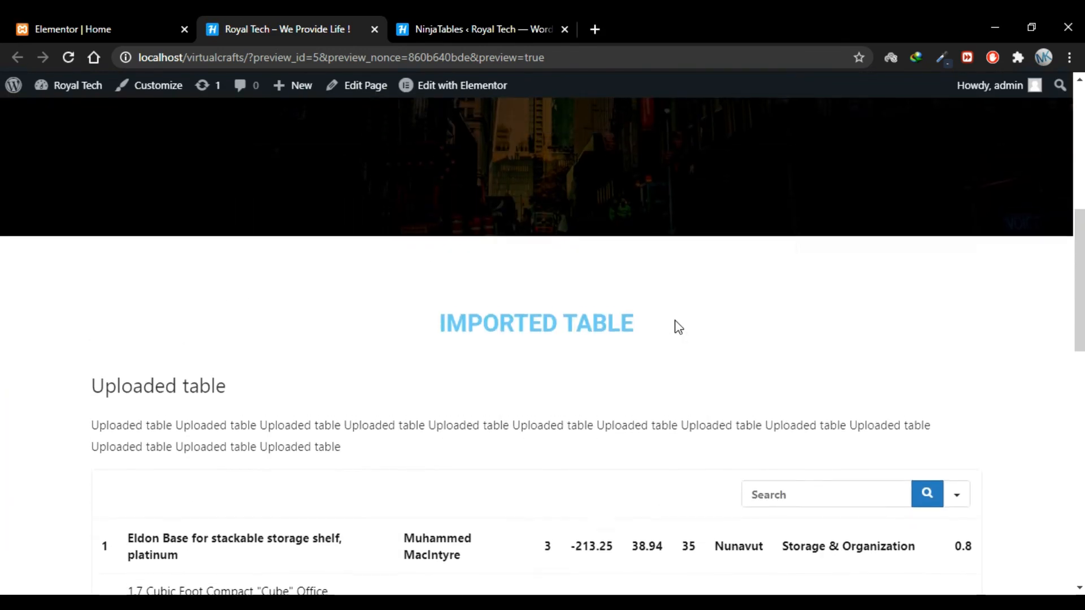
- Scroll the preview to the Self Created Table section listing Harry, Peter and Steve
scroll(down, 3)
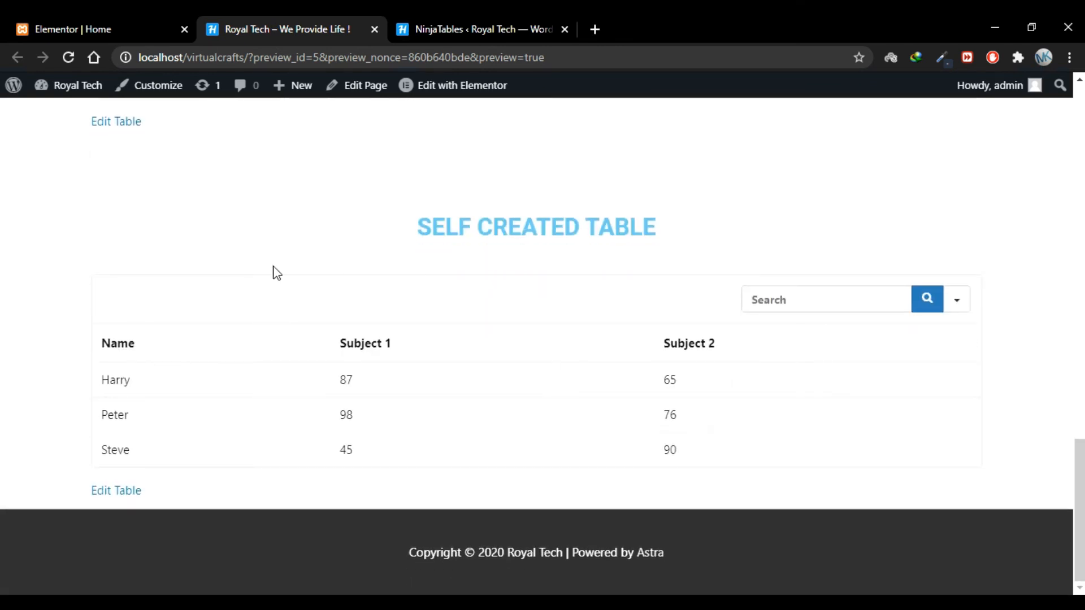
mouse_move(121, 268)
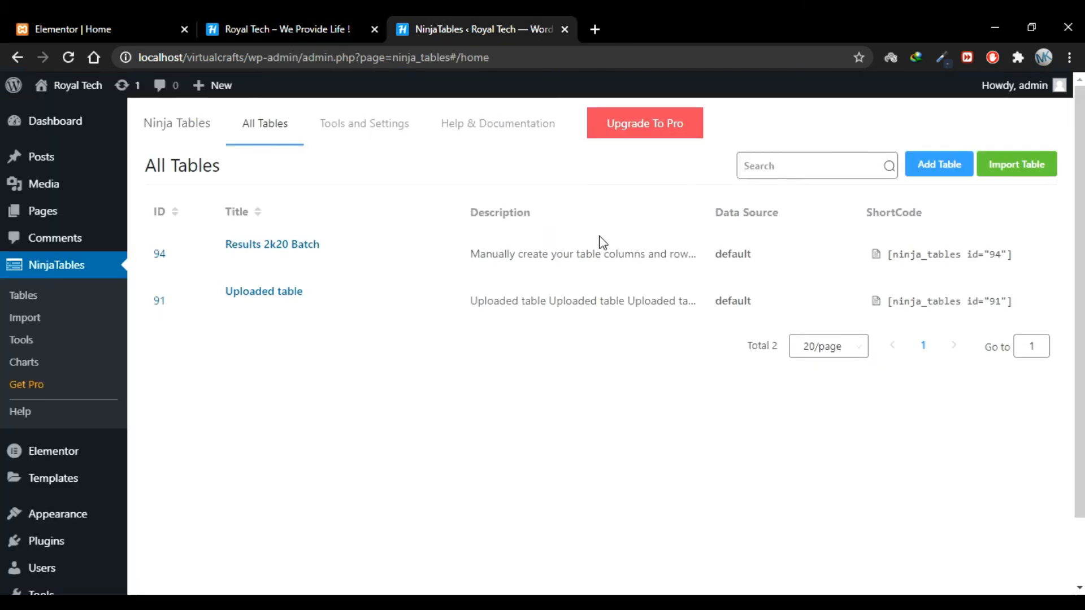
- Enable Show Table Title and Show Table Description for Results 2k20 Batch and update its settings
click(272, 244)
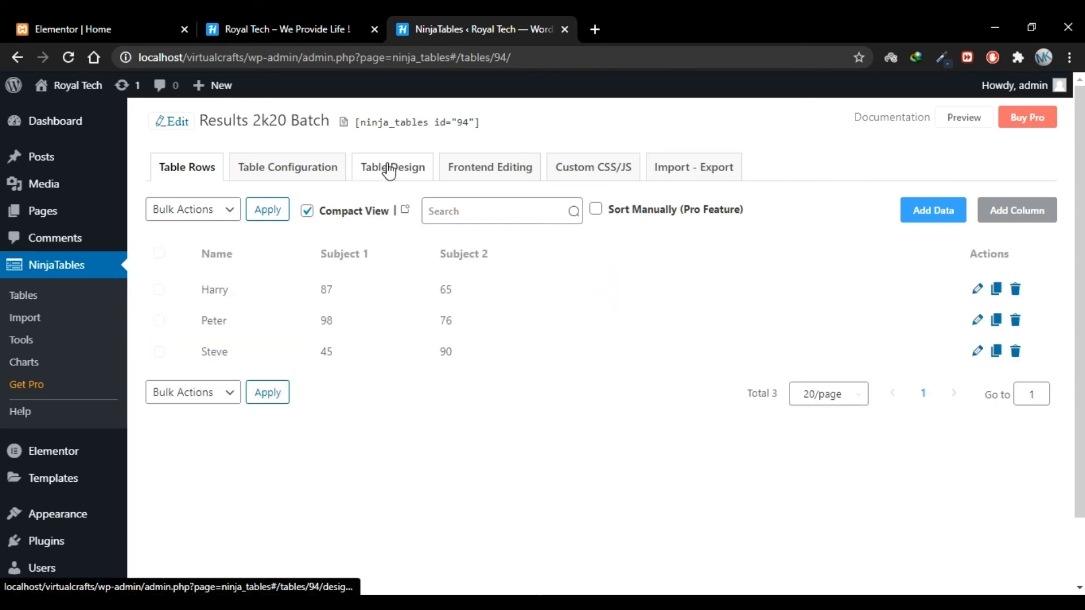
click(392, 167)
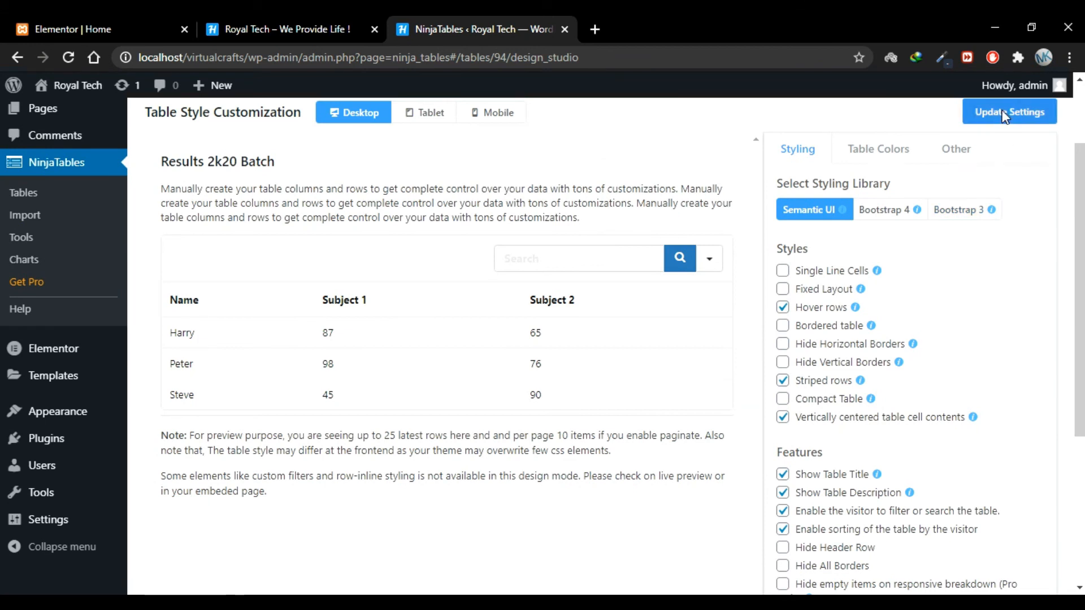
click(1009, 112)
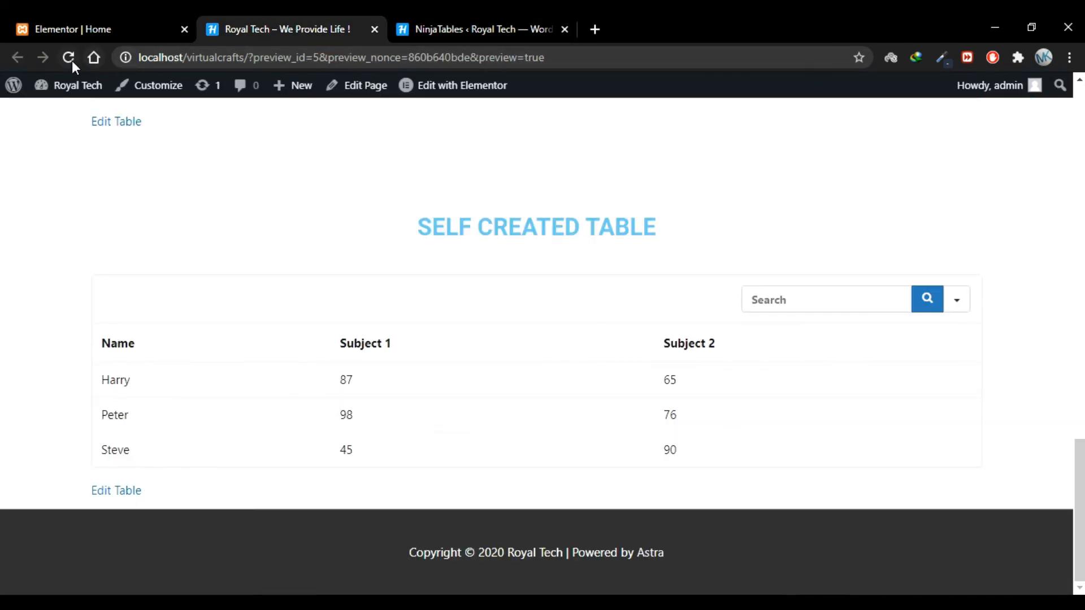
- Reload the Home page preview, search the embedded table for '98', then return to Table Design
click(69, 57)
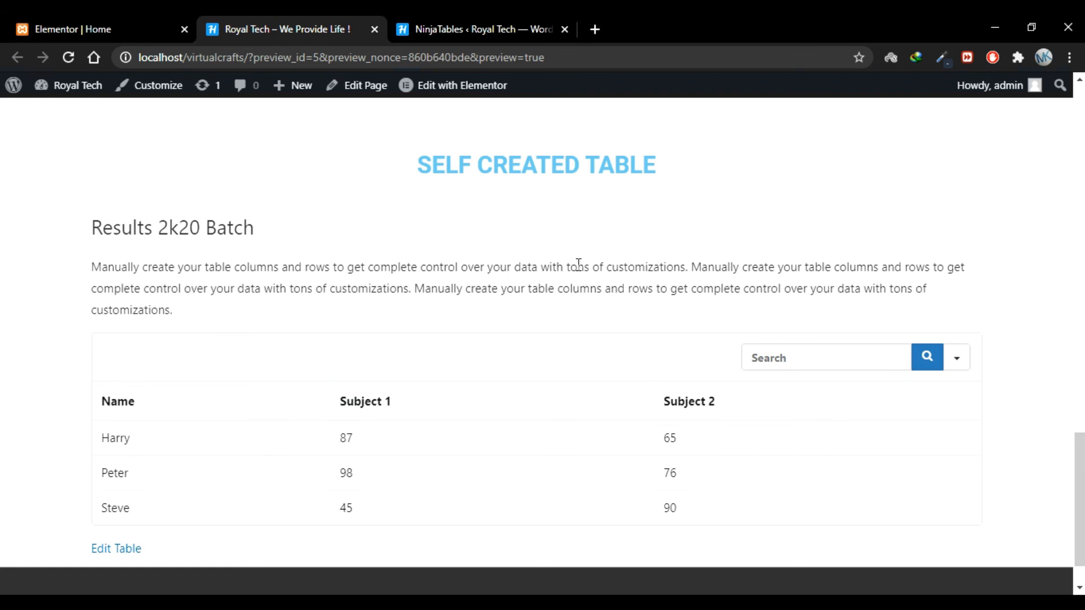
scroll(down, 3)
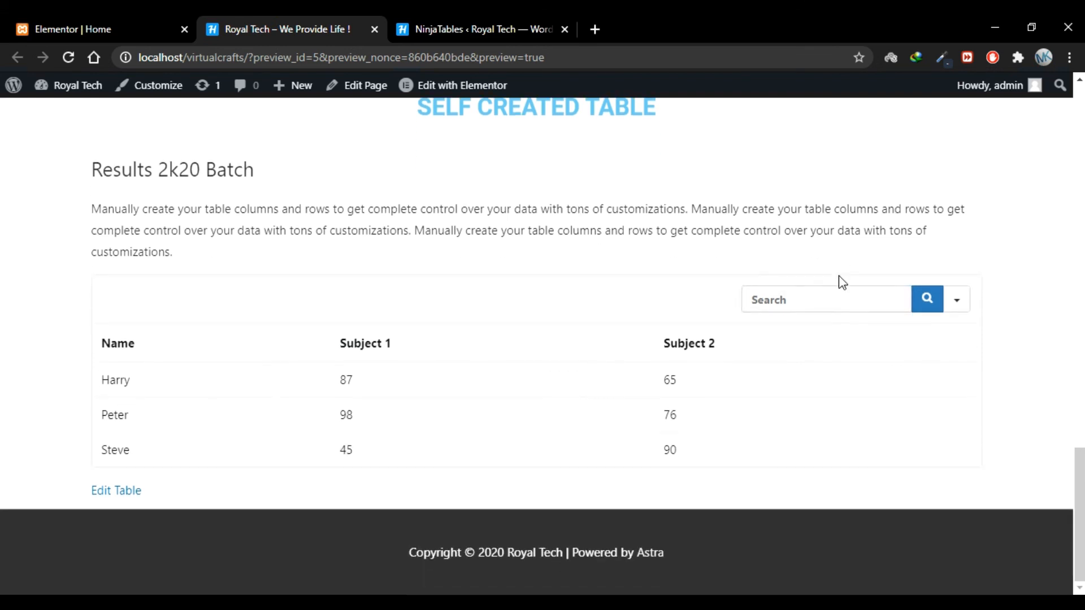
click(825, 299)
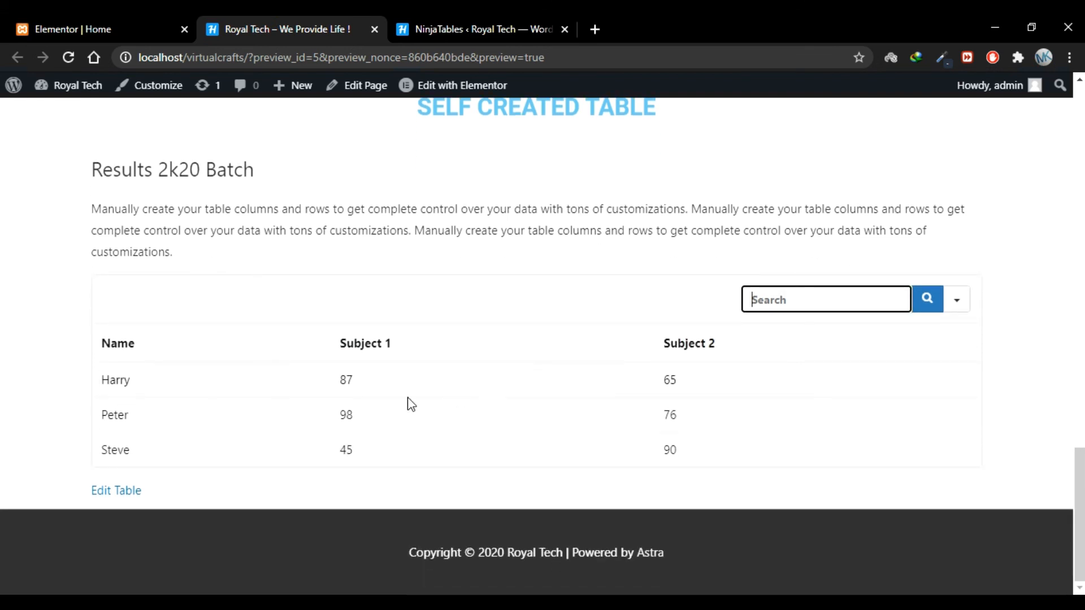
text(98)
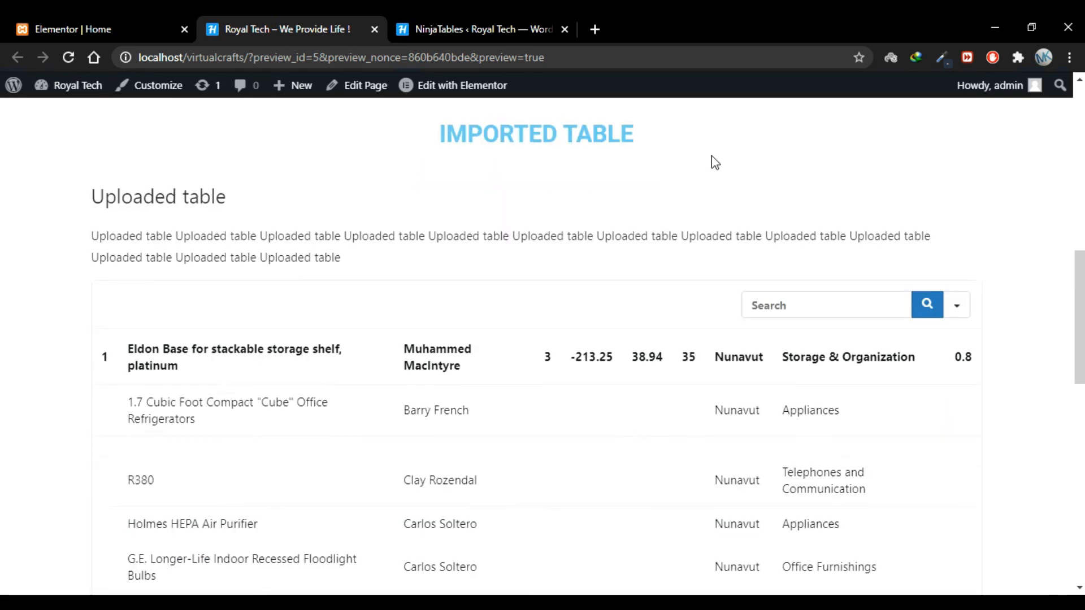
click(481, 29)
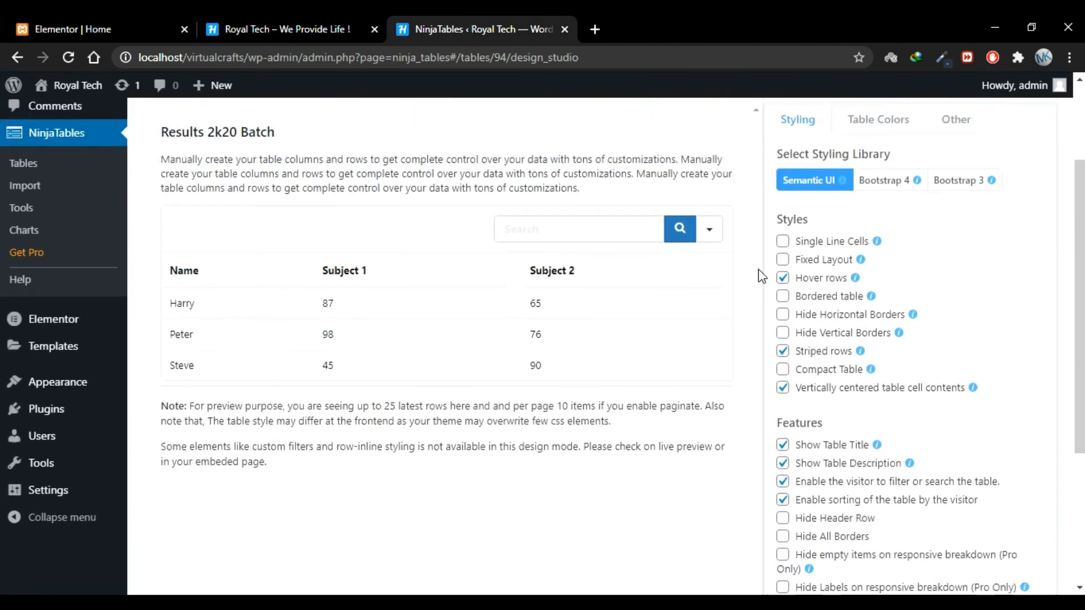
- Apply the Teal predefined colour scheme and preview the table in mobile and tablet layouts
scroll(up, 3)
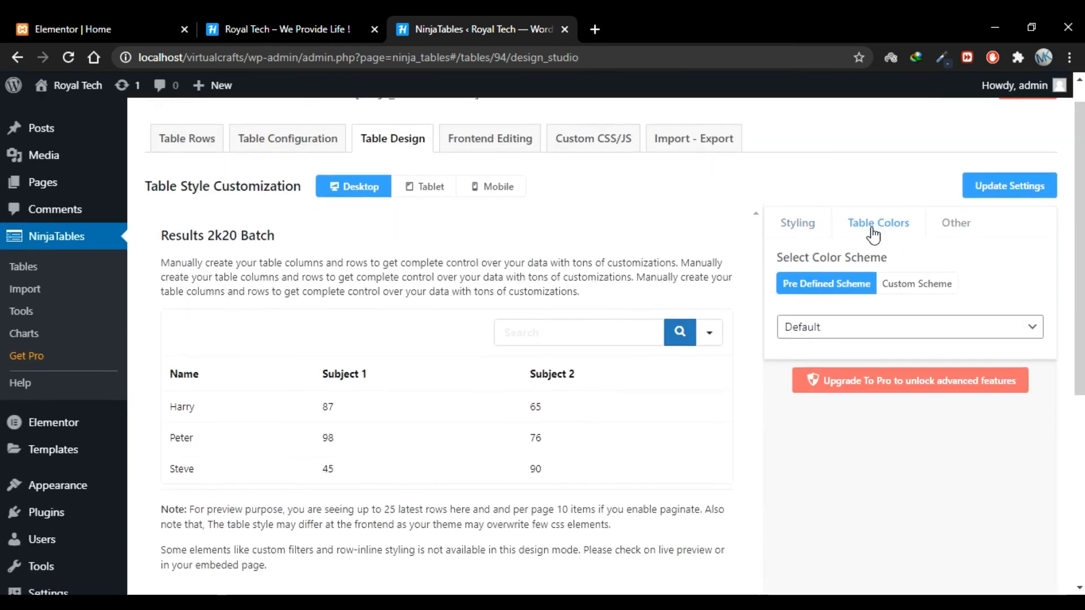
scroll(down, 3)
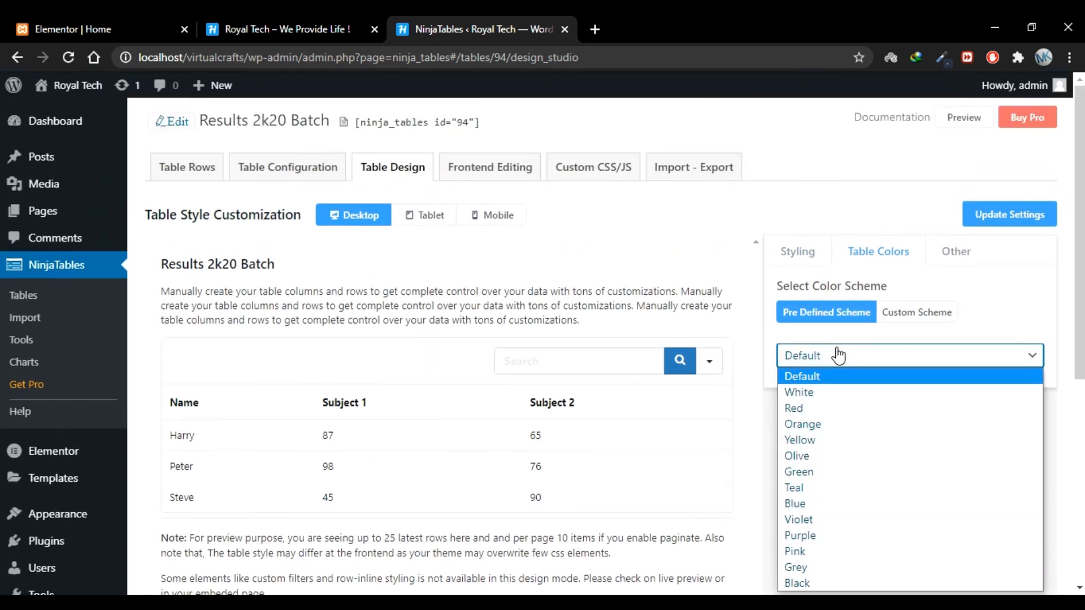
click(793, 487)
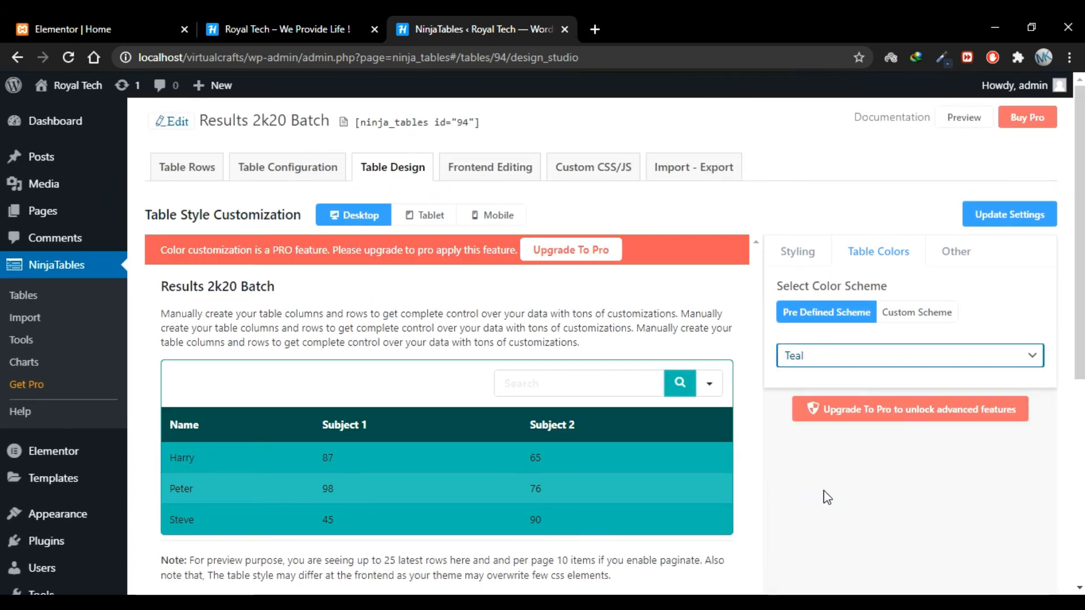
mouse_move(204, 246)
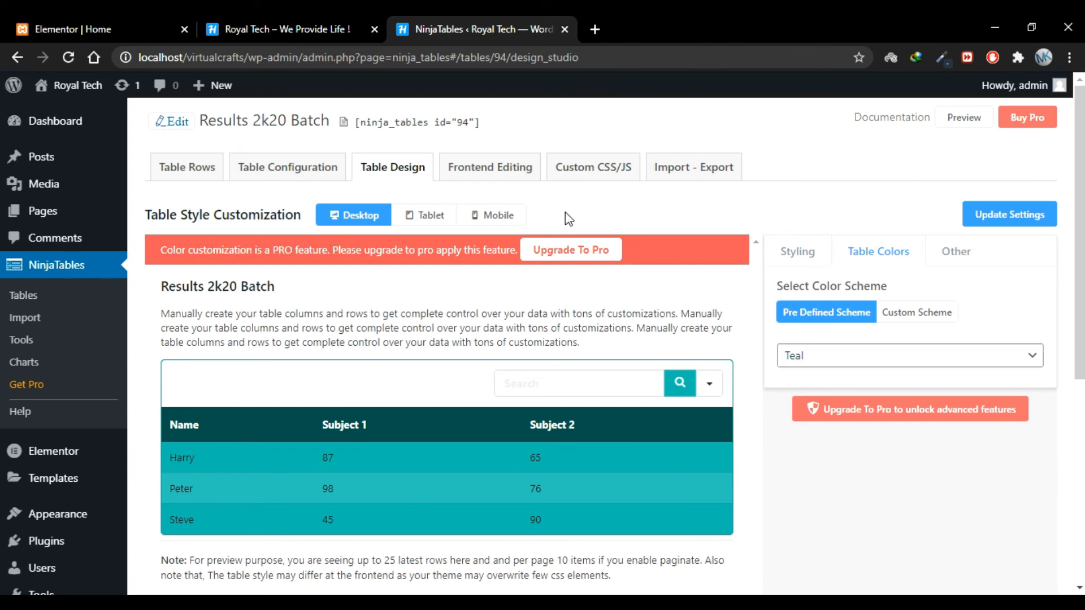
click(491, 214)
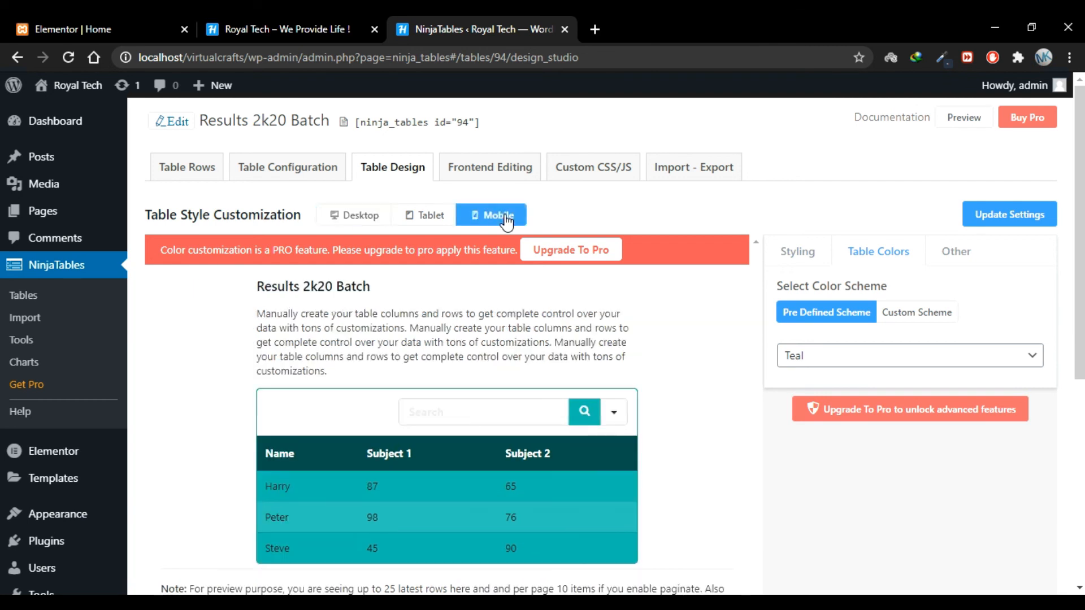
click(359, 215)
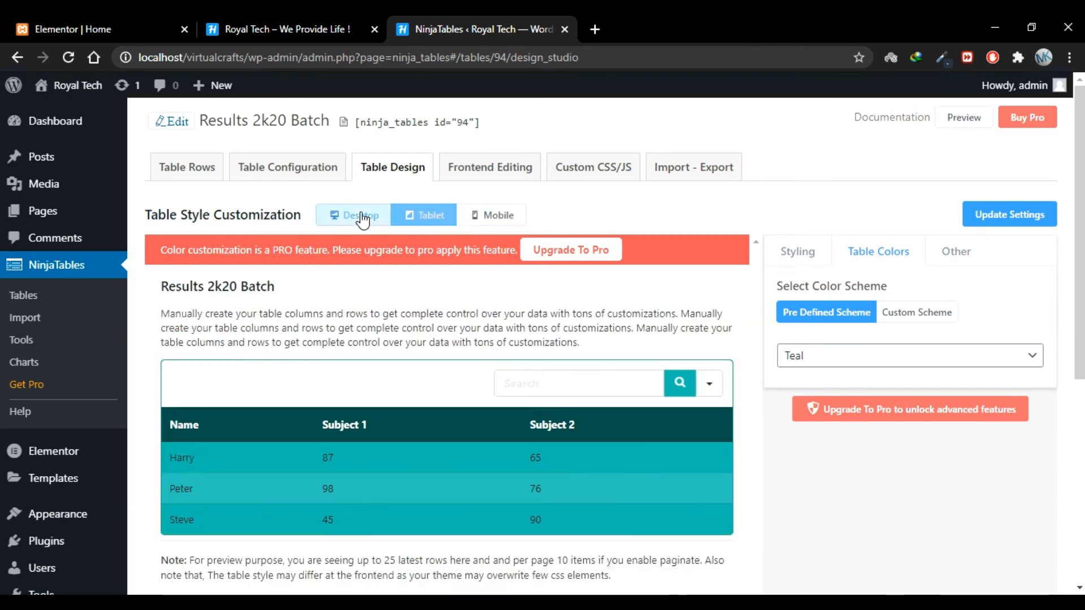